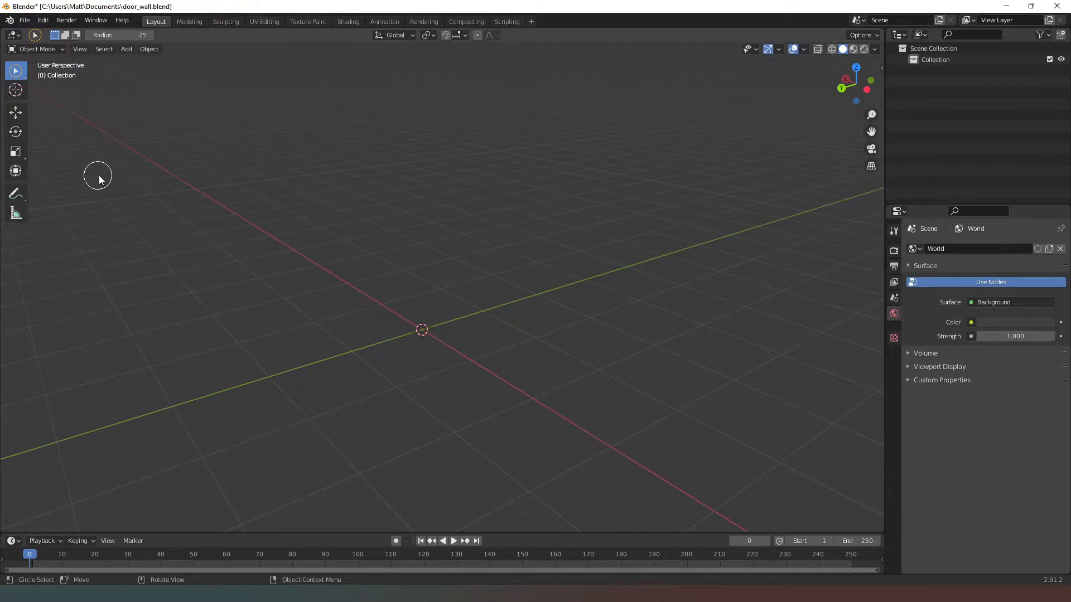
pyautogui.moveTo(21, 76)
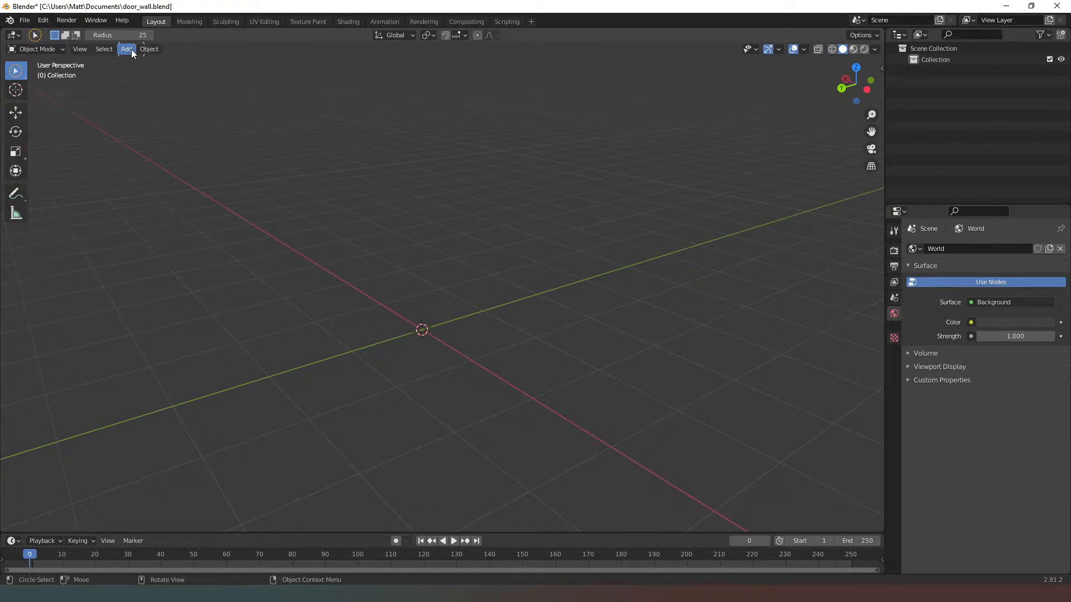
# - Add a plane mesh at the origin from the Add > Mesh menu
pyautogui.click(125, 48)
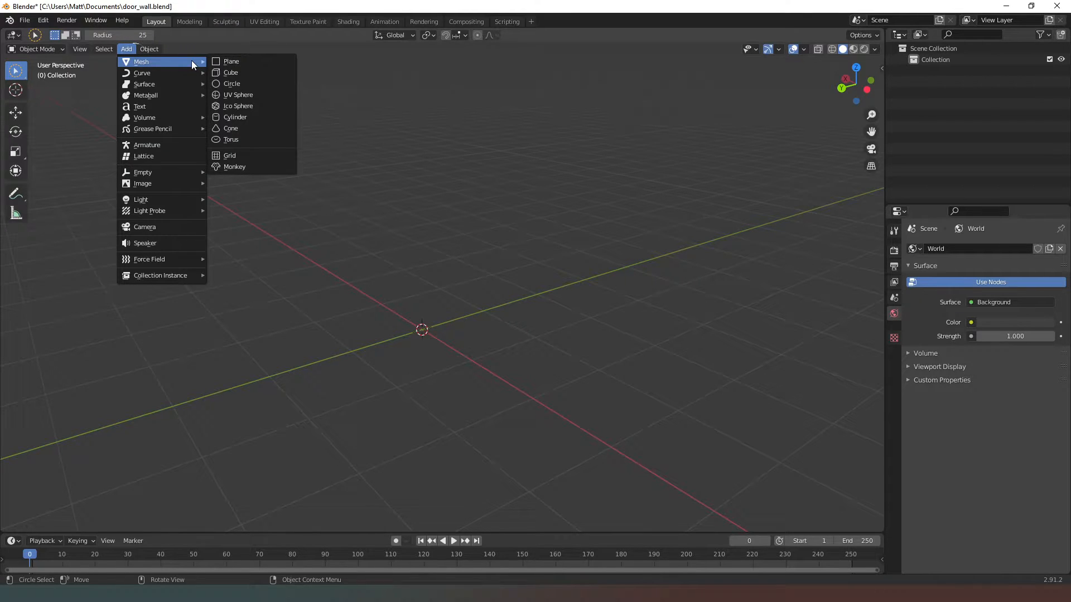
pyautogui.click(231, 60)
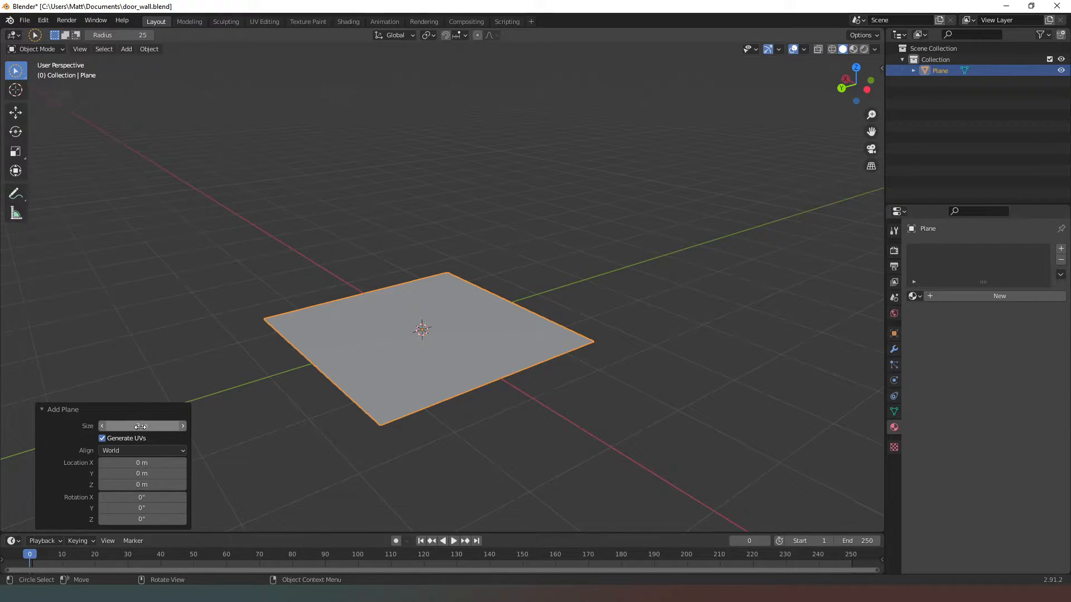
# - Set the new plane to Size 3 m, Rotation X 90° and Location Z 1.5 m
pyautogui.click(141, 425)
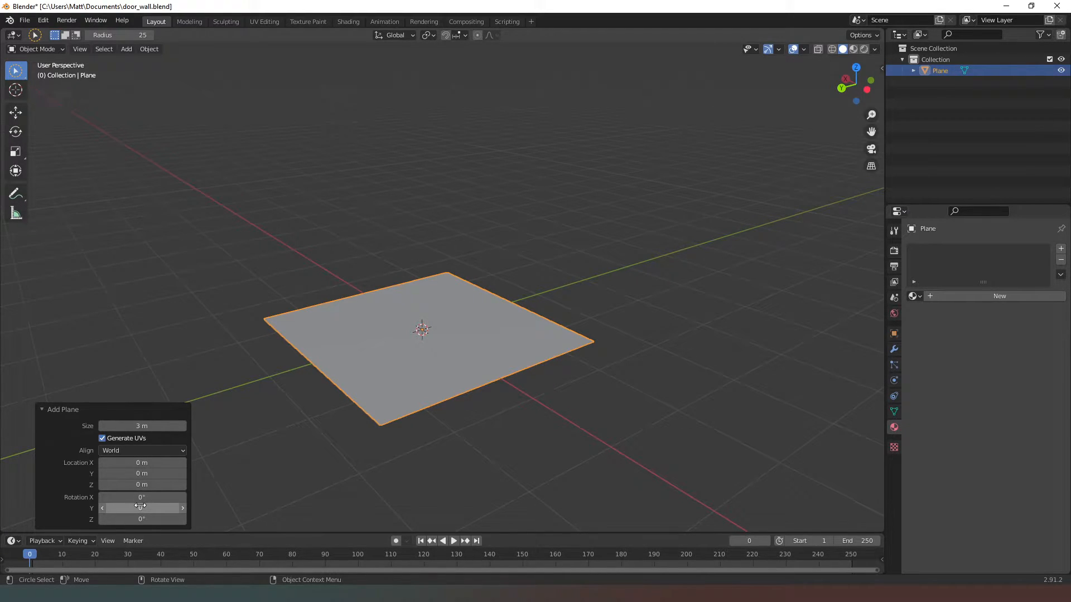
pyautogui.moveTo(137, 507); pyautogui.dragTo(158, 508)
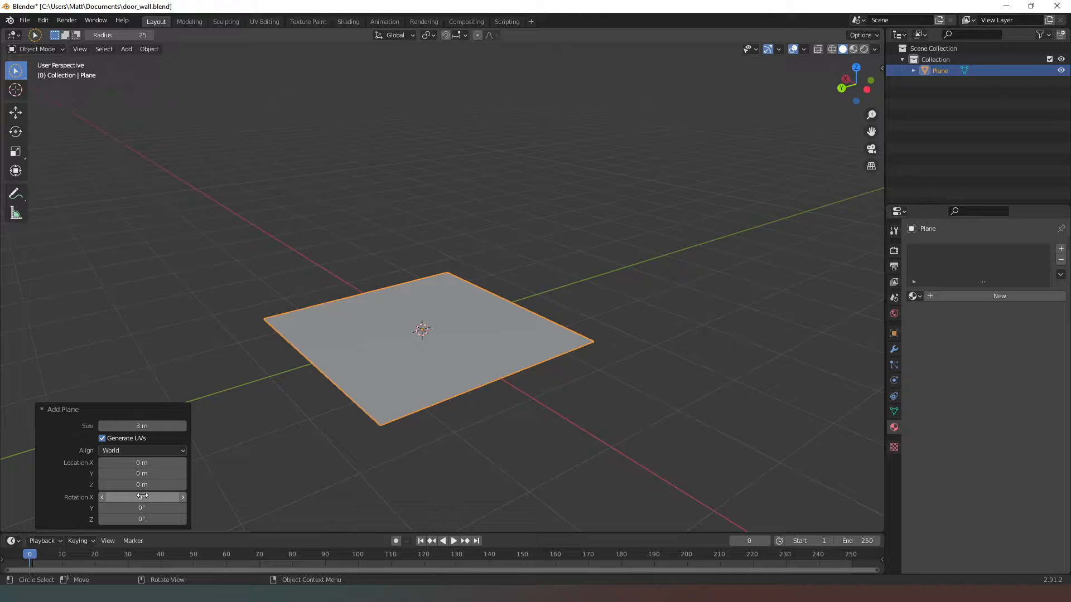
pyautogui.moveTo(136, 497); pyautogui.dragTo(102, 497)
pyautogui.write('90')
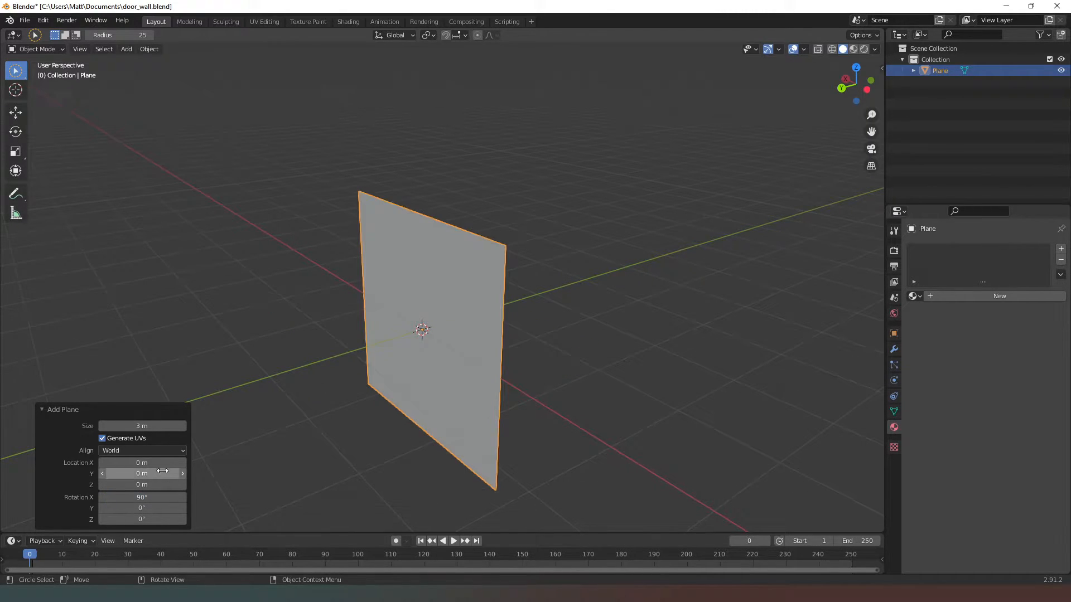
pyautogui.moveTo(141, 463)
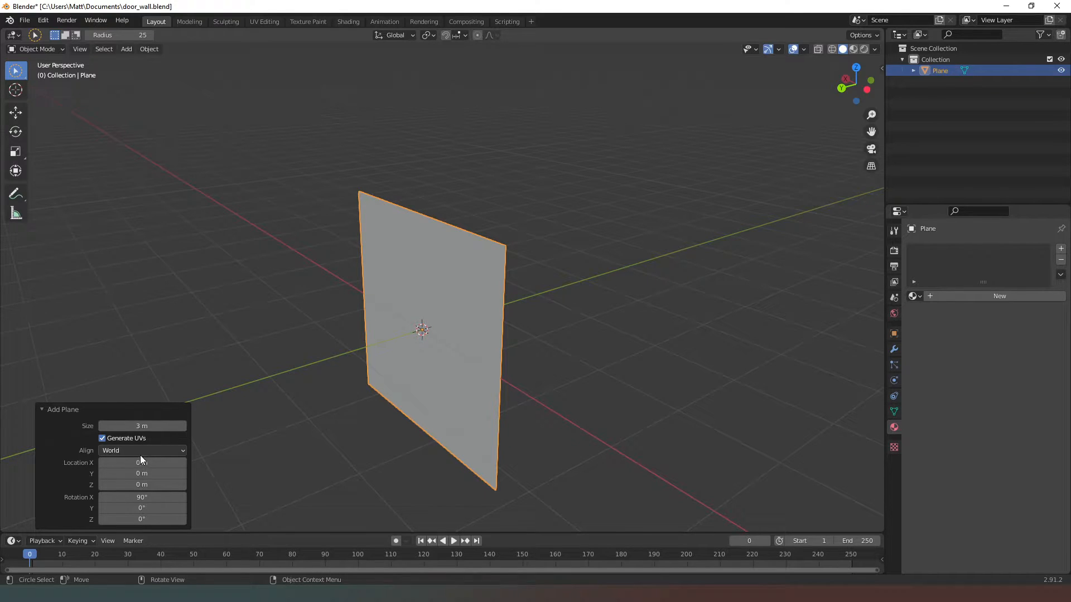
pyautogui.moveTo(142, 485)
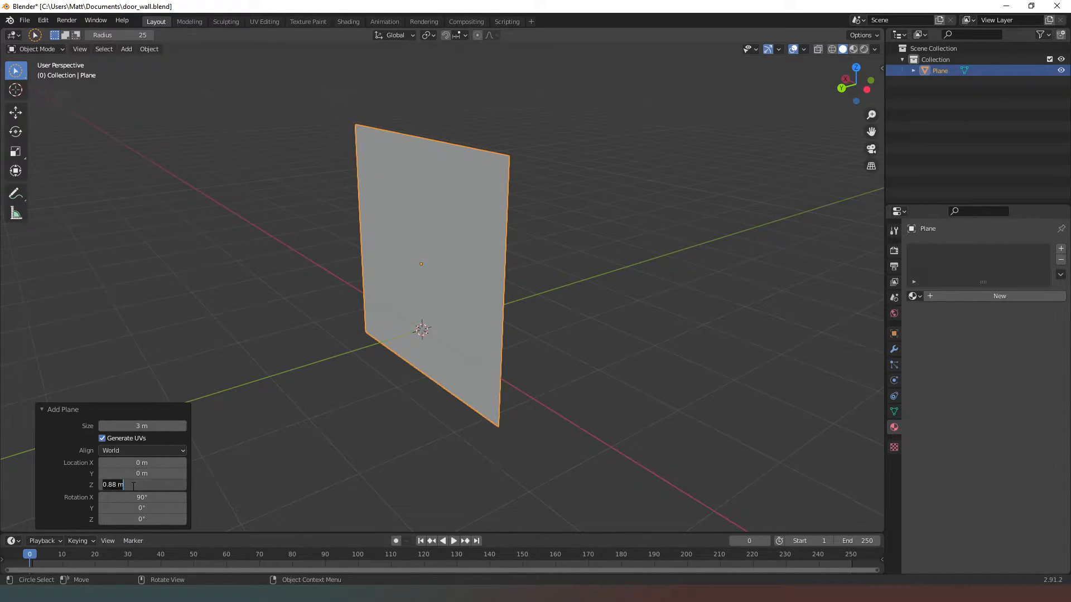
pyautogui.write('1')
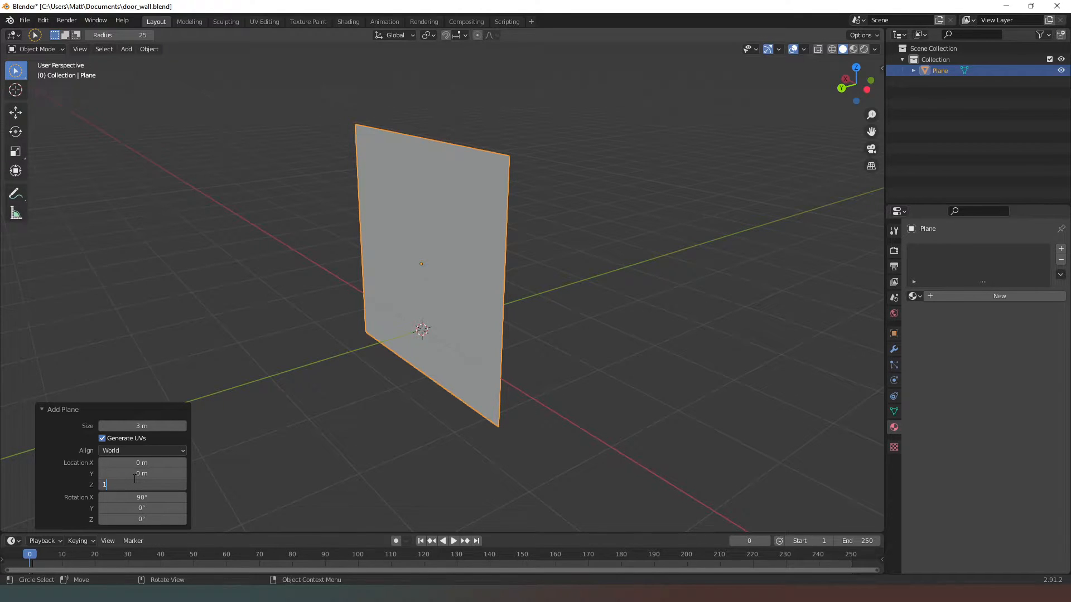
pyautogui.write('1.5 m')
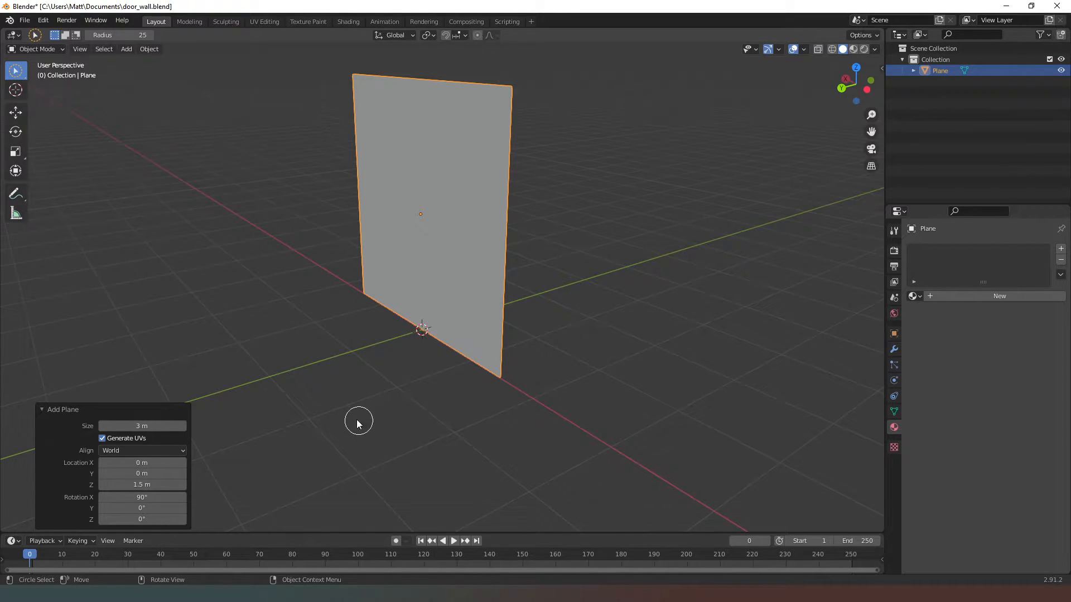
pyautogui.moveTo(717, 208)
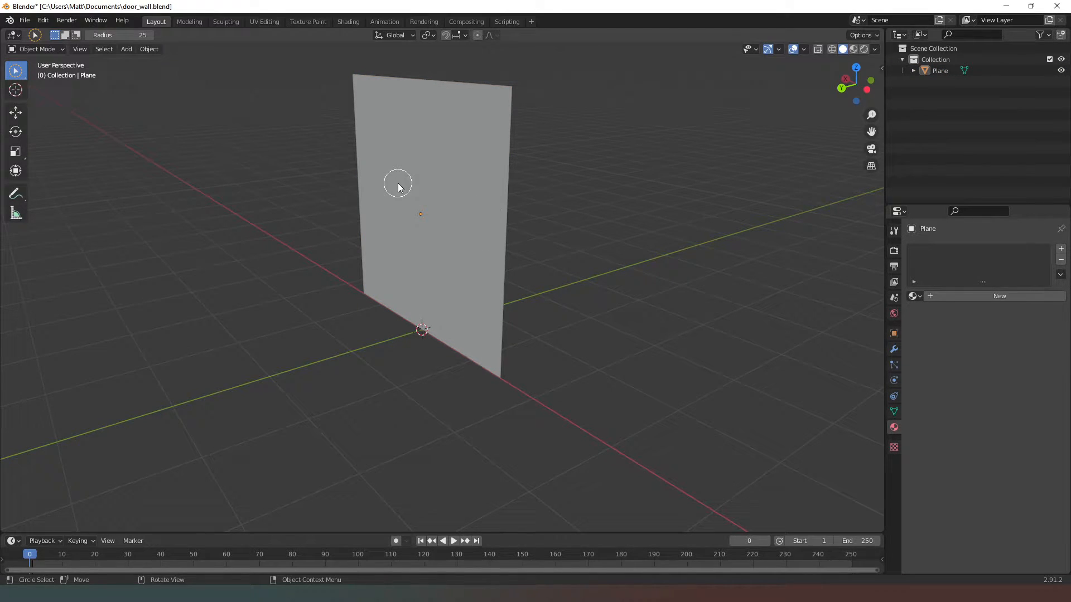
pyautogui.moveTo(445, 217)
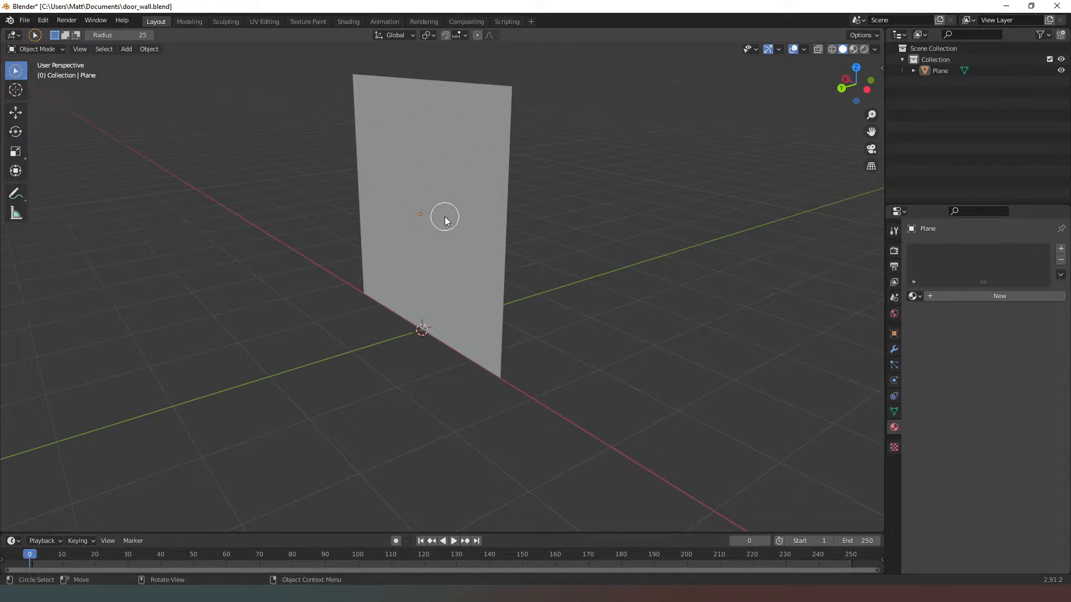
pyautogui.moveTo(185, 72)
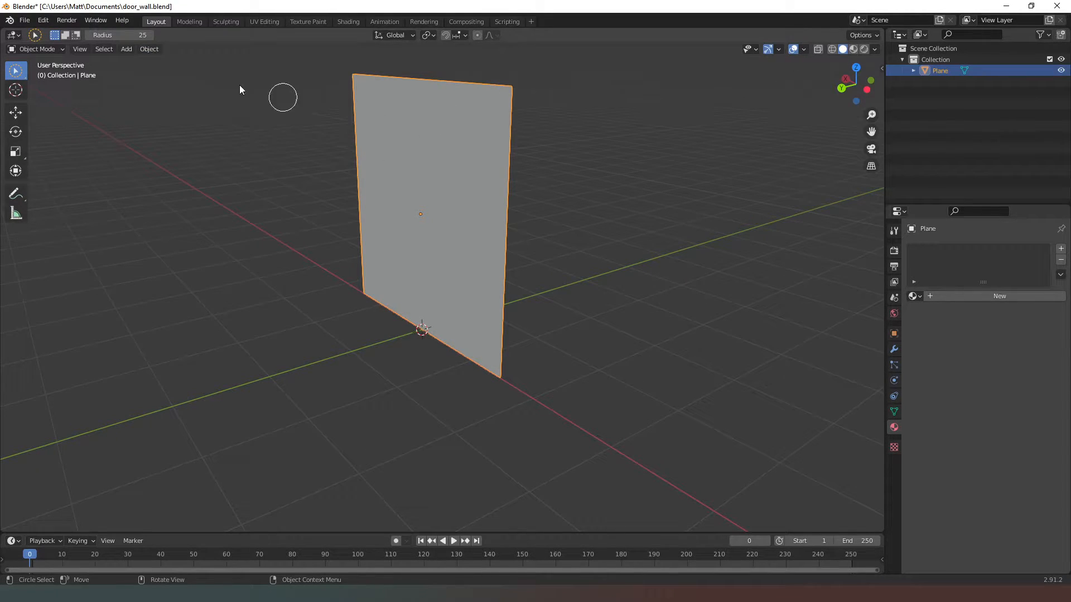
# - Enter Edit Mode and extrude the wall face 0.2 m along Z
pyautogui.click(37, 49)
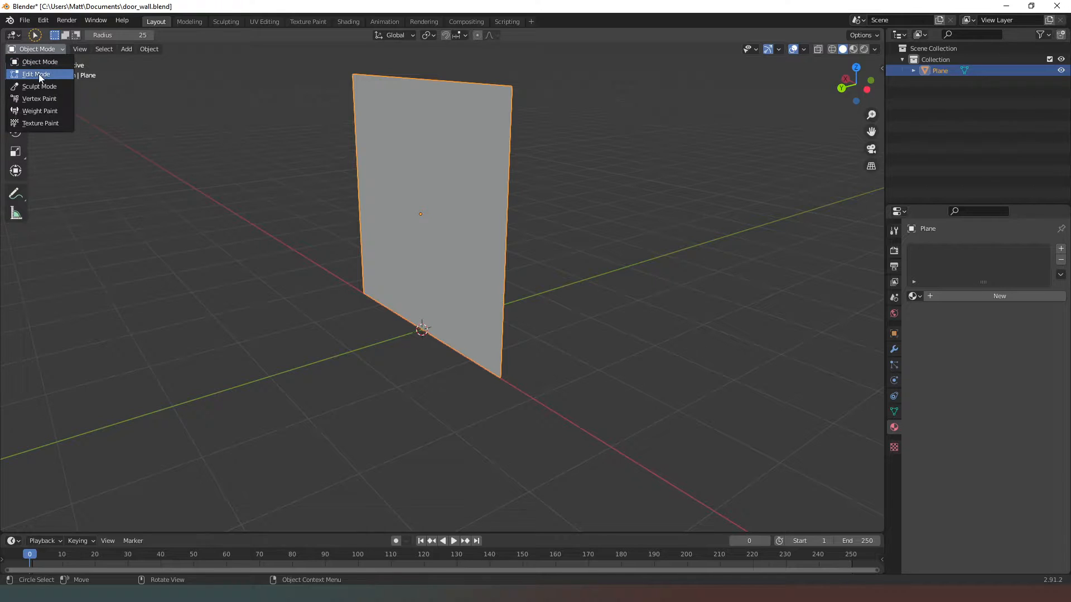
pyautogui.click(36, 73)
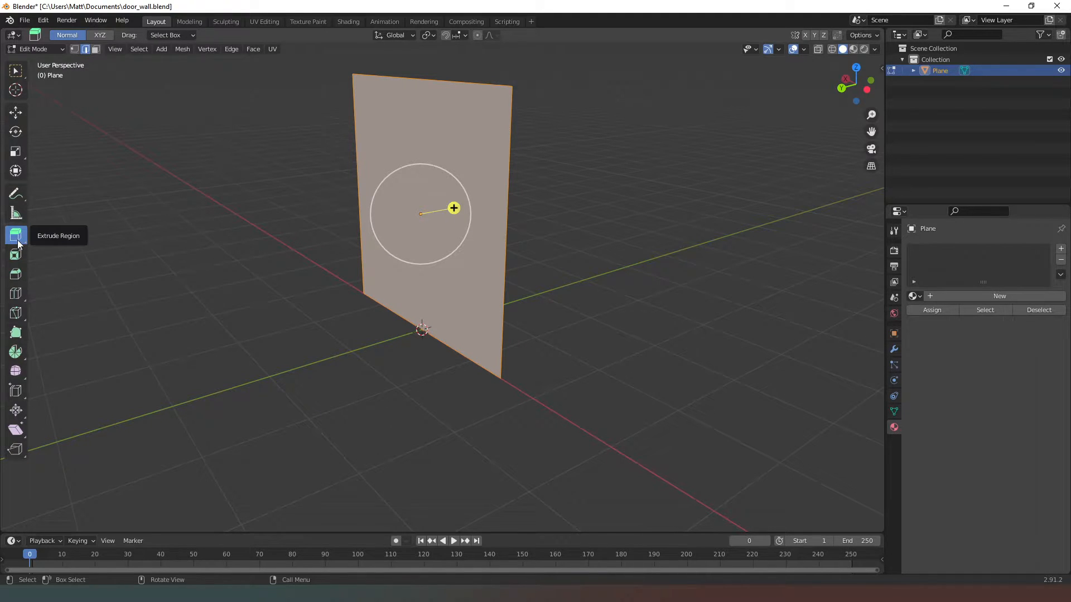
pyautogui.moveTo(16, 235)
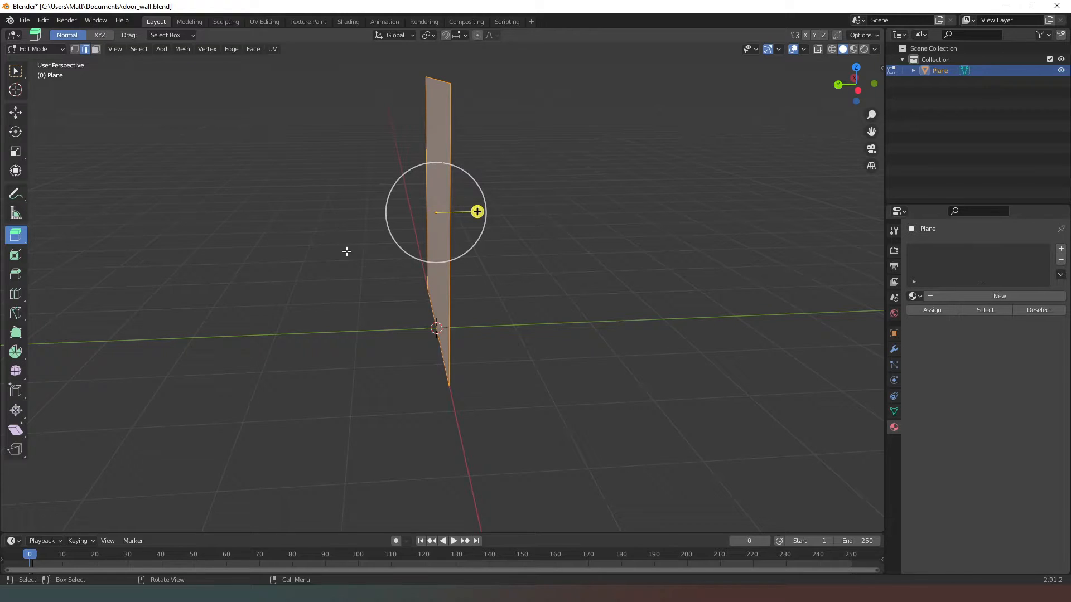
pyautogui.moveTo(477, 211)
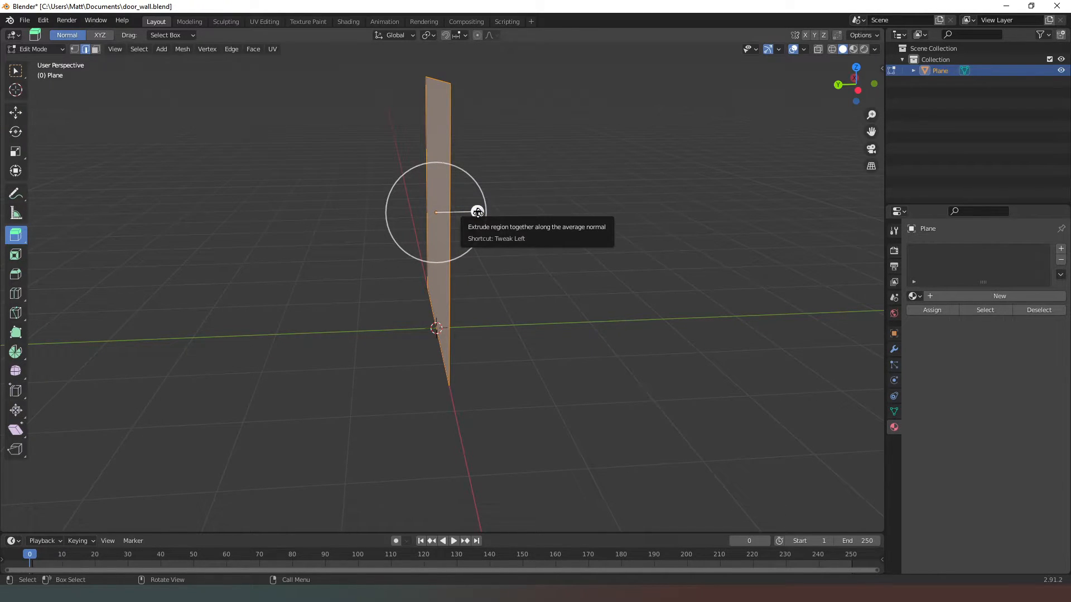
pyautogui.moveTo(477, 210); pyautogui.dragTo(486, 211)
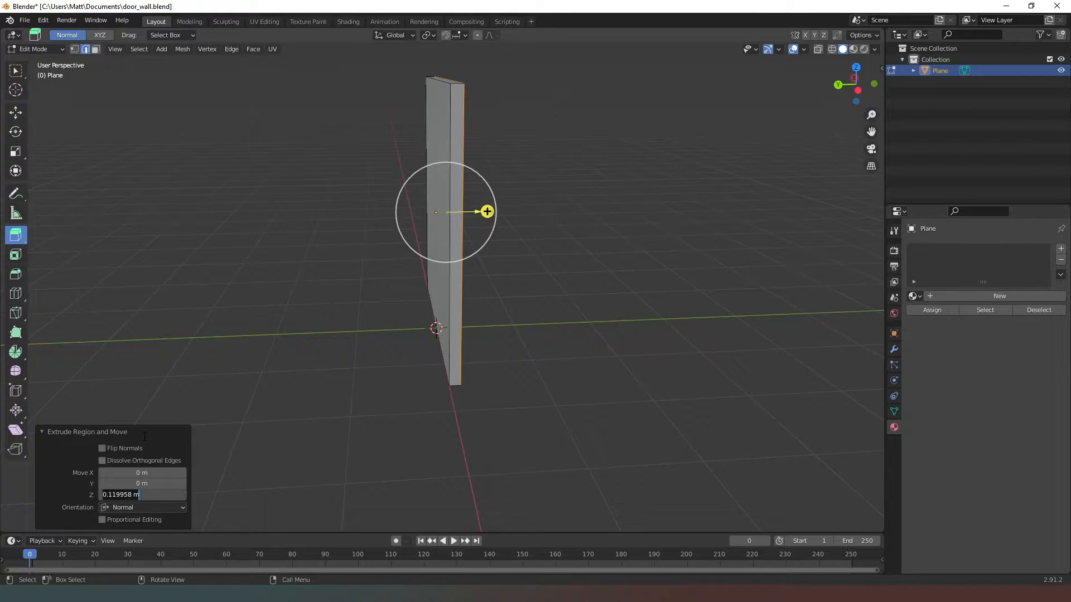
pyautogui.write('0.2 m')
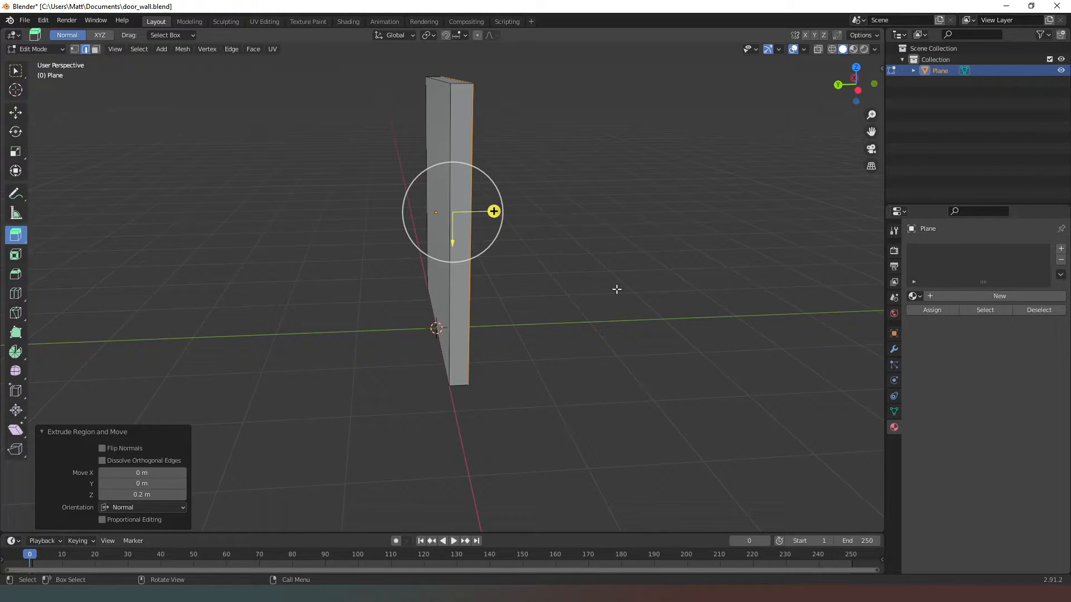
pyautogui.moveTo(846, 249)
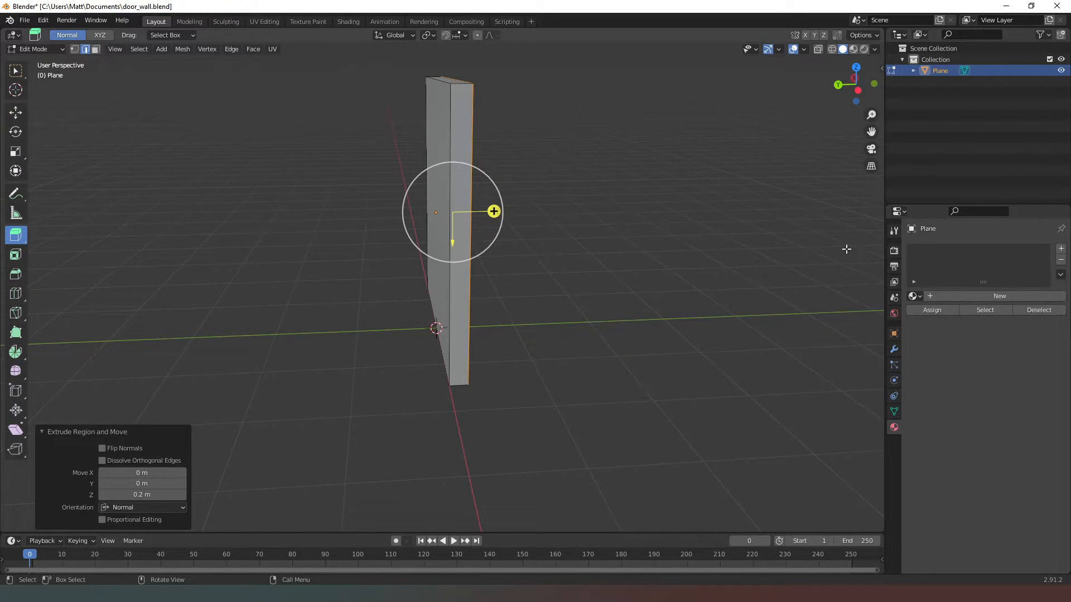
# - Set the wall object's Location Y to 0.1 m in Object Properties
pyautogui.click(893, 314)
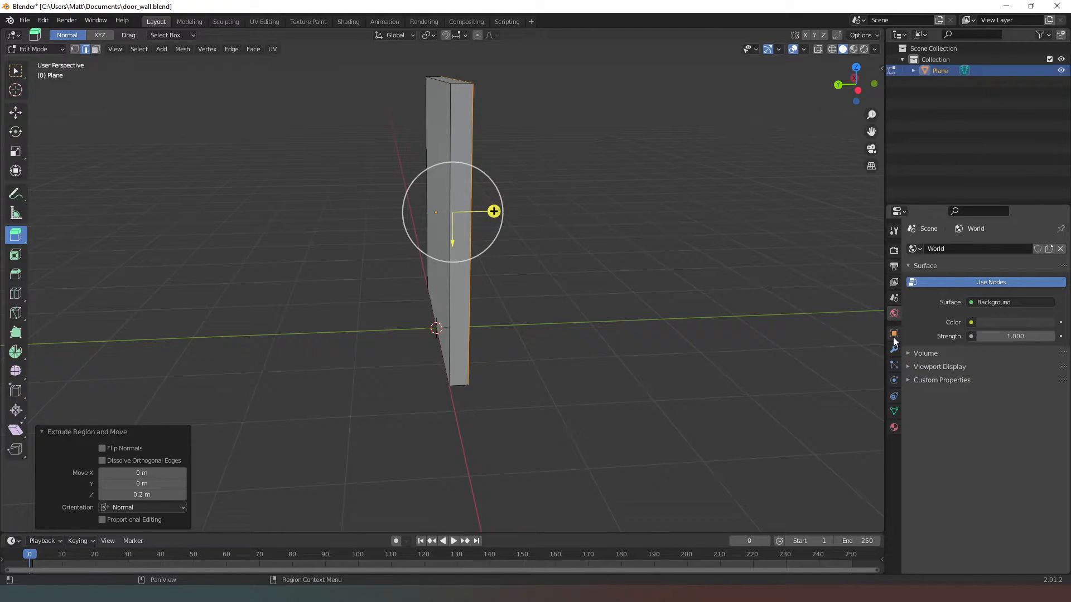
pyautogui.moveTo(894, 333)
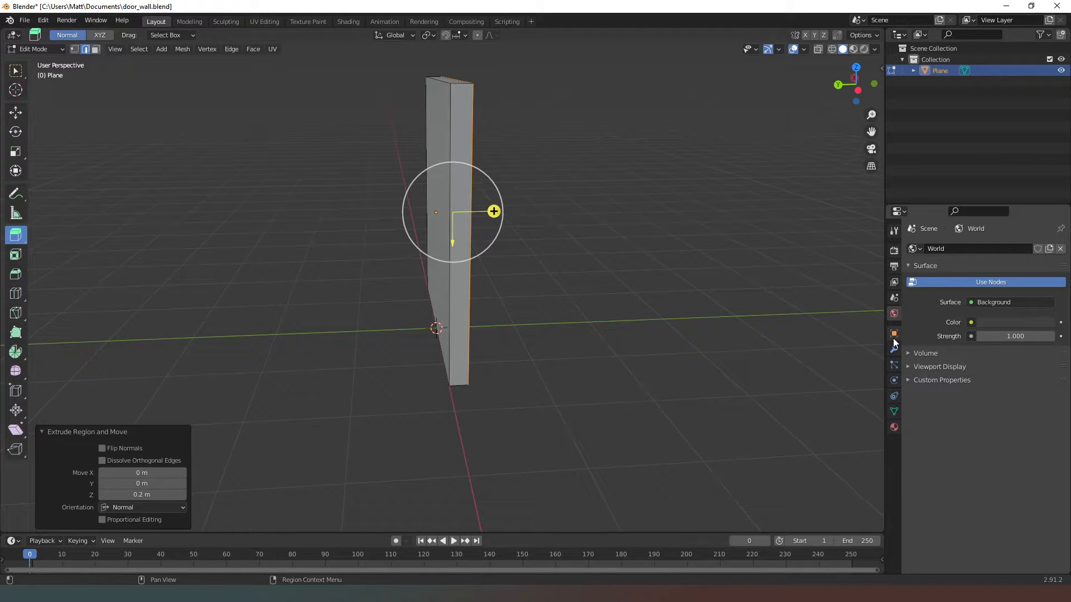
pyautogui.click(895, 334)
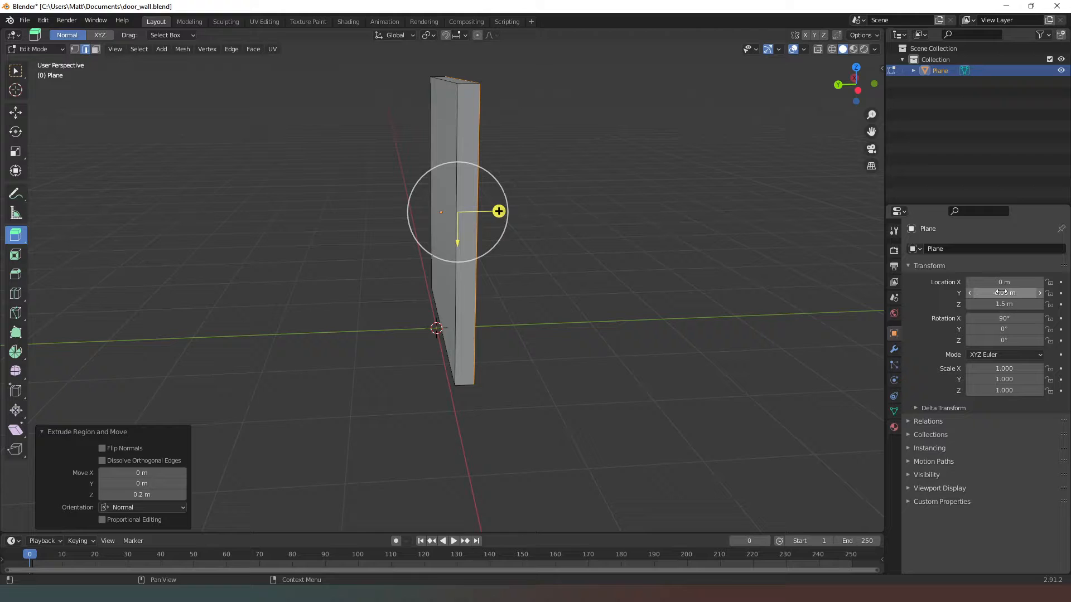
pyautogui.doubleClick(1004, 293)
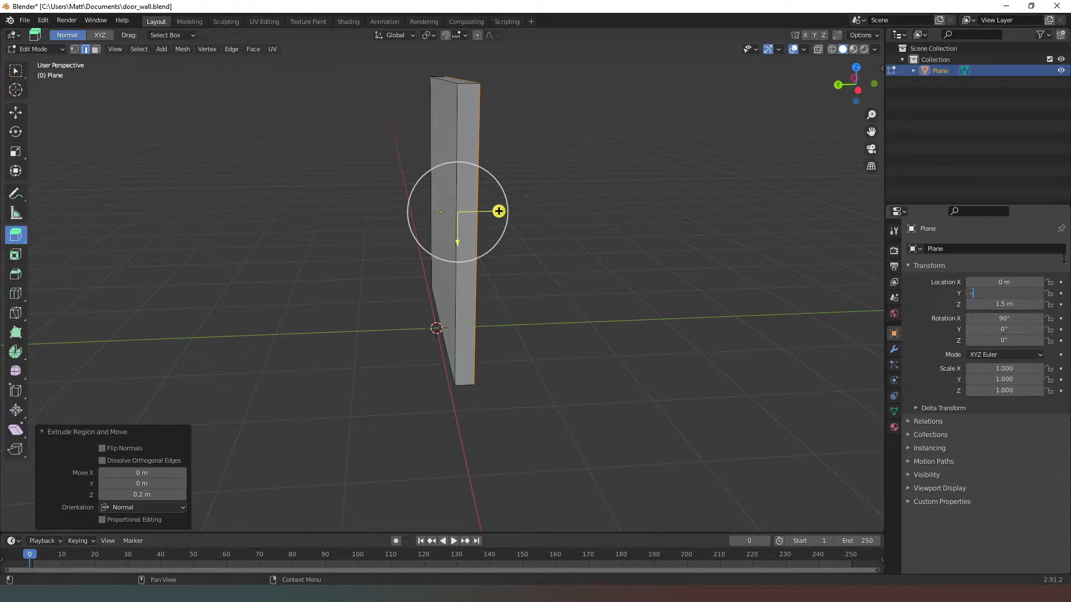
pyautogui.write('-1')
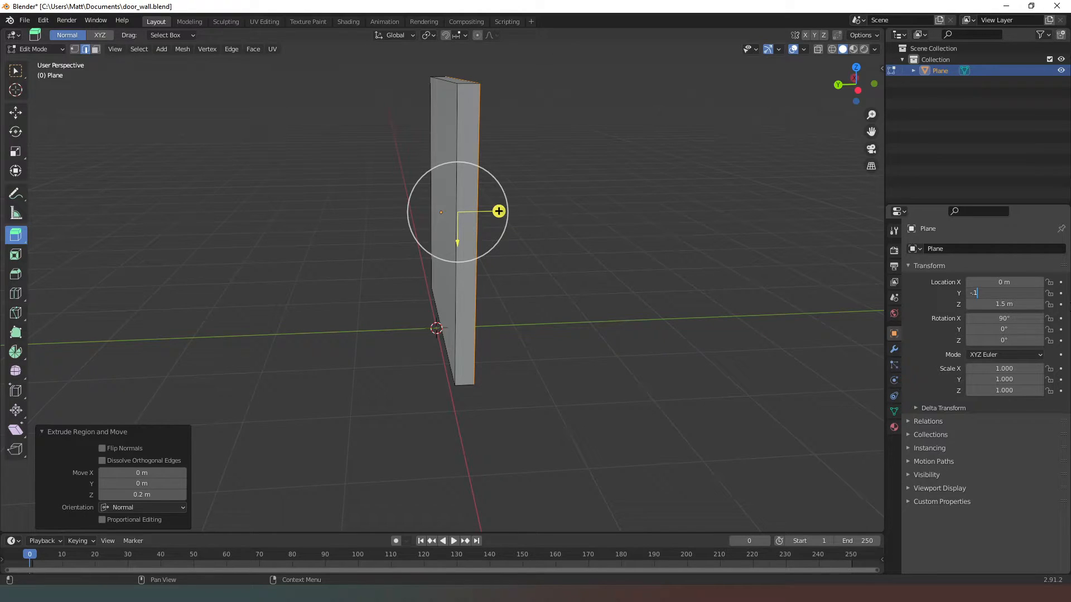
pyautogui.write('-0.1 m')
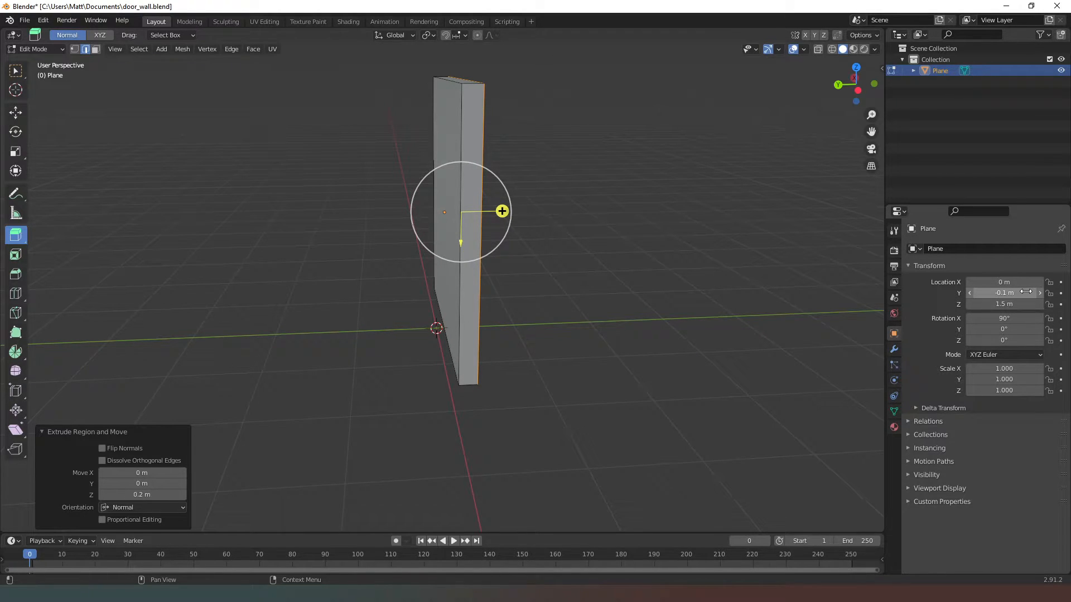
pyautogui.doubleClick(1004, 292)
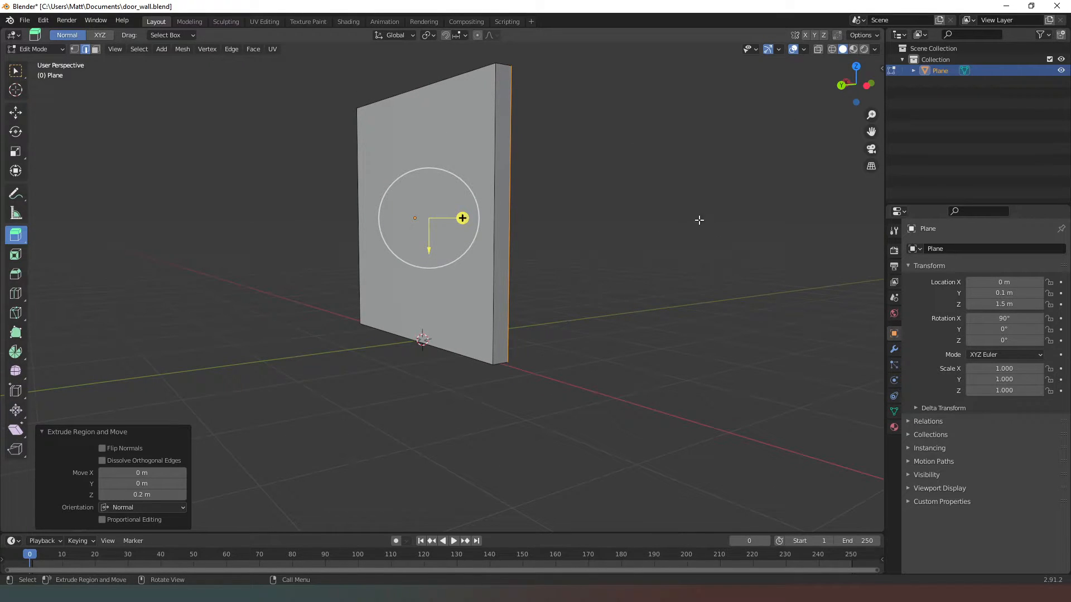
pyautogui.moveTo(523, 344)
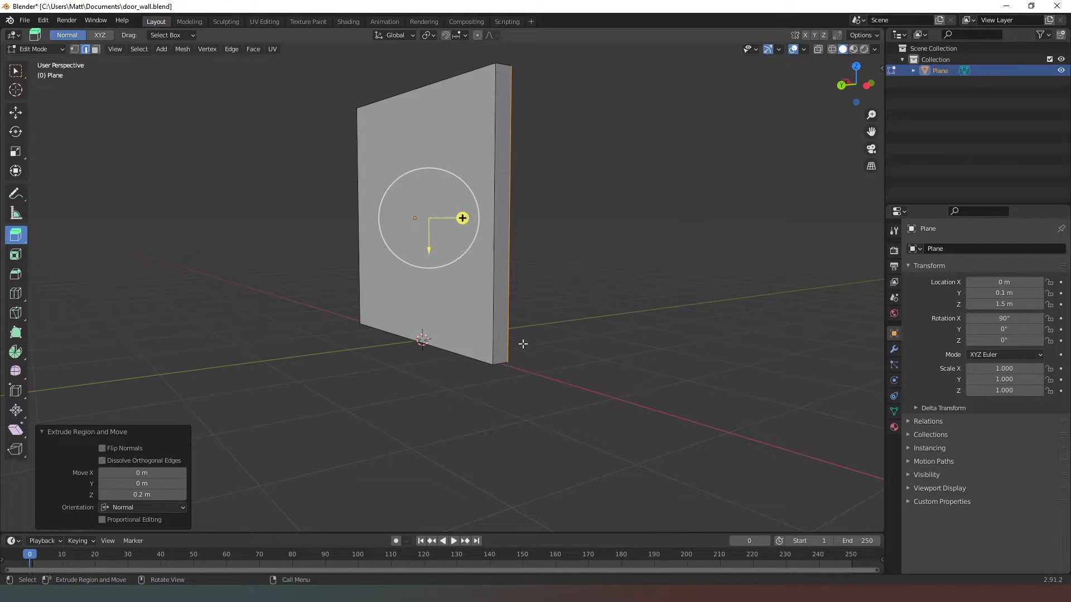
pyautogui.moveTo(511, 199)
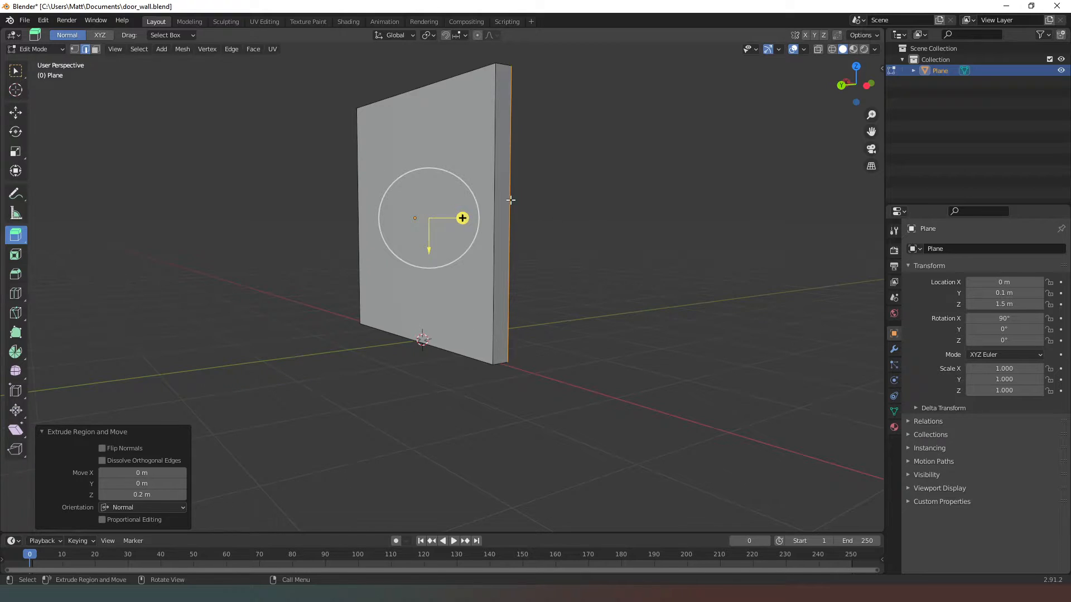
# - Return to Object Mode and rename the slab object to 'Wall'
pyautogui.click(34, 49)
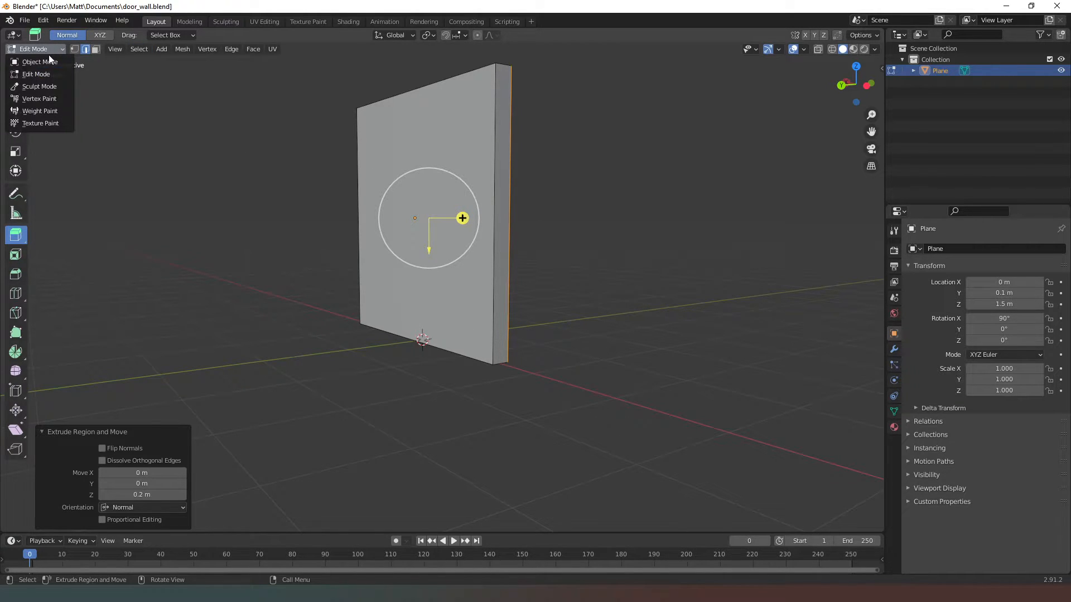
pyautogui.click(39, 61)
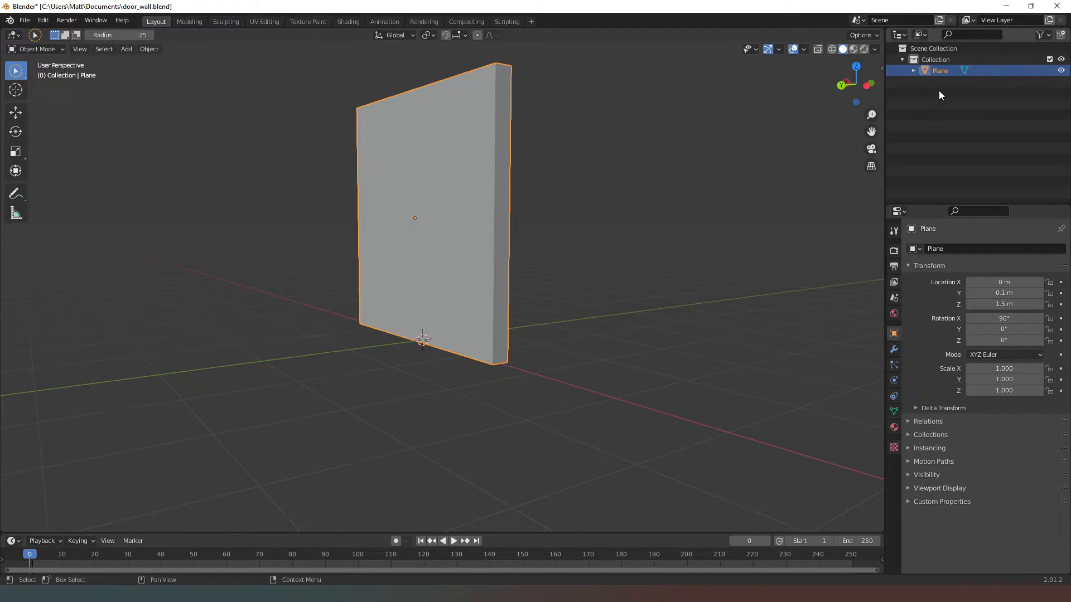
pyautogui.doubleClick(940, 70)
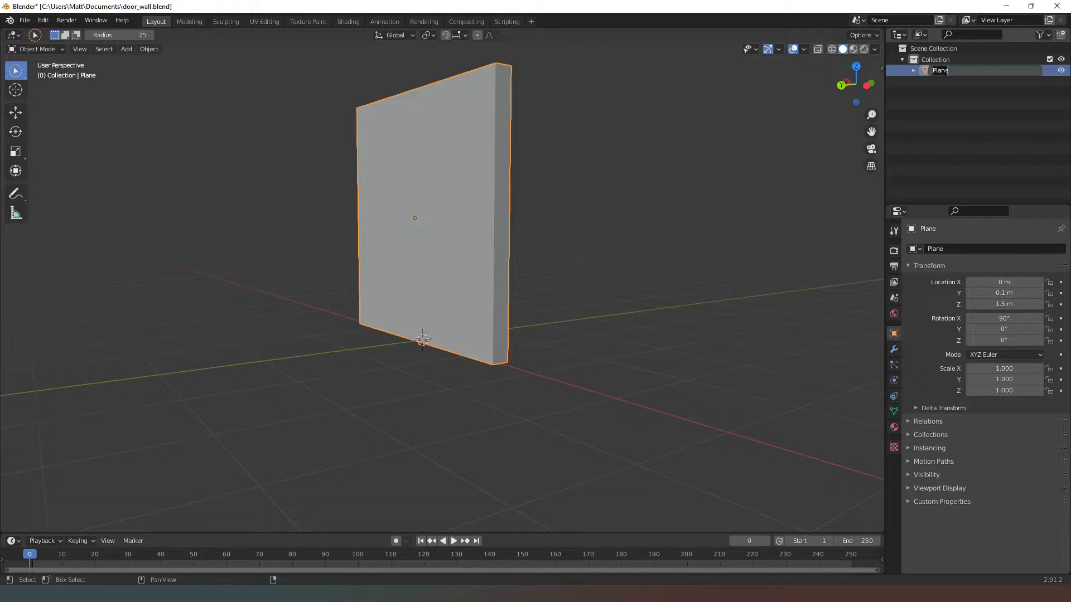
pyautogui.write('Wall')
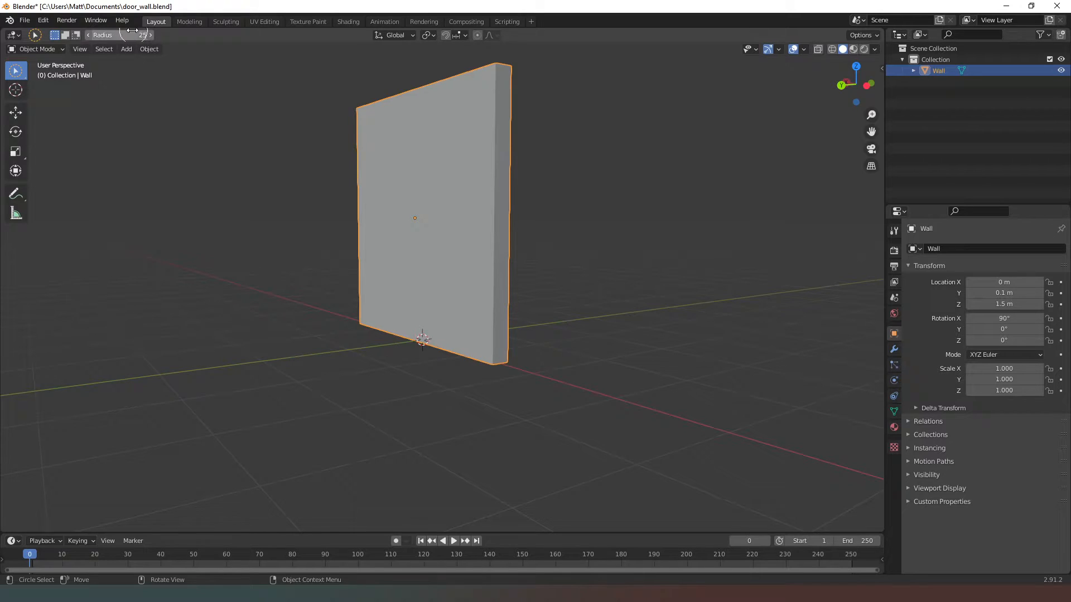
pyautogui.click(149, 49)
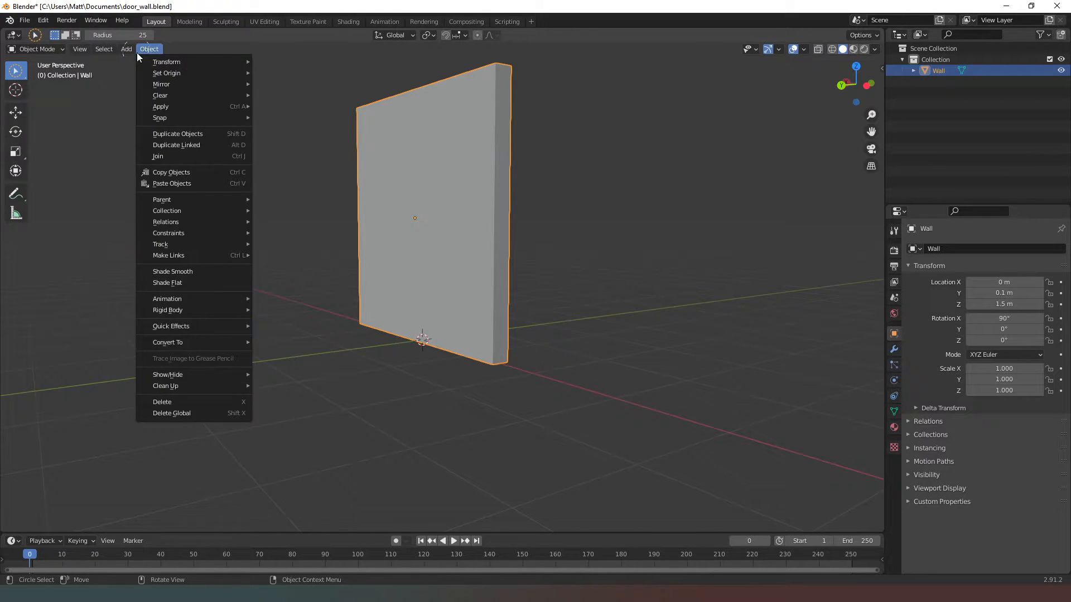
# - Add a cube scaled 3 × 0.22 × 0.1 and raised to Location Z 0.05 m
pyautogui.click(126, 48)
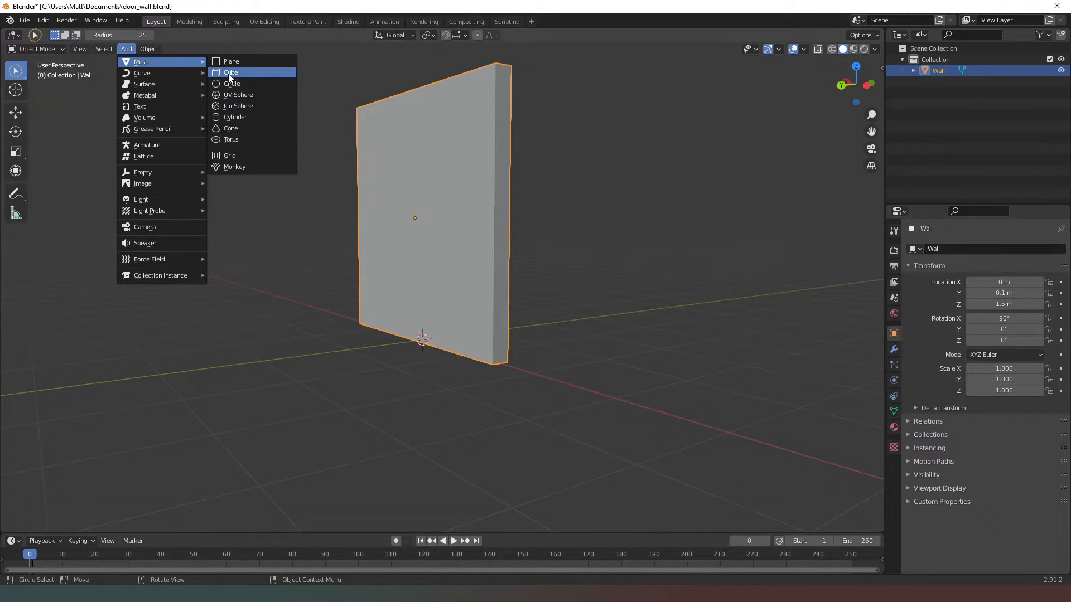
pyautogui.click(231, 72)
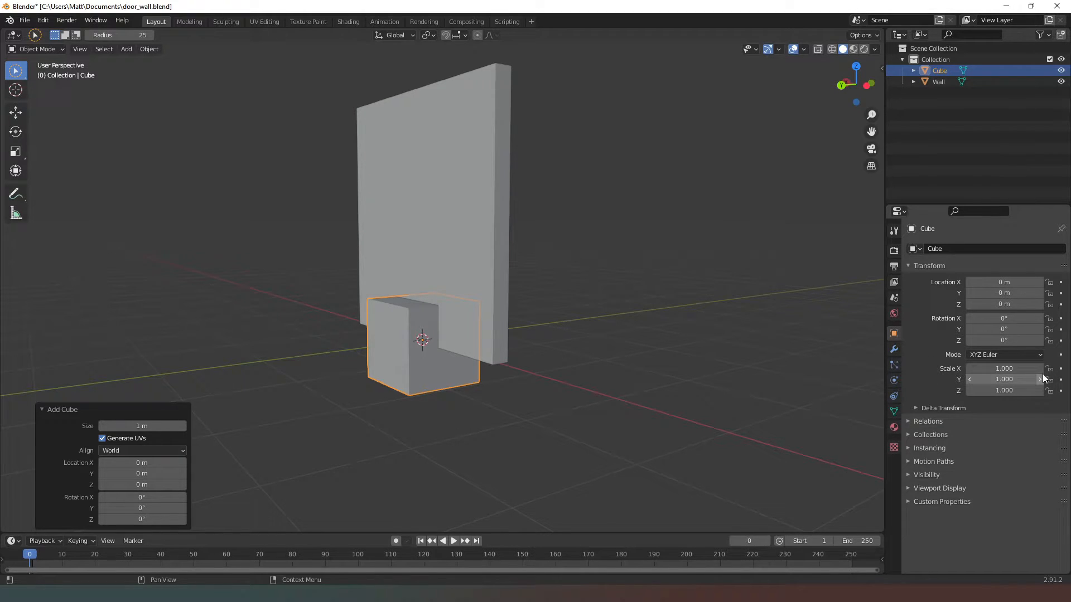
pyautogui.moveTo(1004, 368); pyautogui.dragTo(1025, 368)
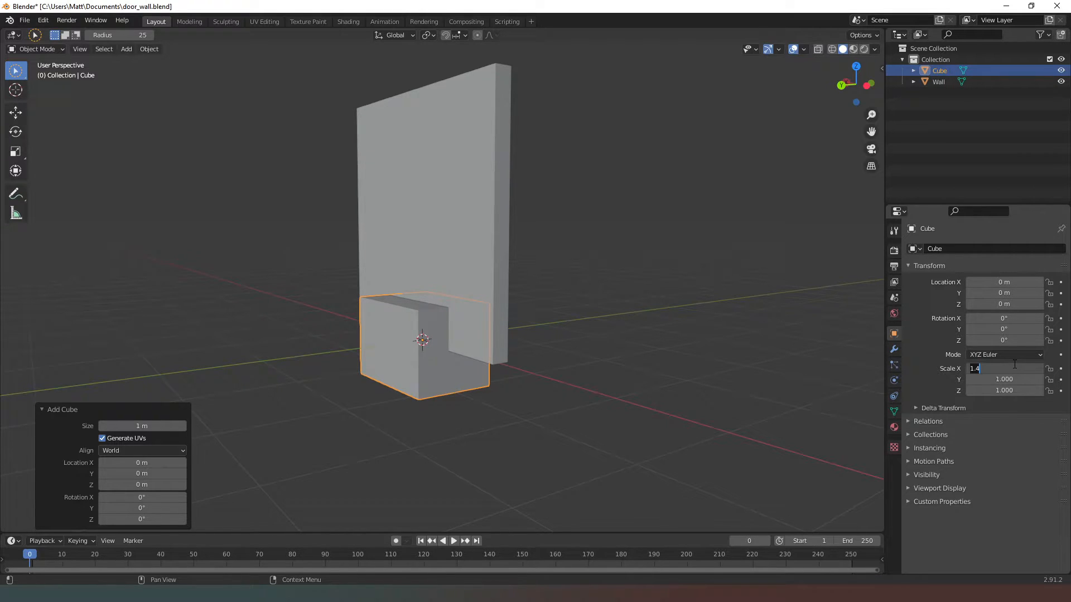
pyautogui.write('300')
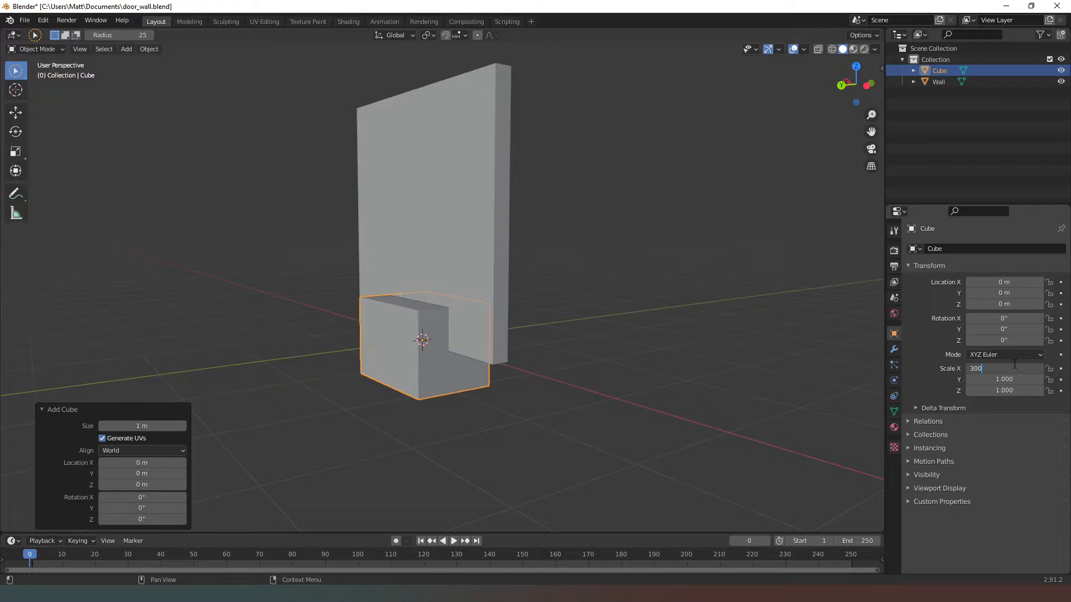
pyautogui.write('3.000')
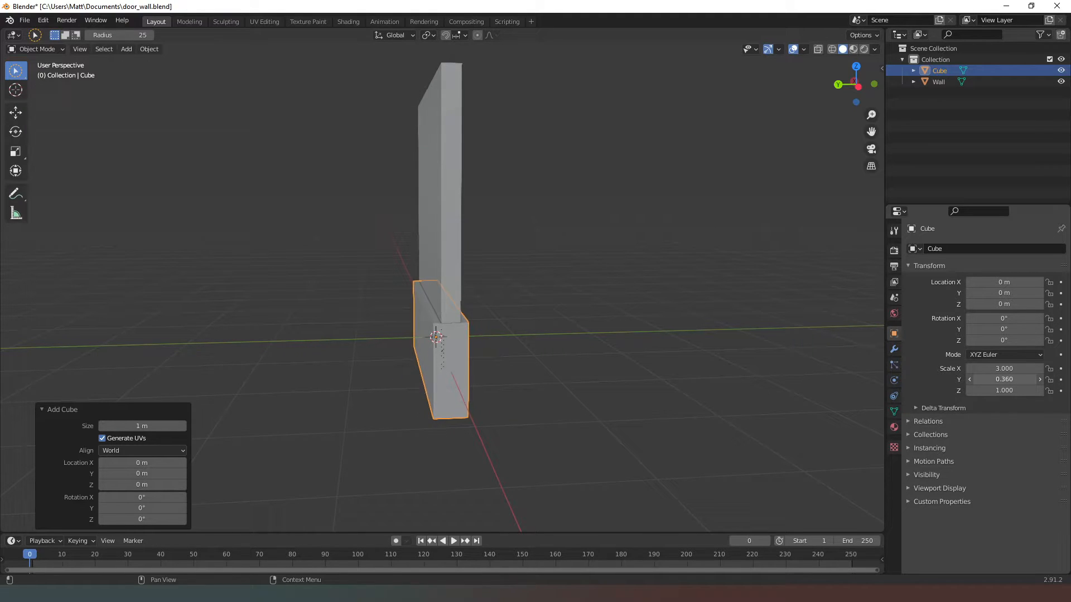
pyautogui.moveTo(1004, 379); pyautogui.dragTo(1001, 379)
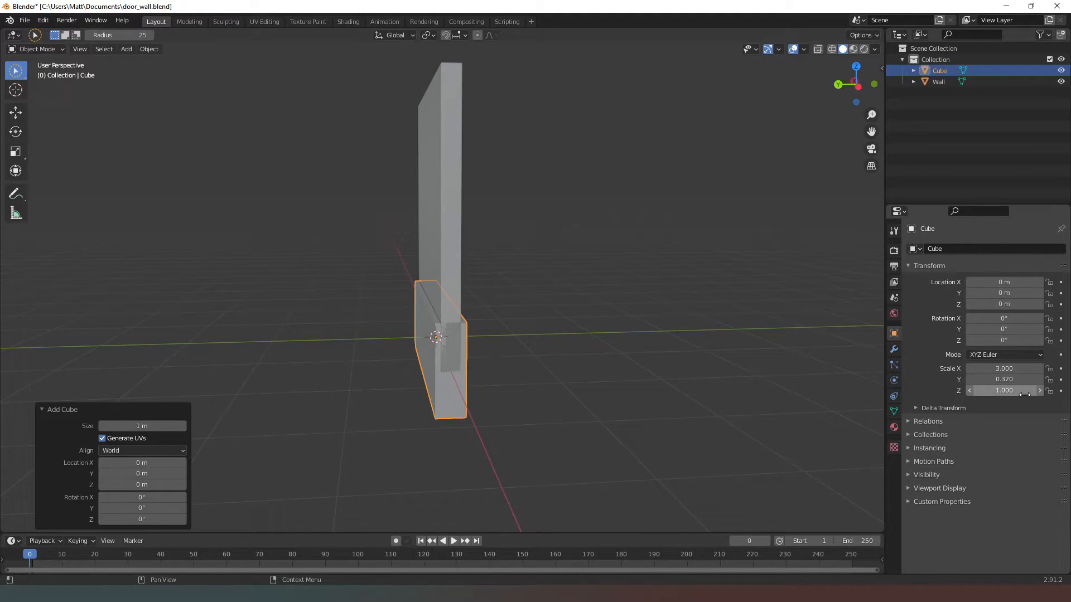
pyautogui.moveTo(1004, 390); pyautogui.dragTo(1025, 390)
pyautogui.write('0.38')
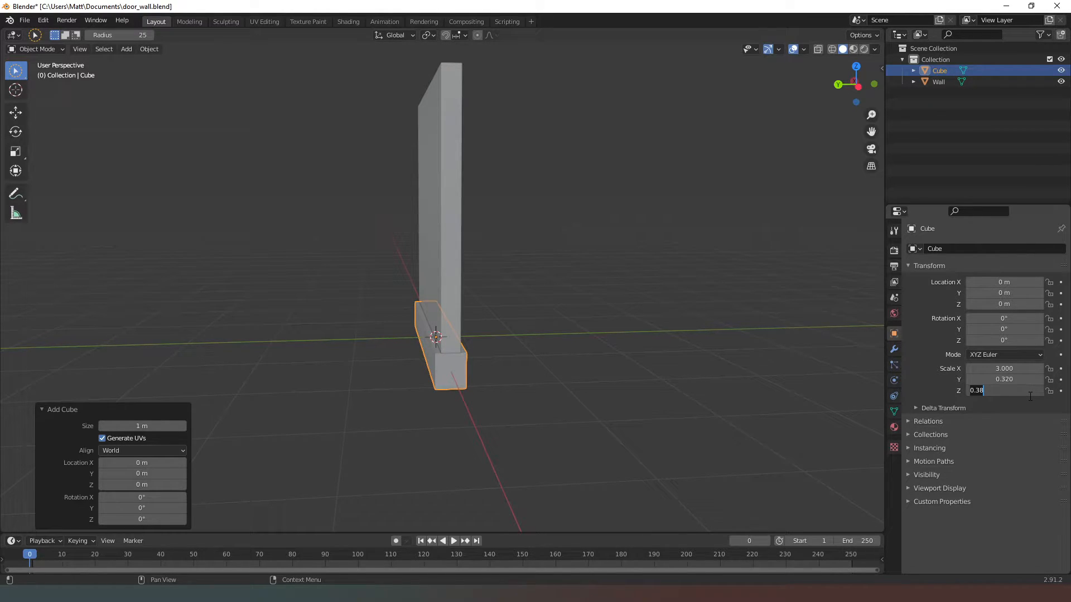
pyautogui.write('100')
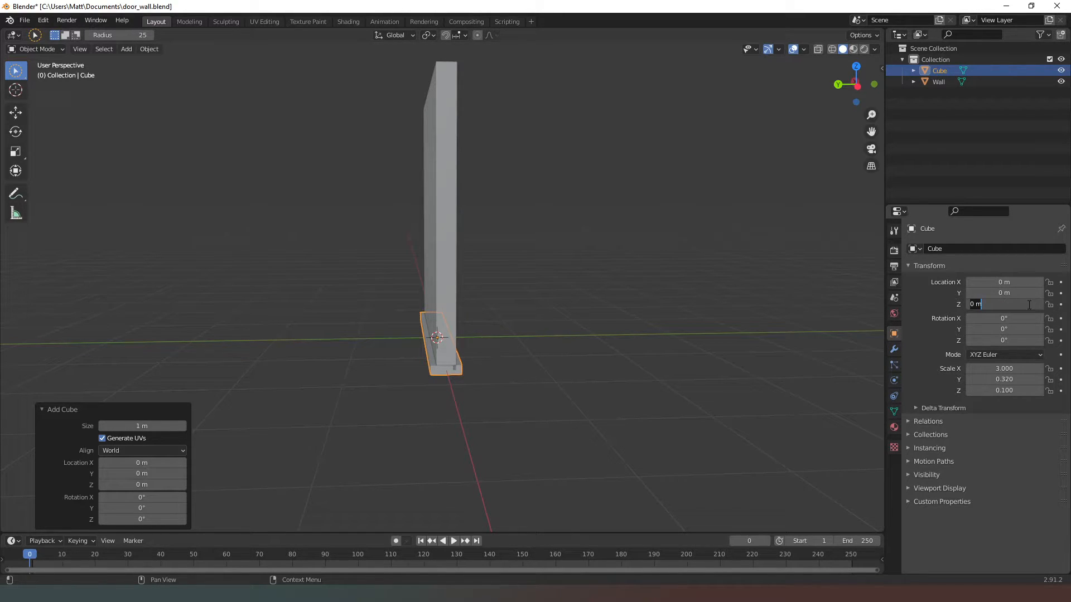
pyautogui.write('.5')
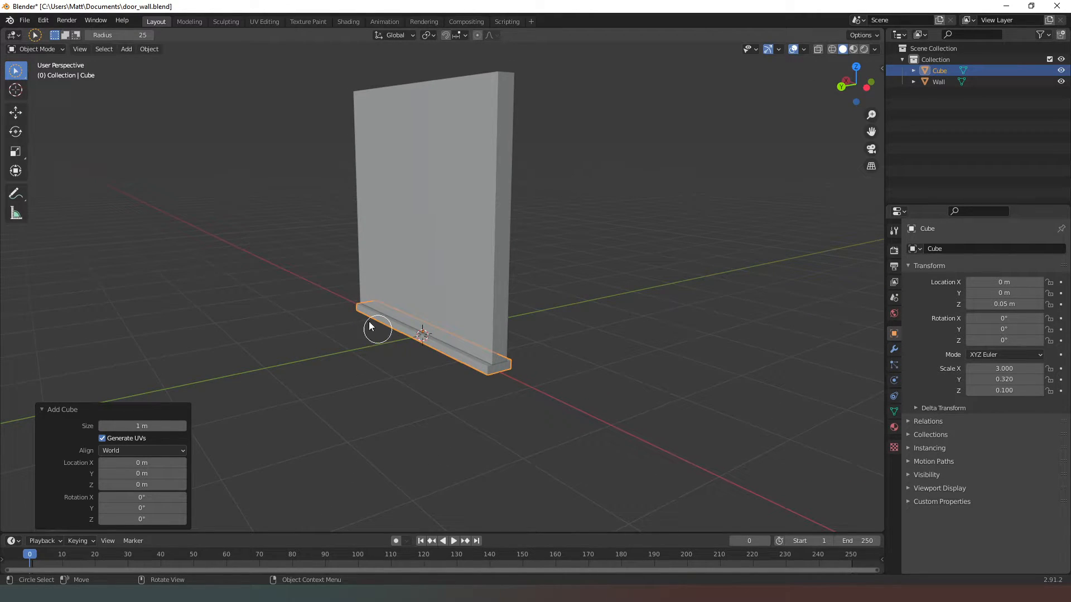
pyautogui.moveTo(505, 369)
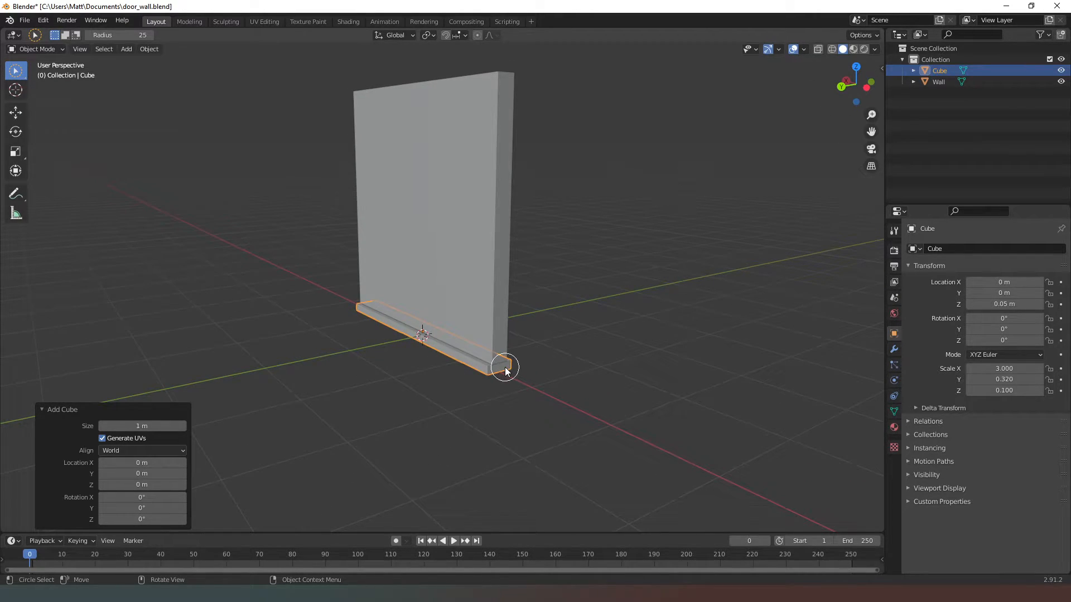
pyautogui.moveTo(712, 208)
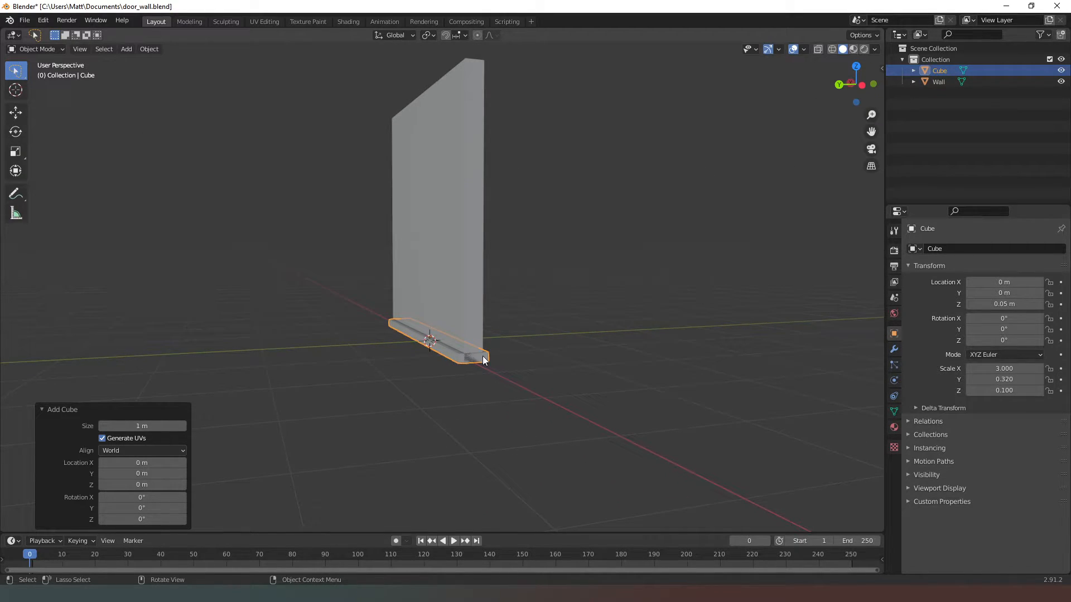
pyautogui.moveTo(485, 359)
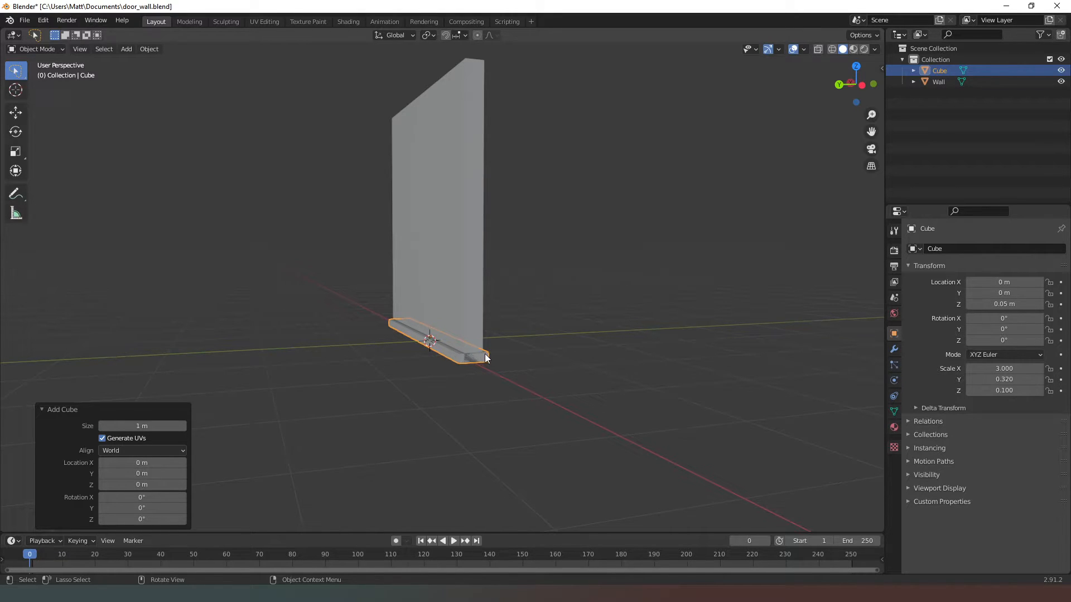
pyautogui.moveTo(469, 356)
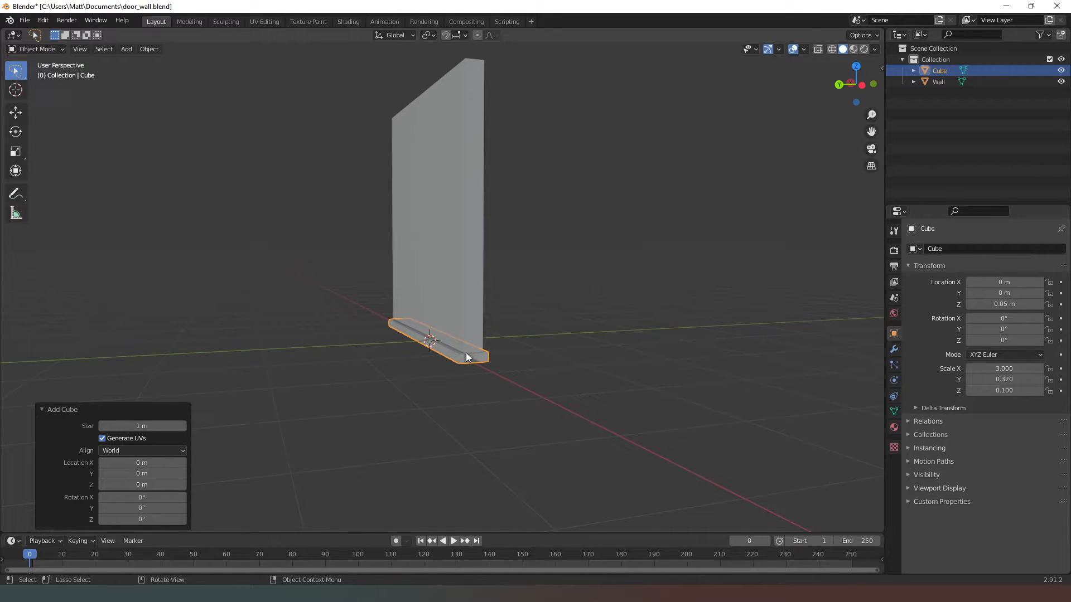
pyautogui.moveTo(478, 267)
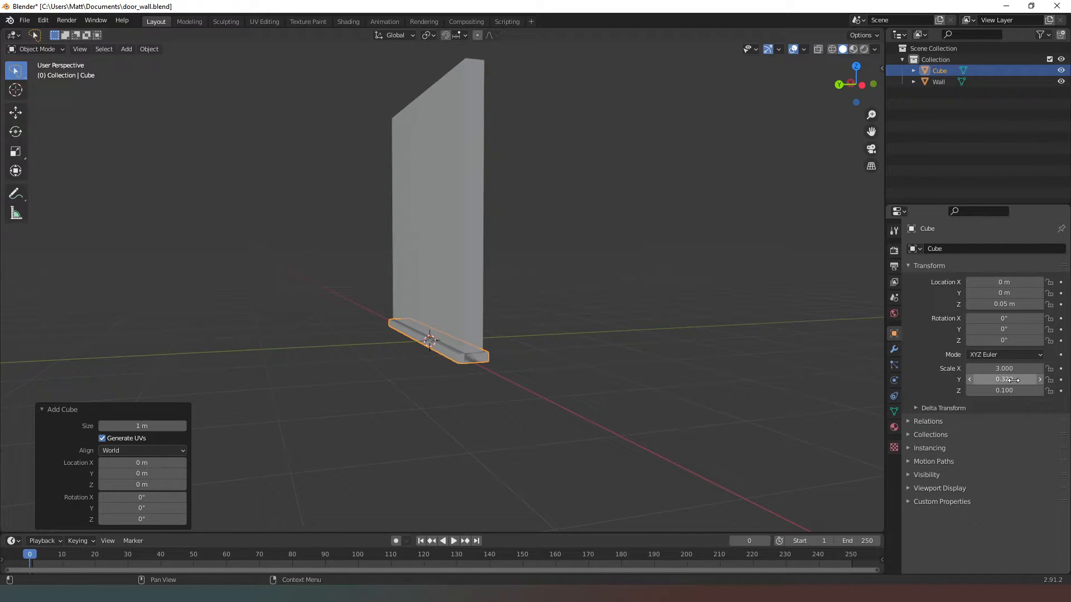
pyautogui.doubleClick(1003, 380)
pyautogui.write('0.220')
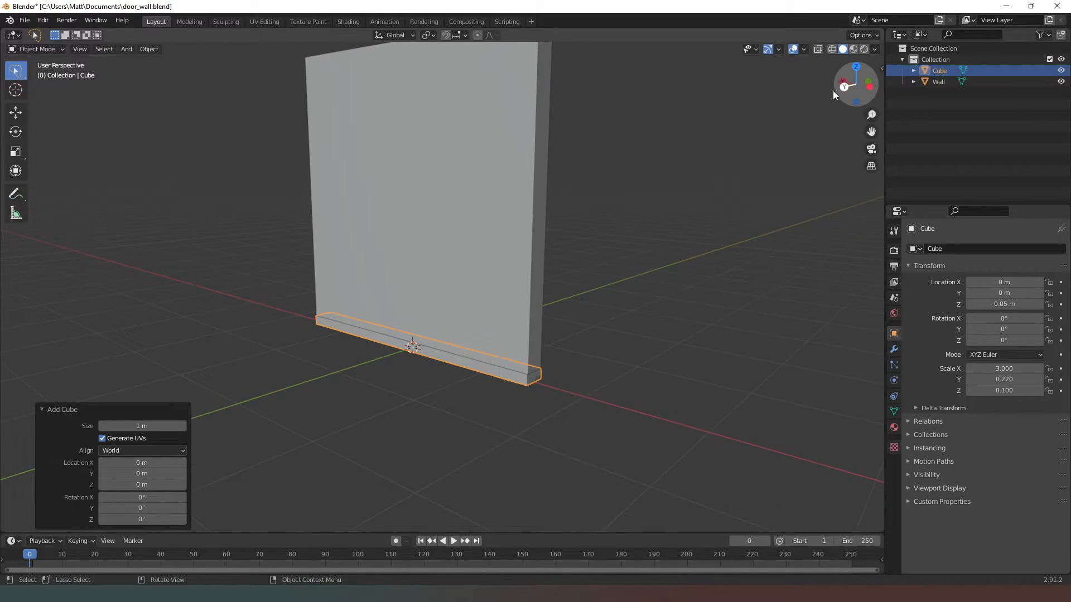
# - Select the Wall and create a new material for it
pyautogui.click(938, 81)
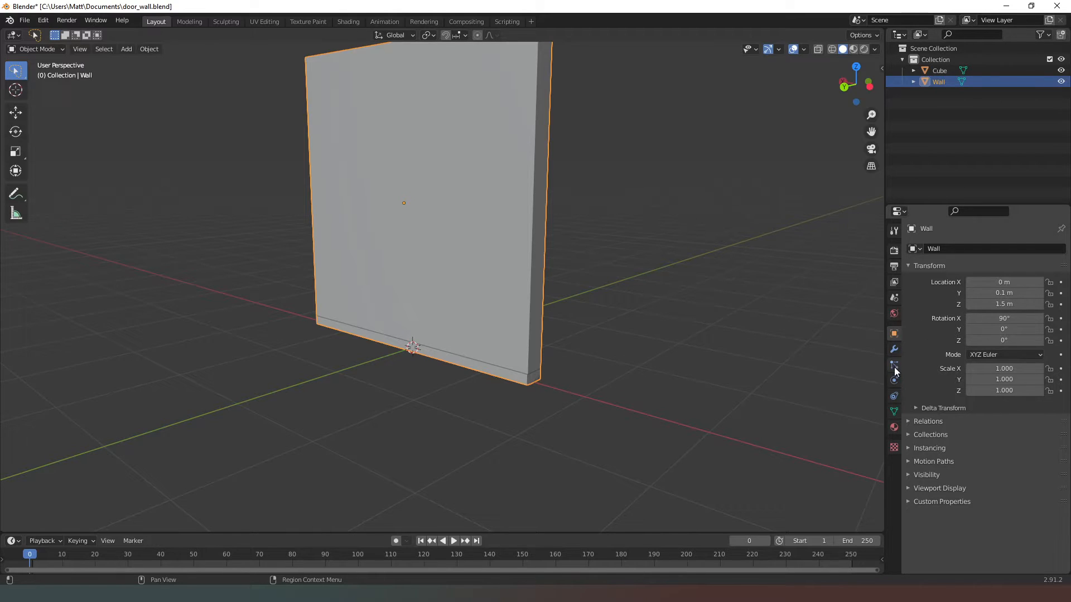
pyautogui.moveTo(894, 350)
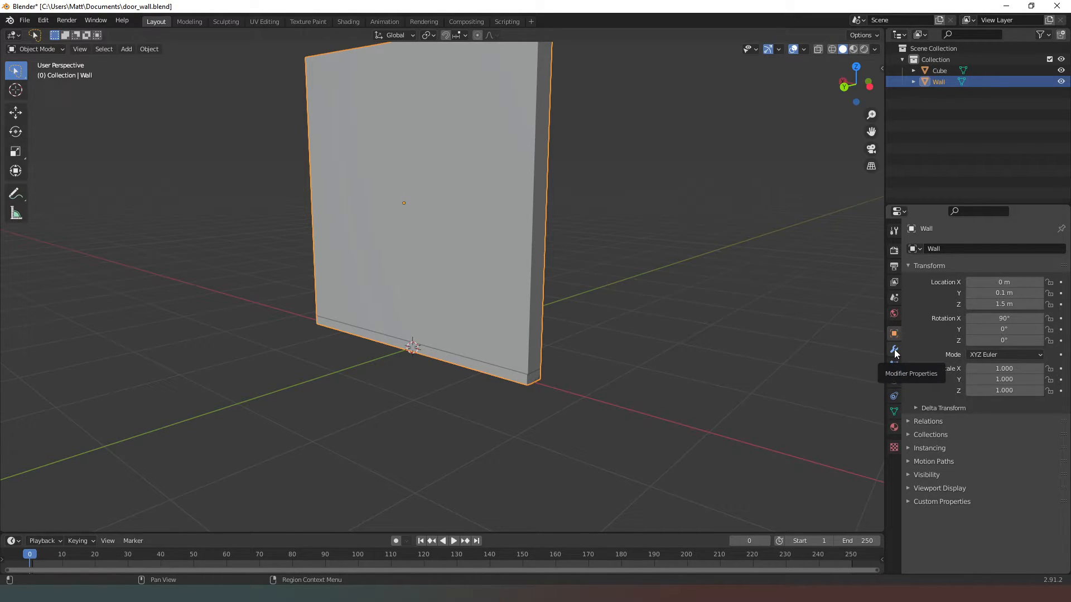
pyautogui.click(893, 350)
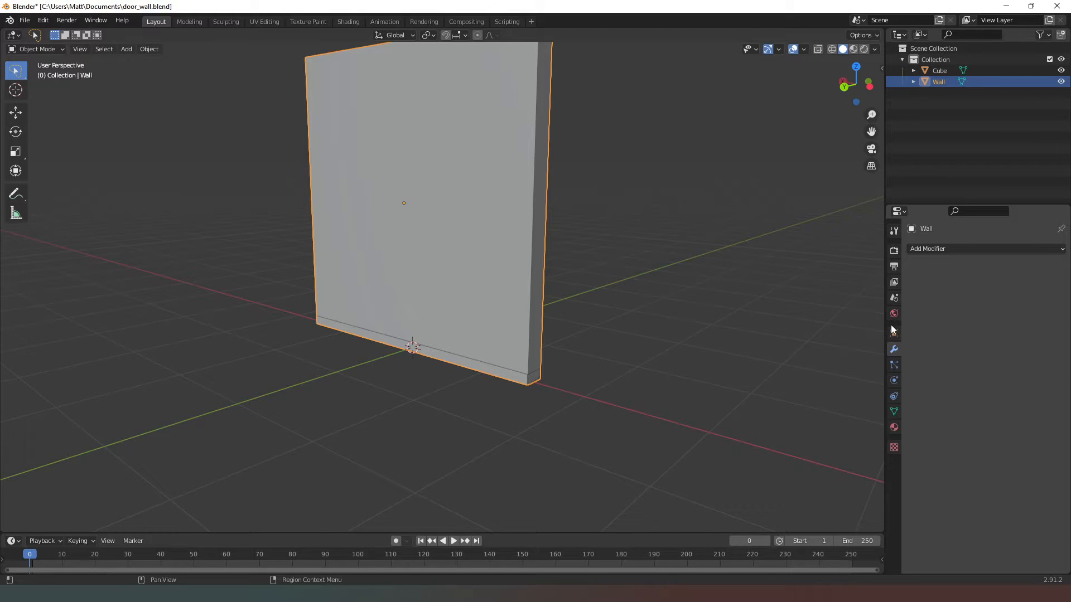
pyautogui.click(894, 334)
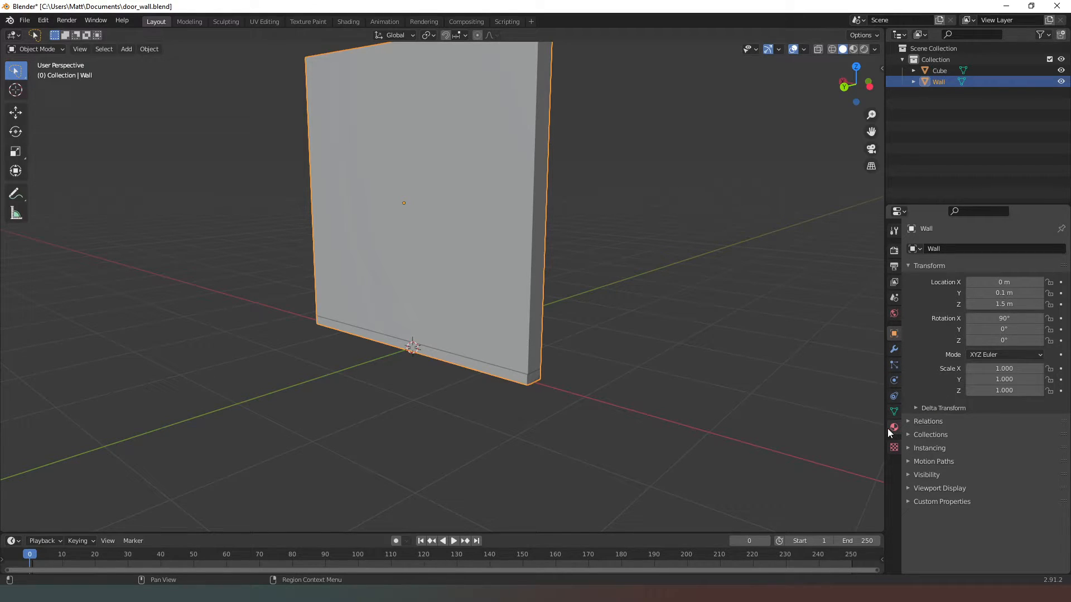
pyautogui.click(894, 427)
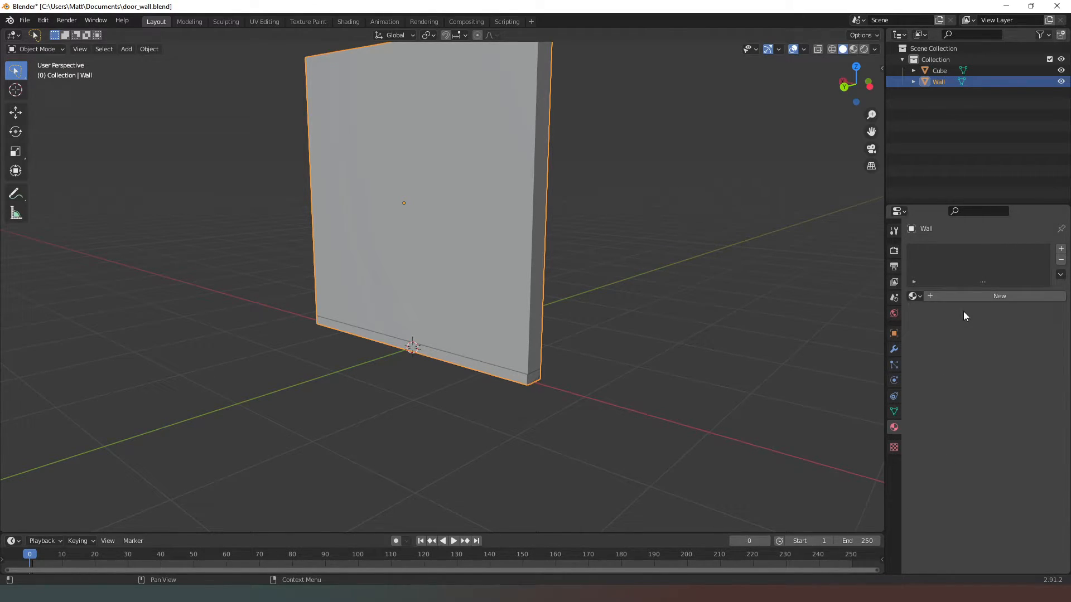
pyautogui.click(998, 296)
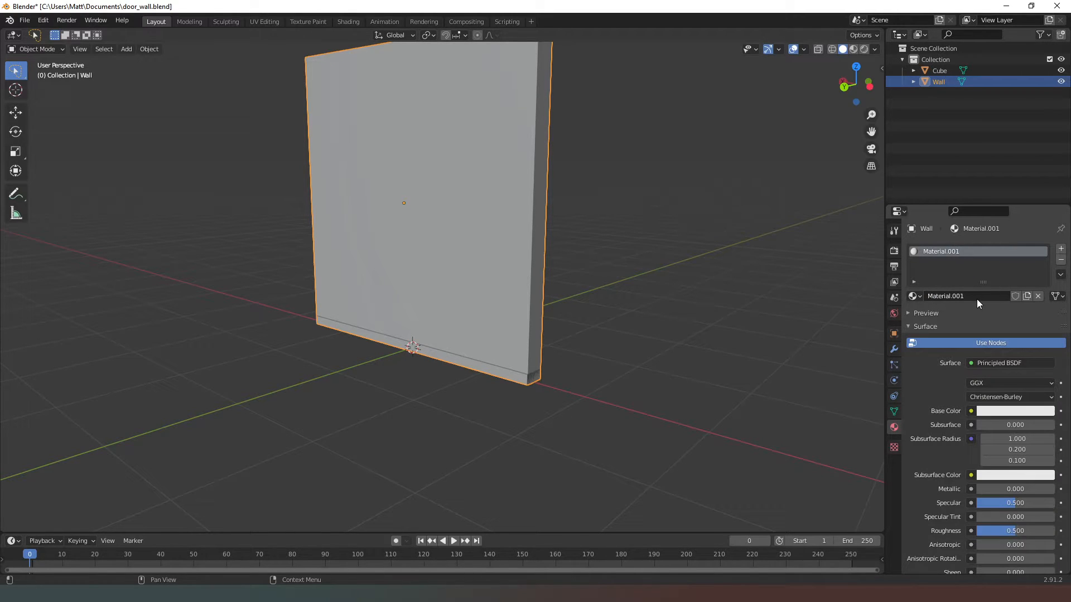
# - Rename the cube to 'Skirting' and give it a 'Skirting.001' material
pyautogui.doubleClick(946, 295)
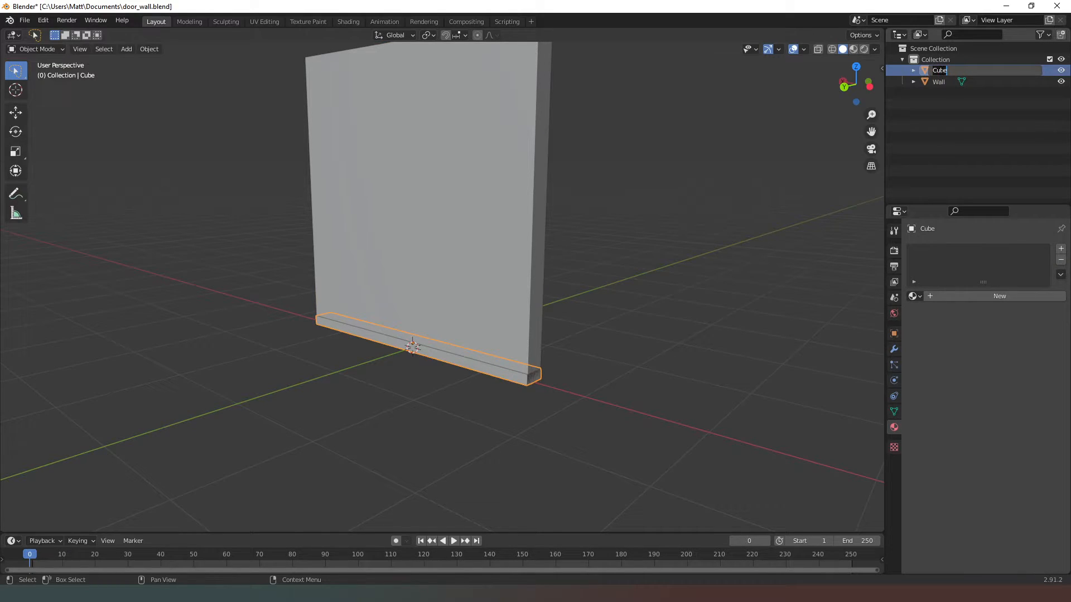
pyautogui.write('Skirting')
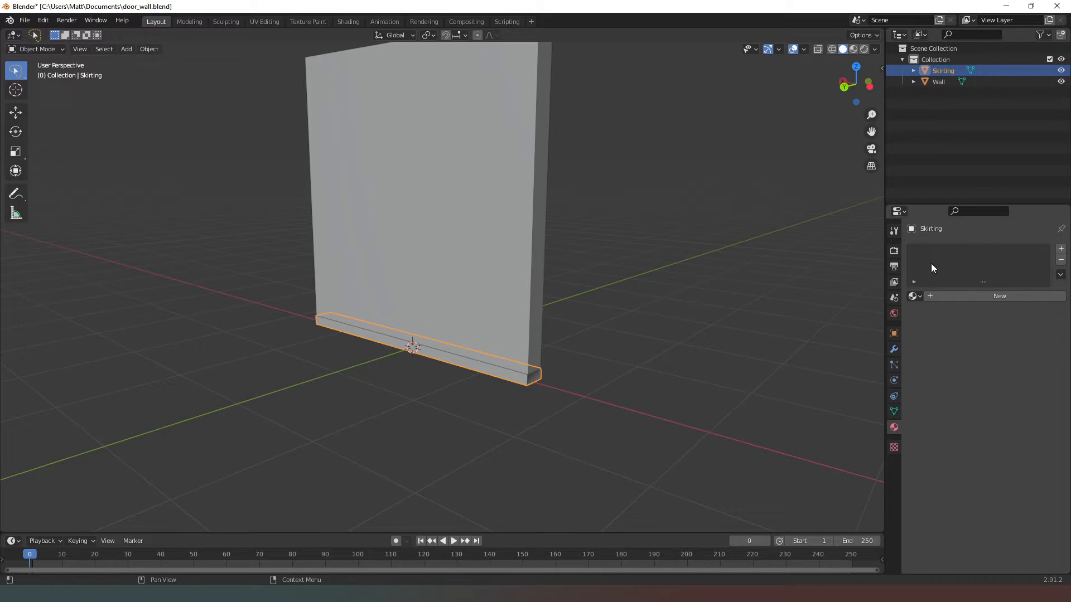
pyautogui.click(1000, 296)
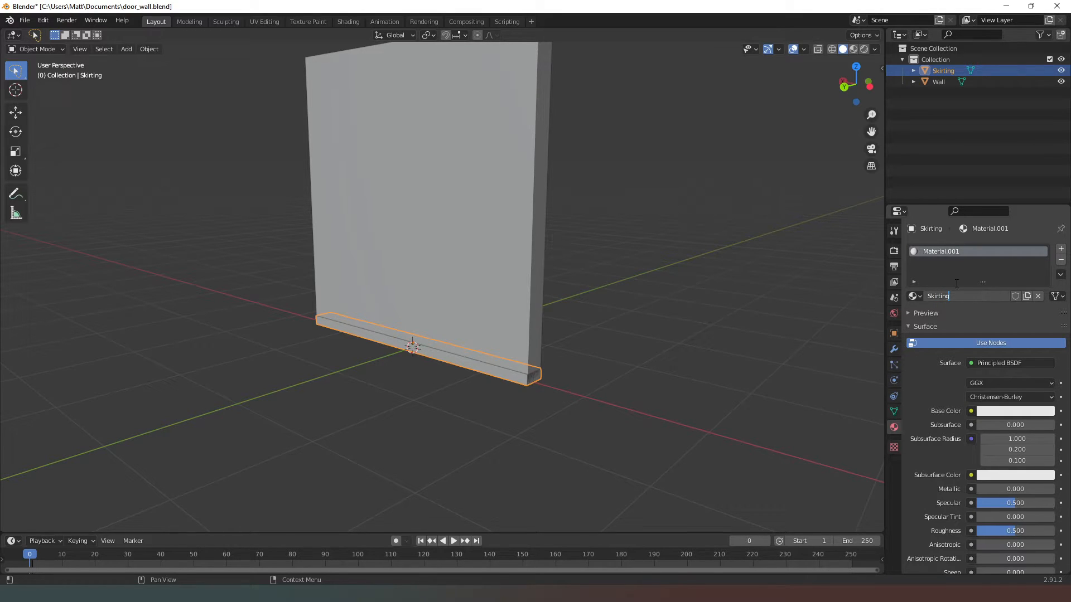
pyautogui.write('Skirting.001')
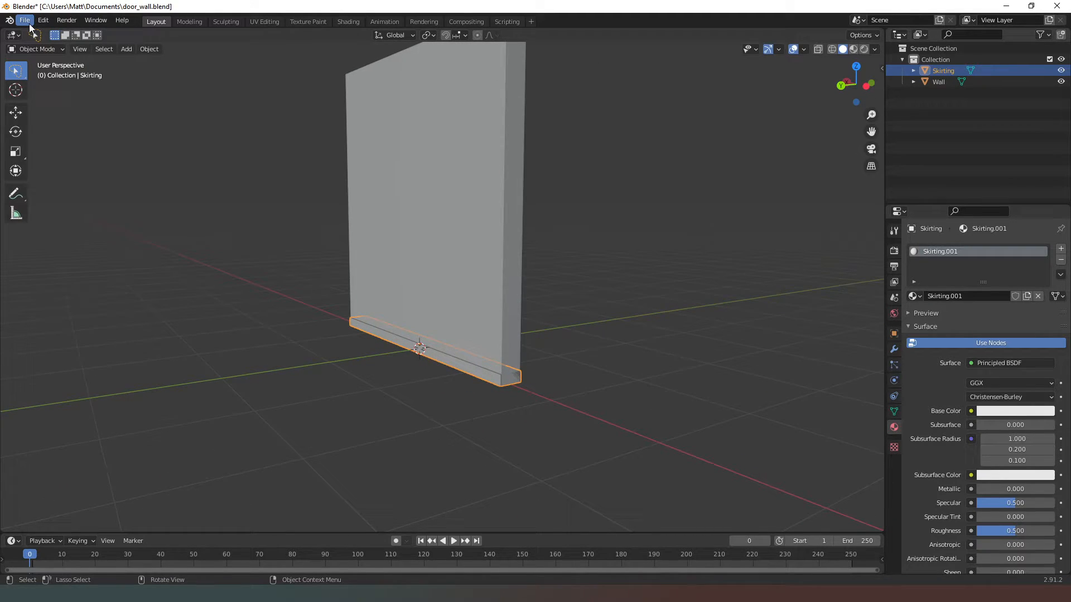
# - Export the wall and skirting as wall_3m.obj into the Blender objects folder
pyautogui.click(25, 20)
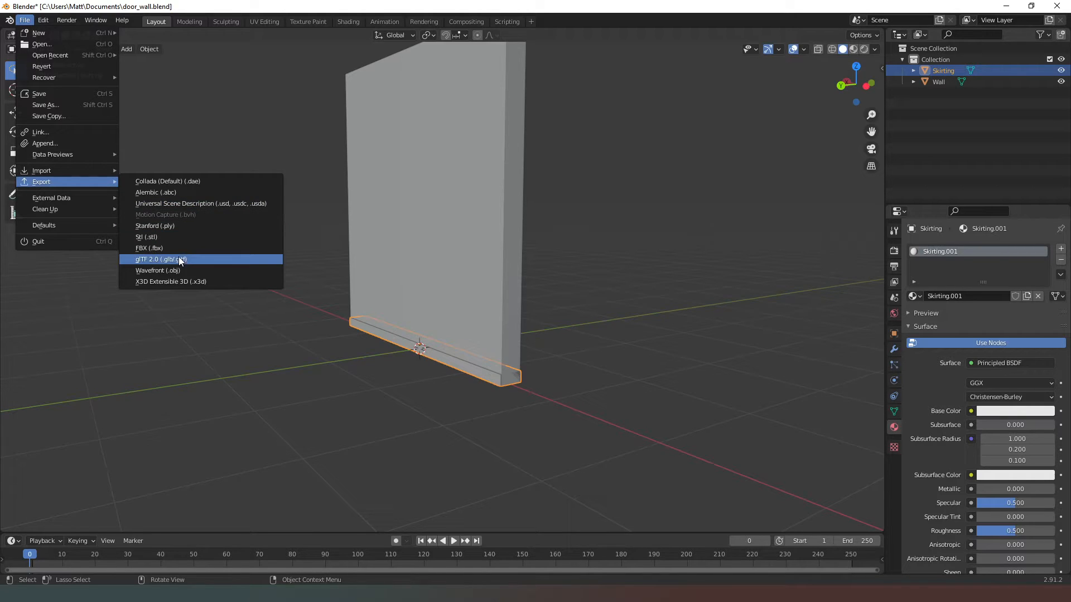
pyautogui.click(158, 270)
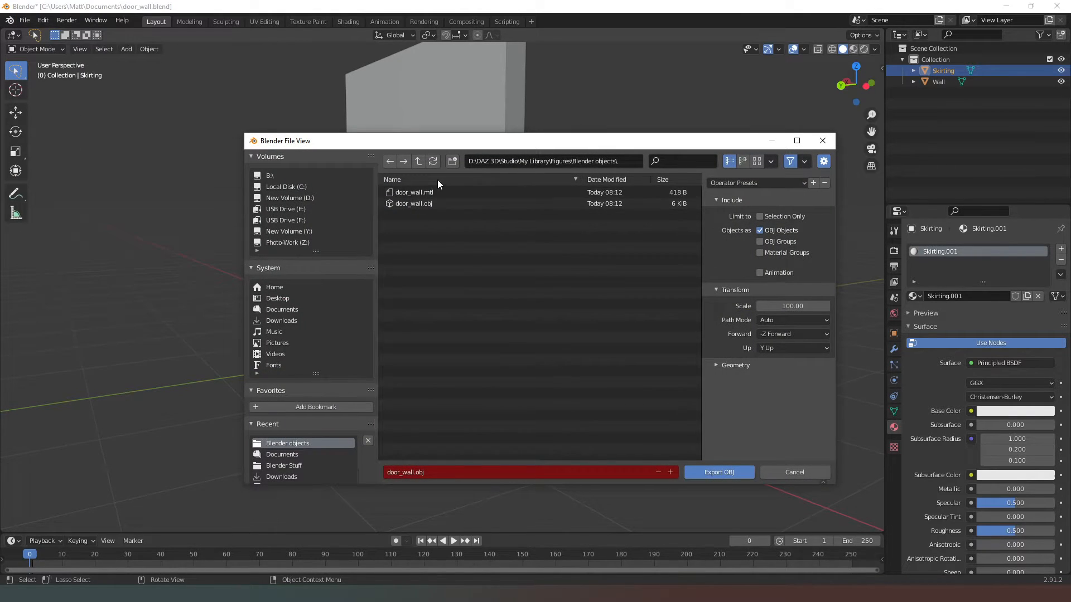
pyautogui.moveTo(457, 449)
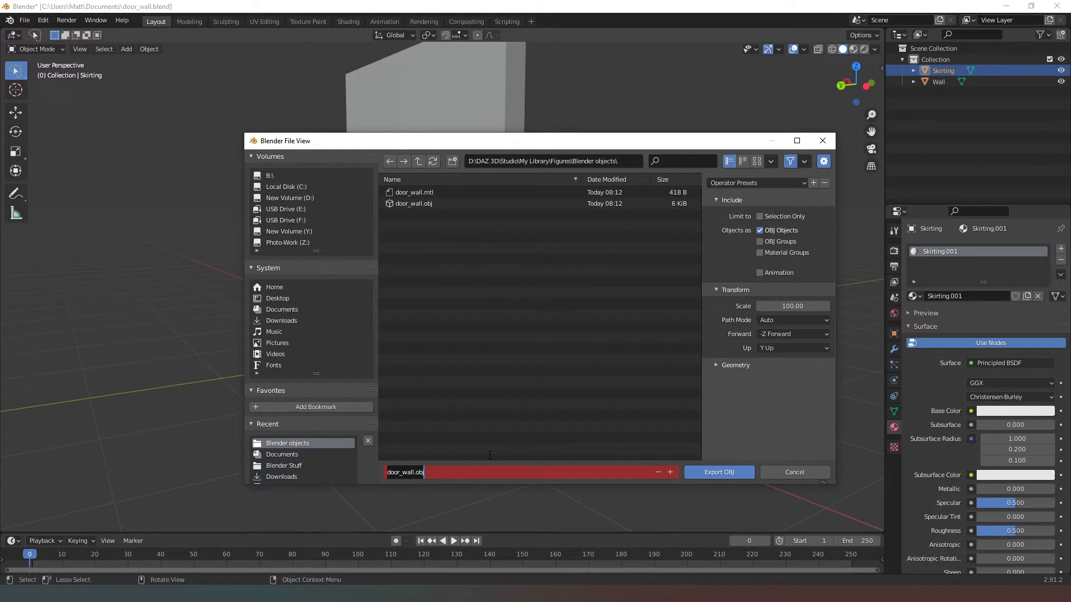
pyautogui.write('wall')
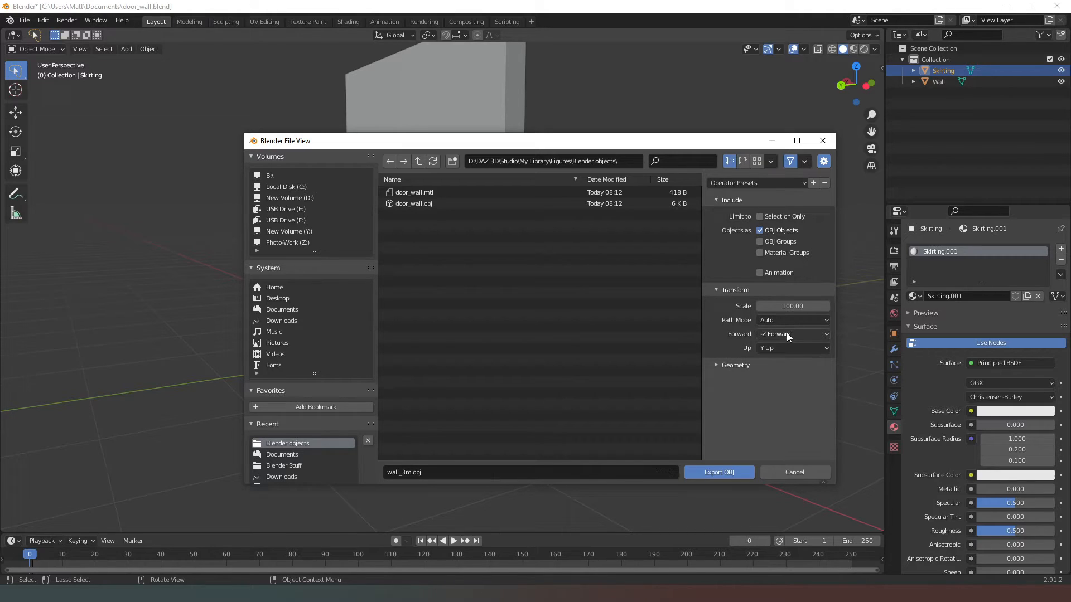
pyautogui.moveTo(794, 369)
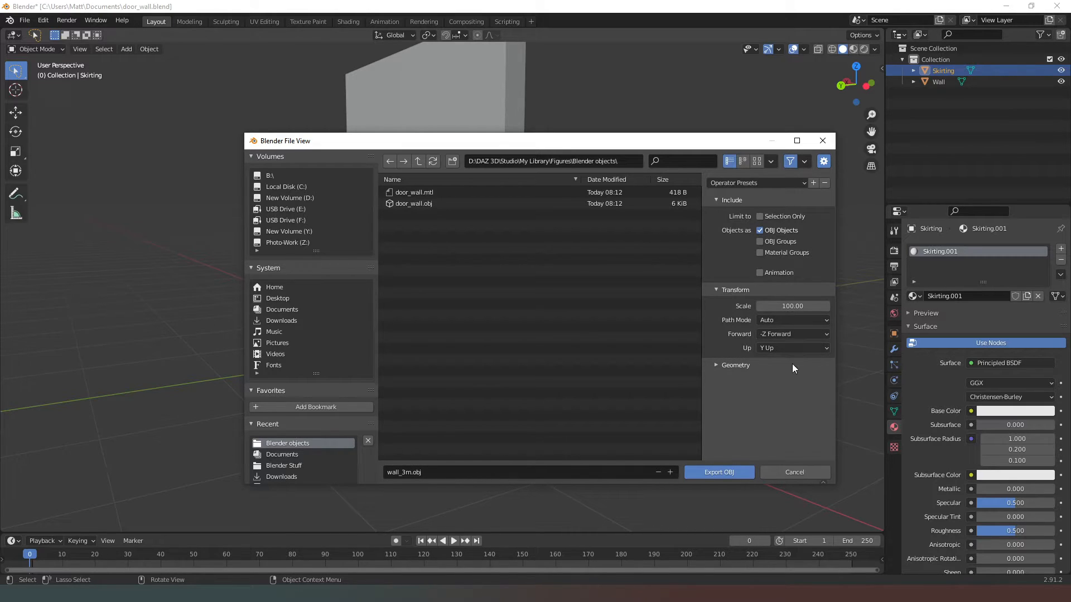
pyautogui.moveTo(734, 408)
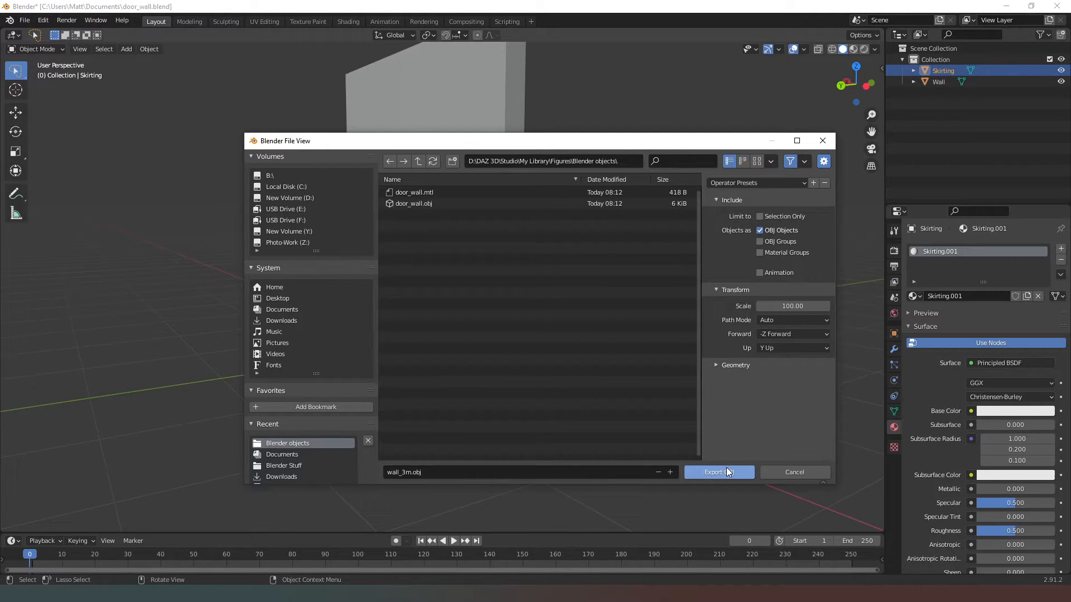
pyautogui.click(713, 471)
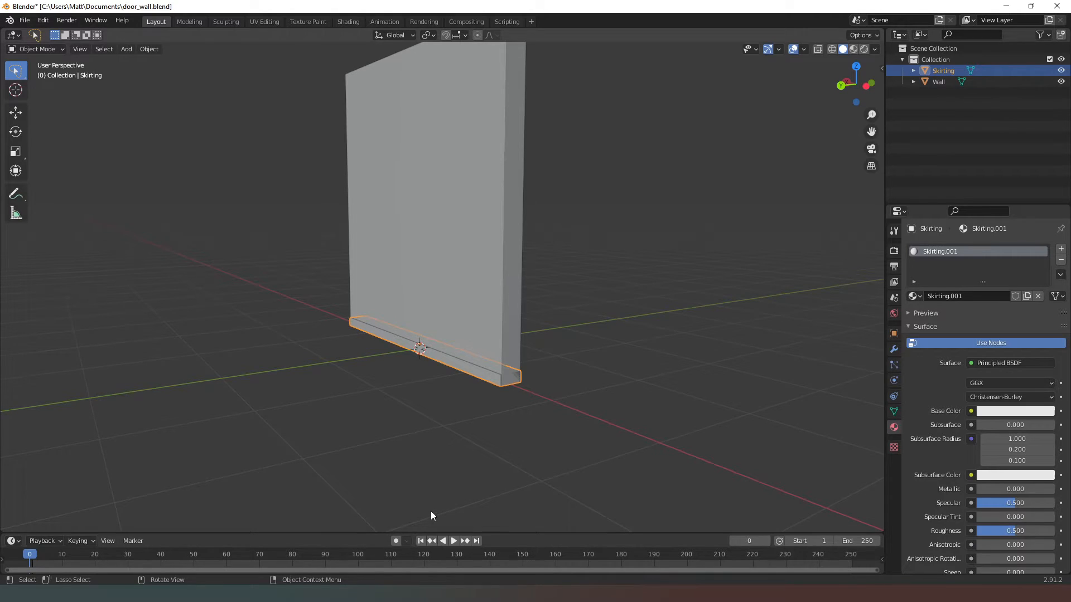
pyautogui.moveTo(418, 513)
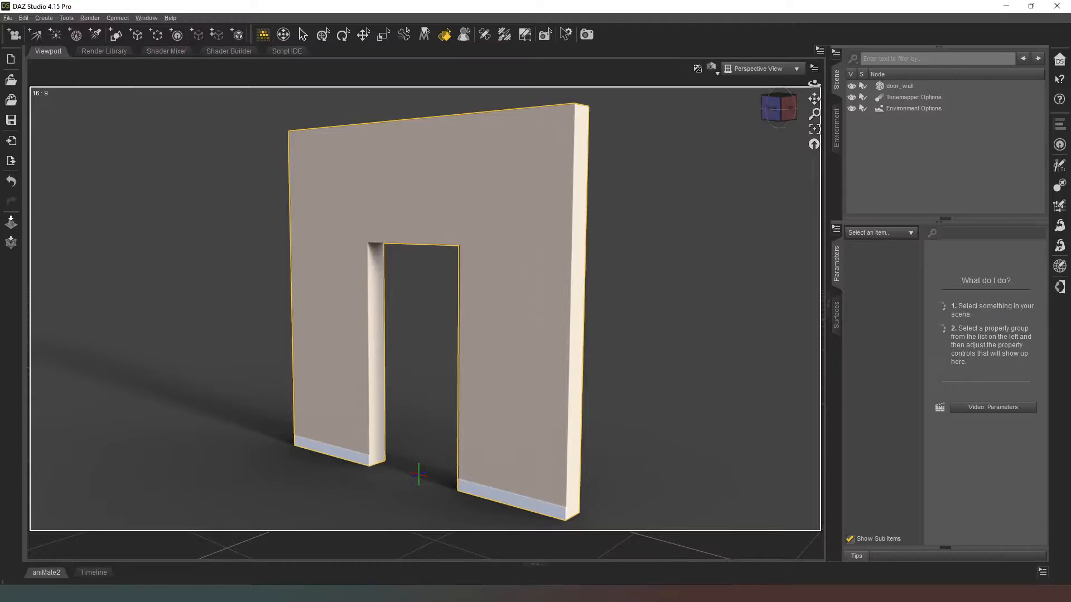
# - Import wall_3m.obj into DAZ Studio, accepting the OBJ import options
pyautogui.click(7, 18)
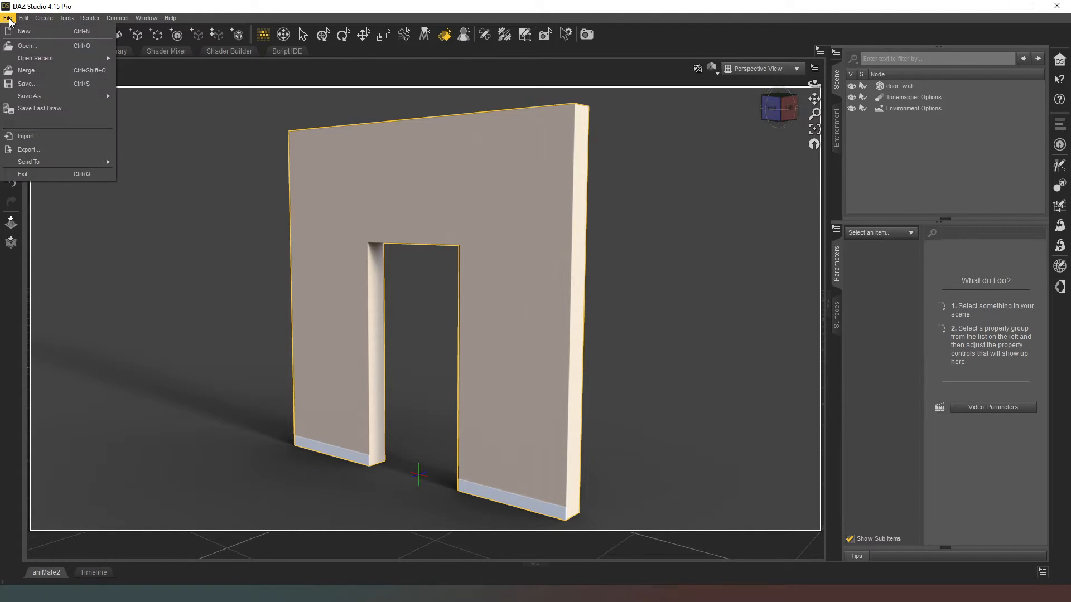
pyautogui.click(7, 18)
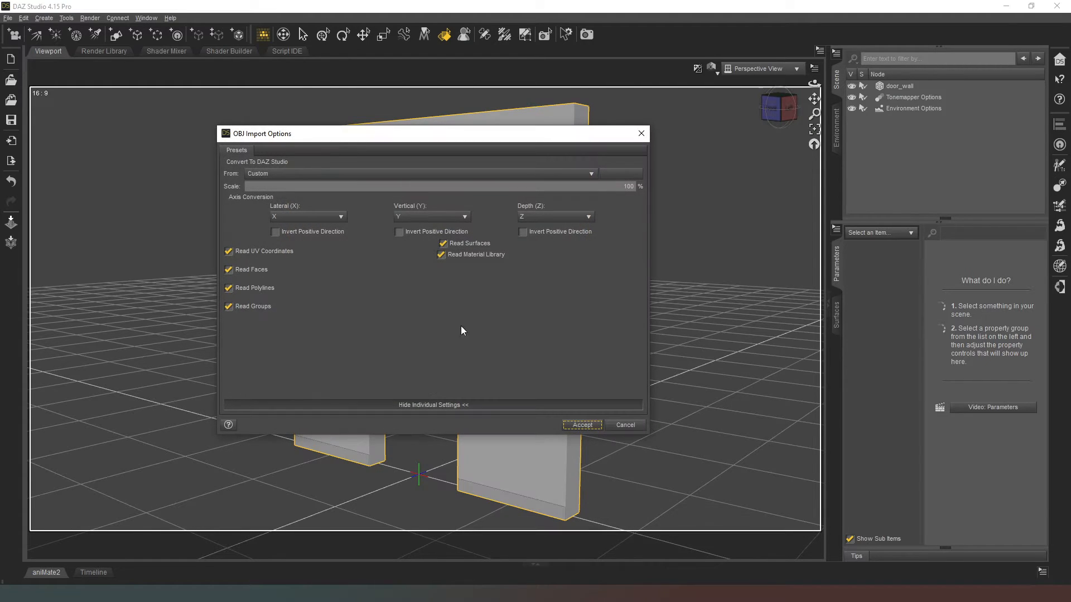
pyautogui.click(522, 232)
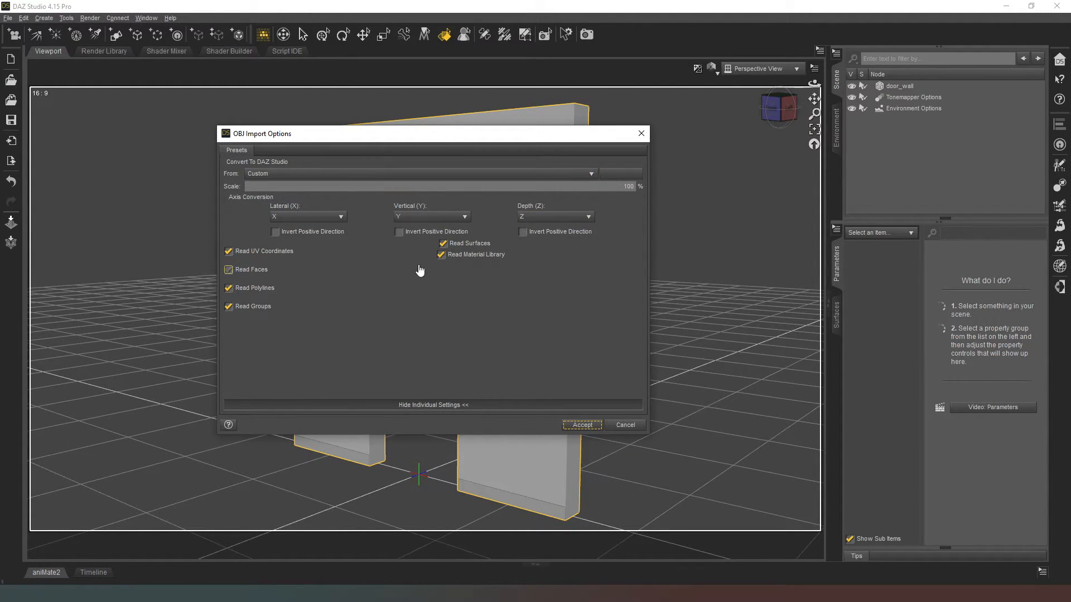
pyautogui.click(582, 425)
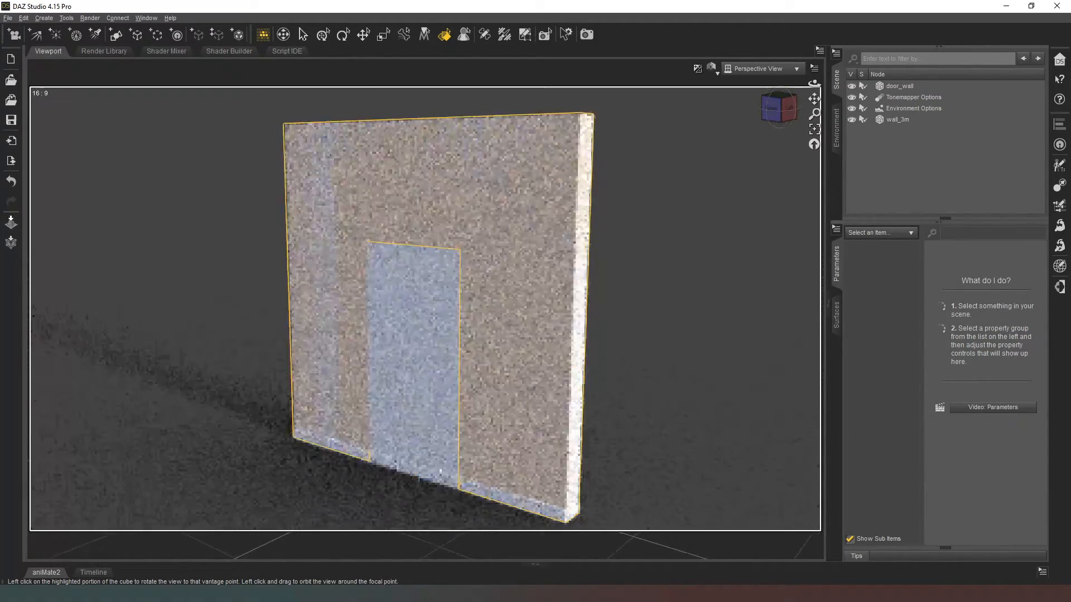
pyautogui.click(362, 34)
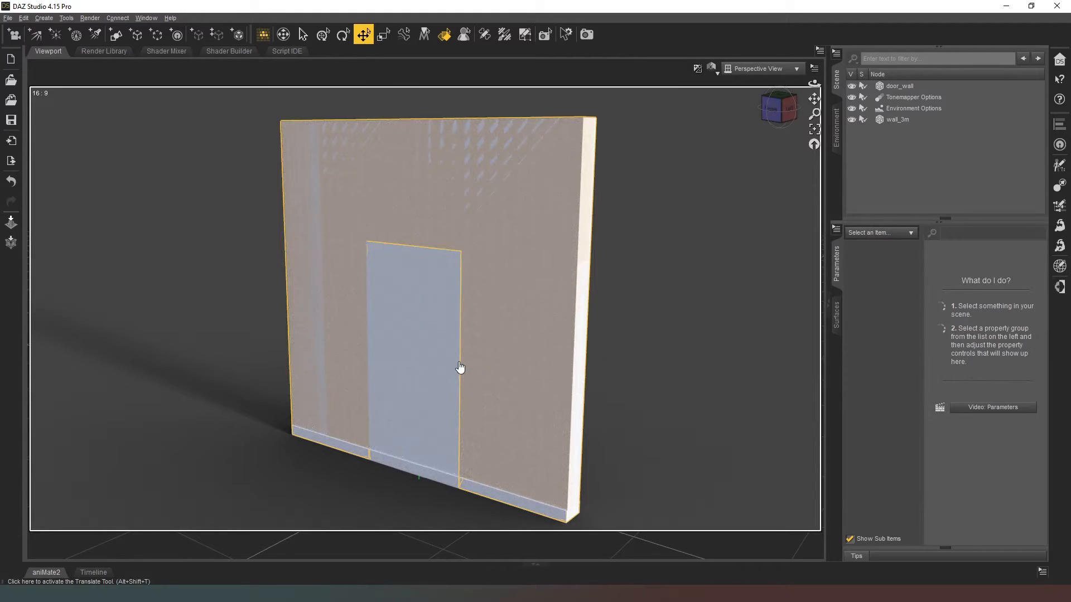
# - Select wall_3m and set its X Translate to 300
pyautogui.click(897, 119)
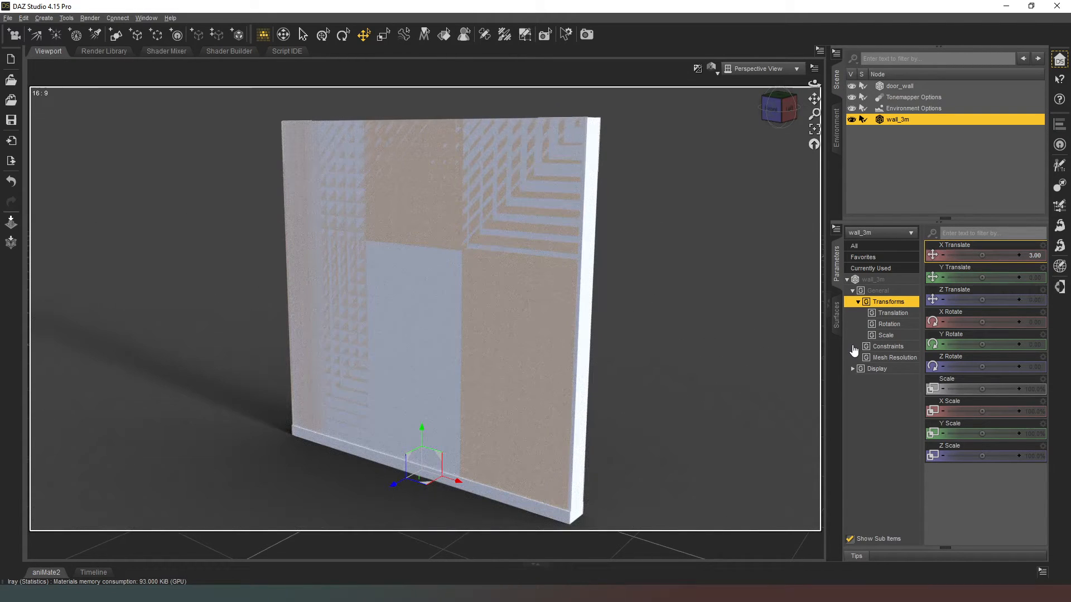
pyautogui.click(993, 255)
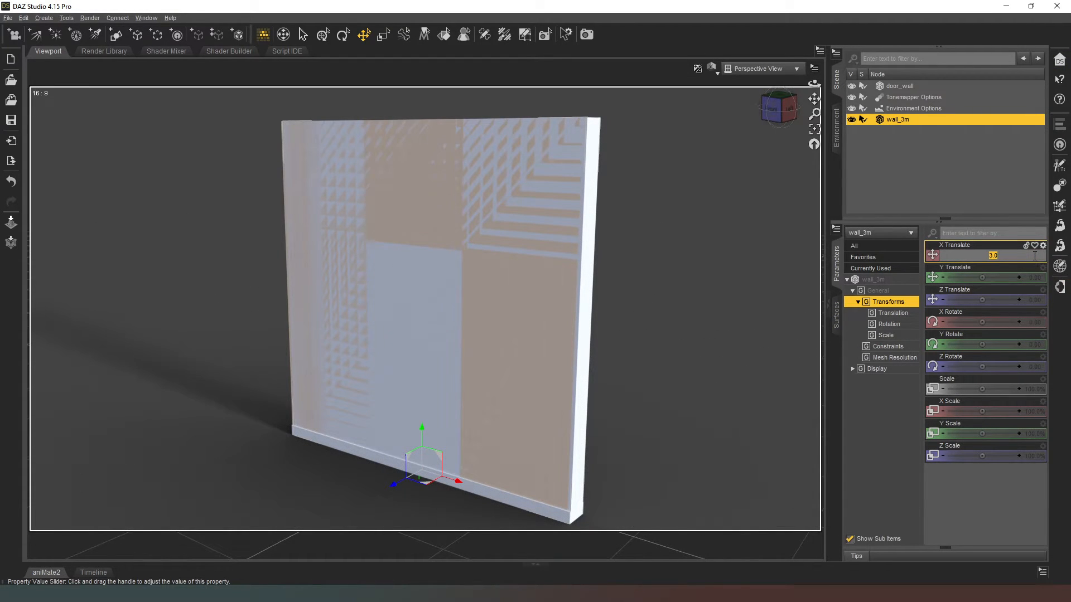
pyautogui.write('300')
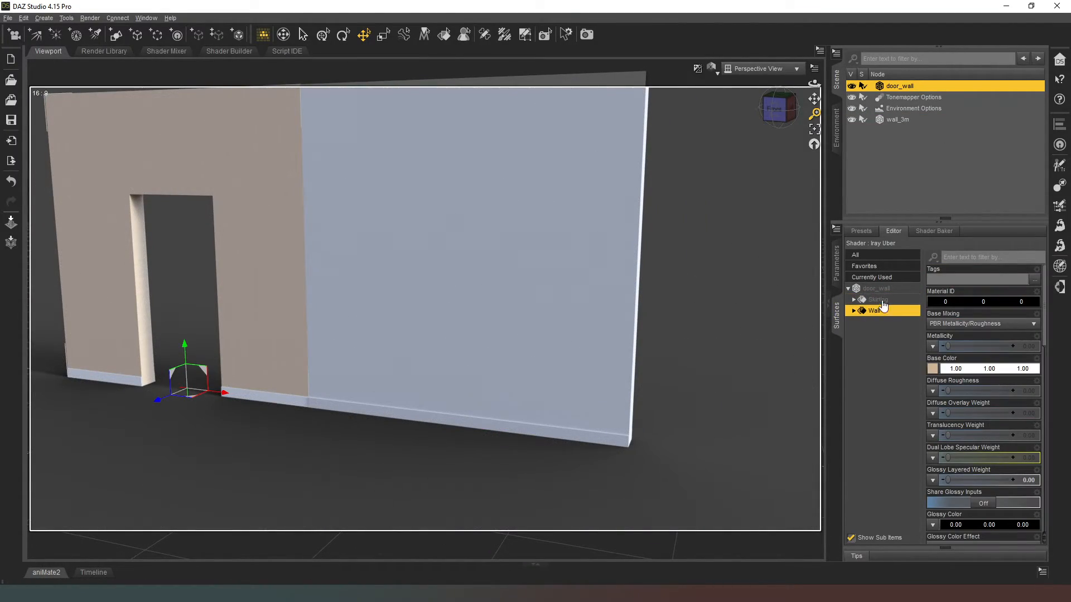
# - Copy the door wall's Skirting surface settings
pyautogui.click(881, 299)
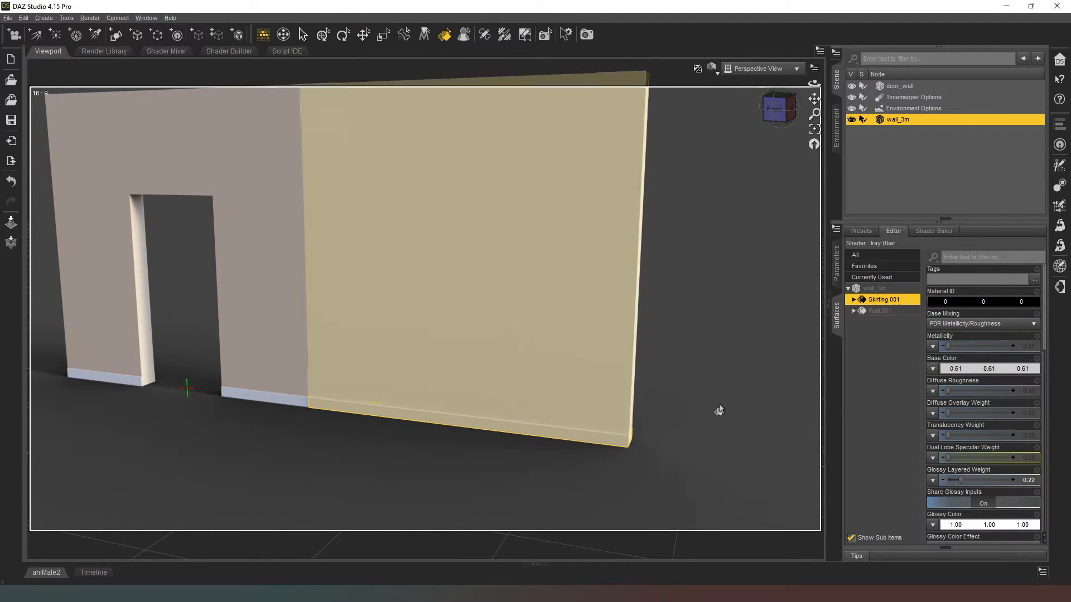
pyautogui.rightClick(883, 299)
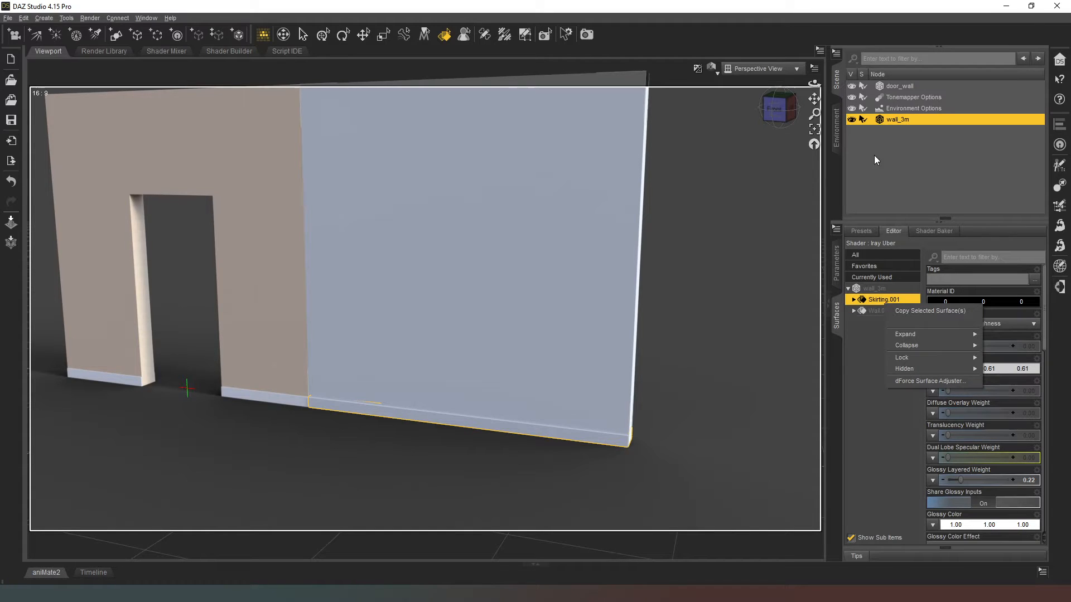
pyautogui.click(900, 85)
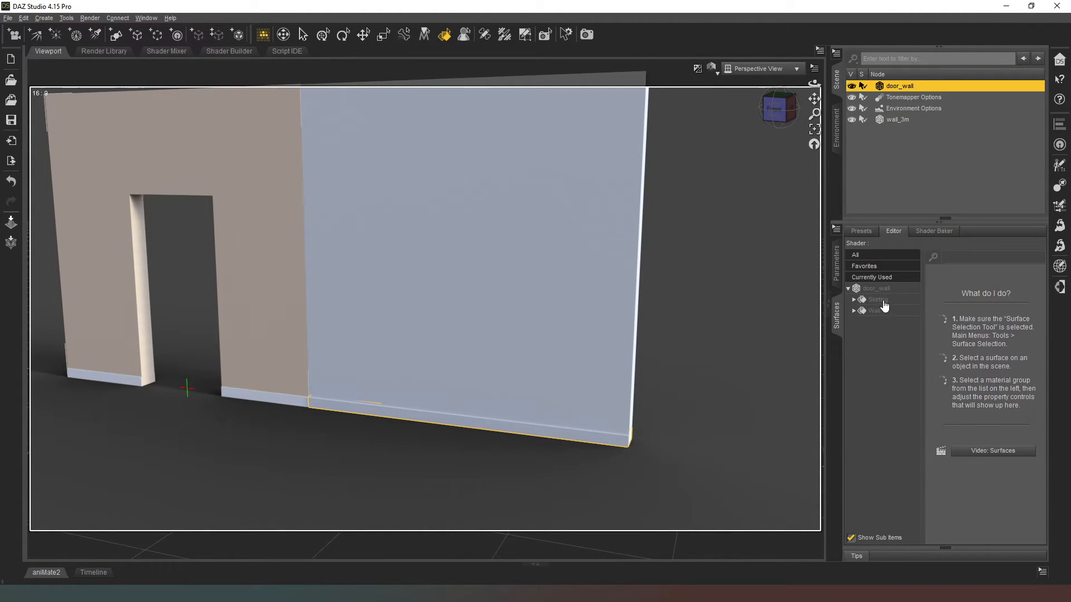
pyautogui.rightClick(877, 299)
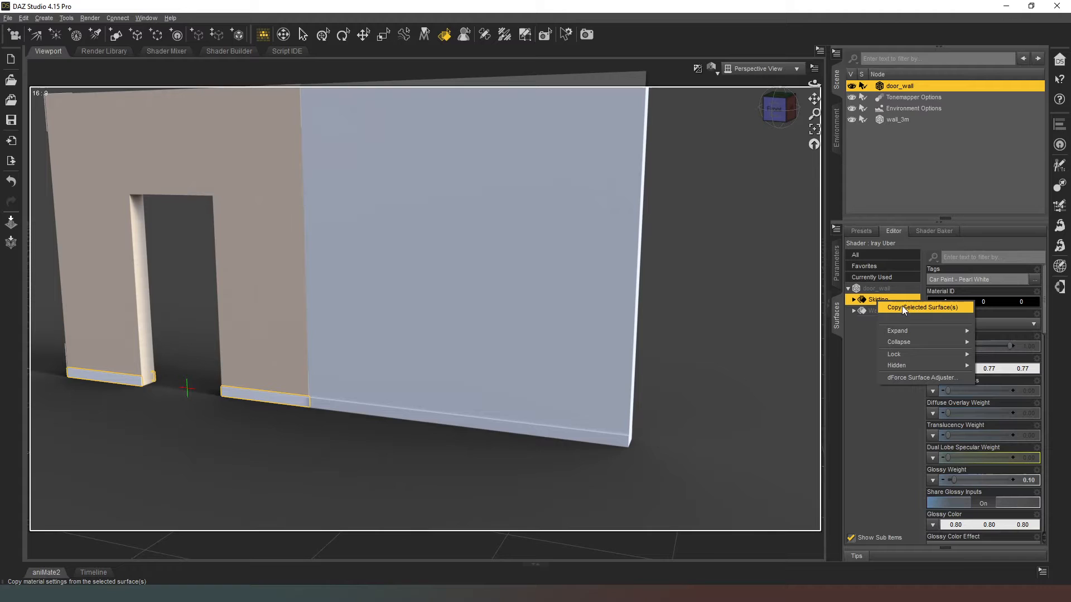
pyautogui.click(898, 119)
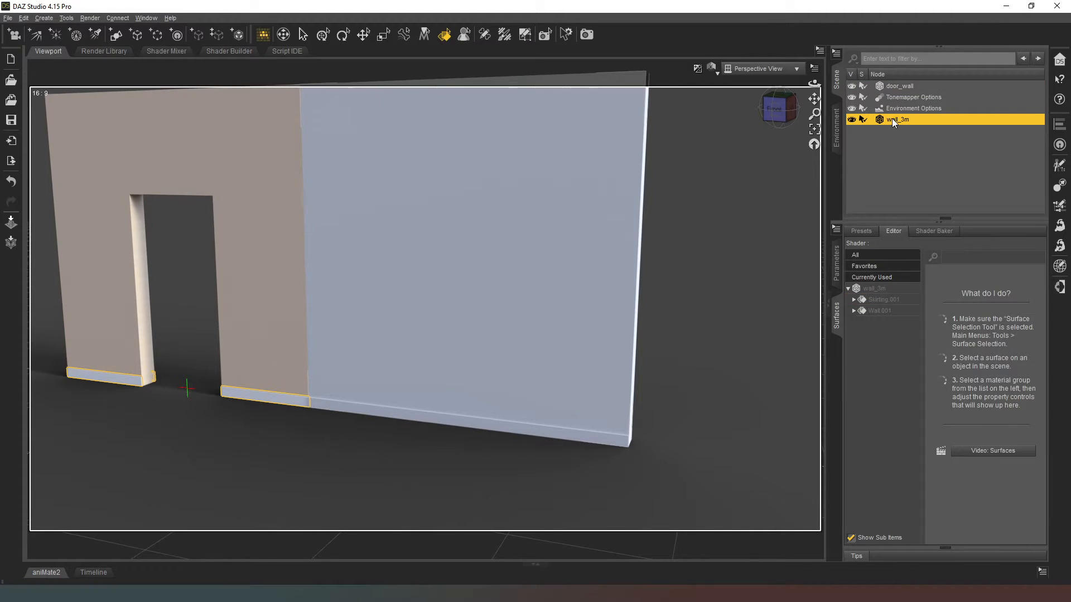
# - Paste the copied skirting settings onto the 3 m wall's Skirting.001 surface
pyautogui.rightClick(881, 299)
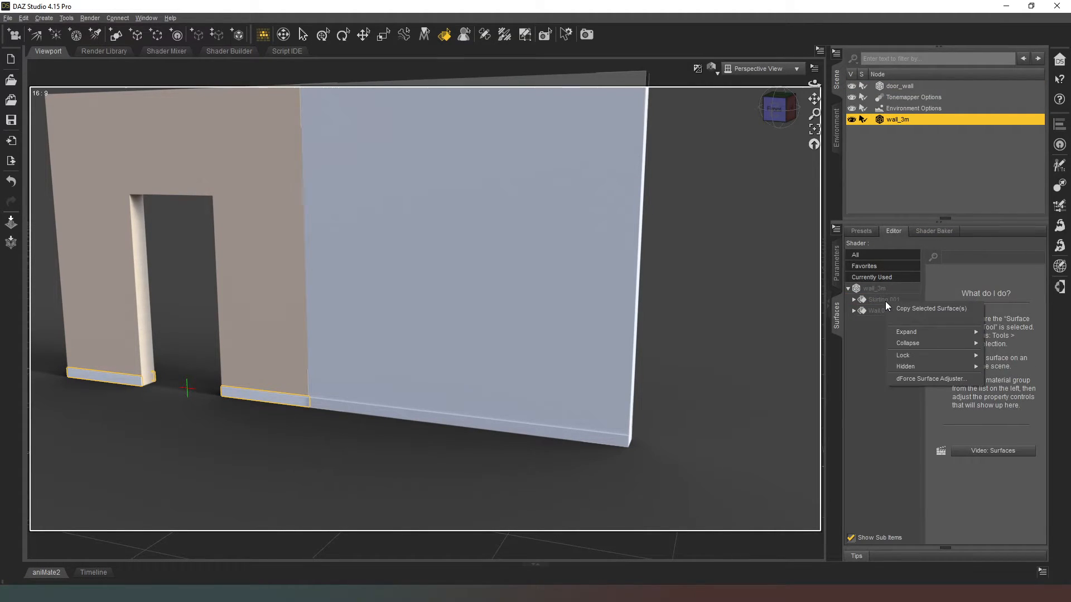
pyautogui.click(881, 299)
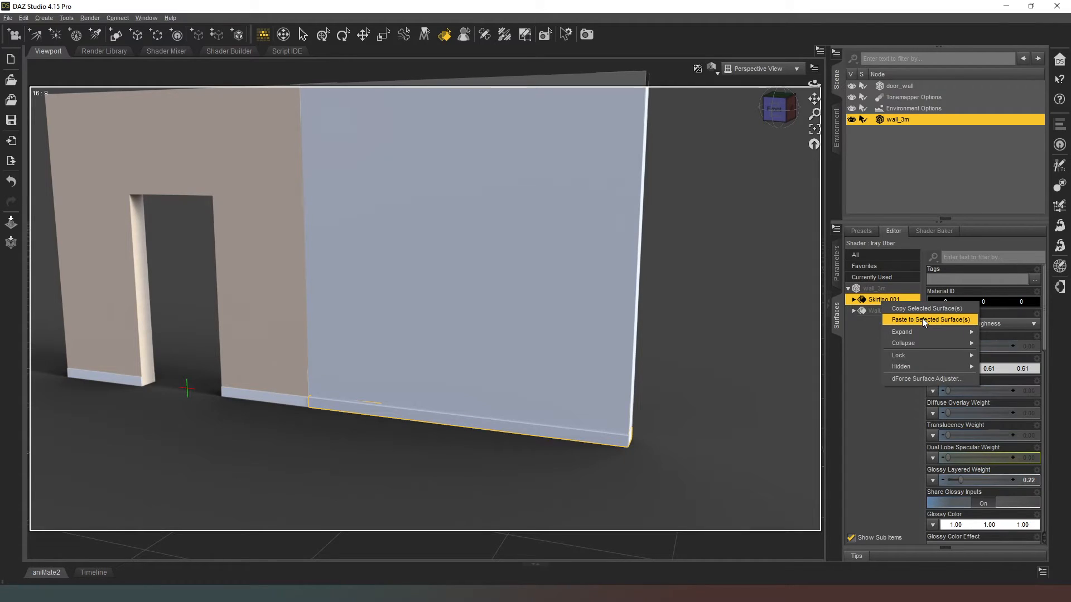
pyautogui.click(928, 319)
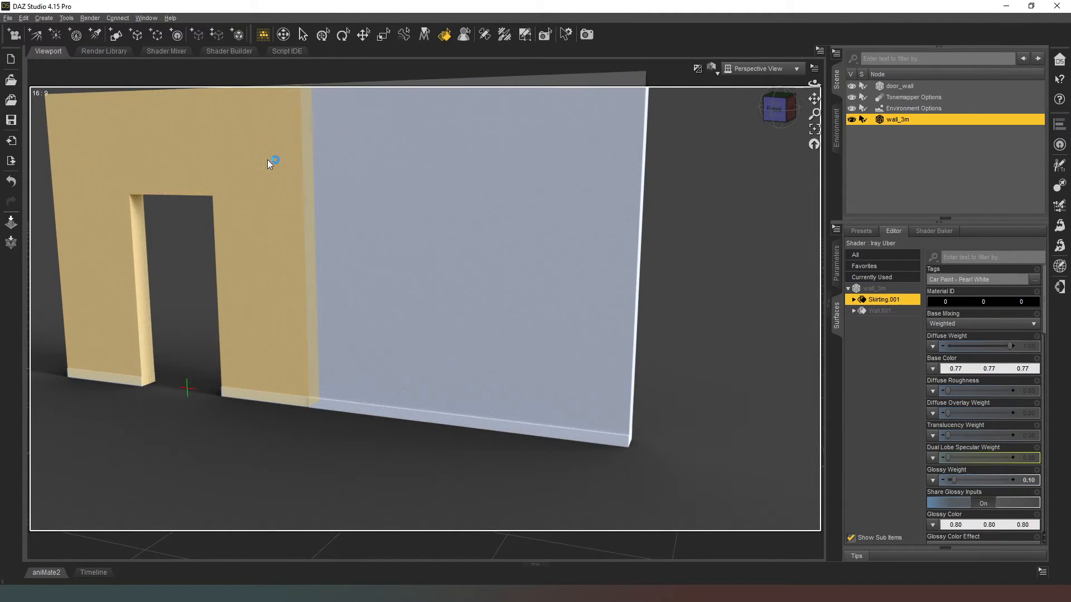
pyautogui.rightClick(878, 310)
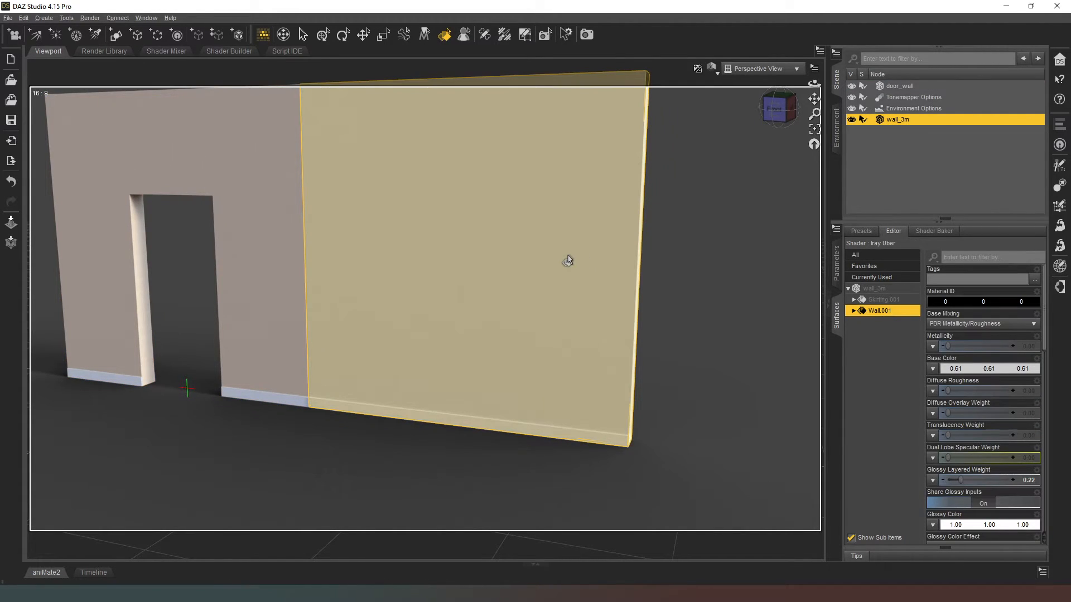
pyautogui.rightClick(880, 310)
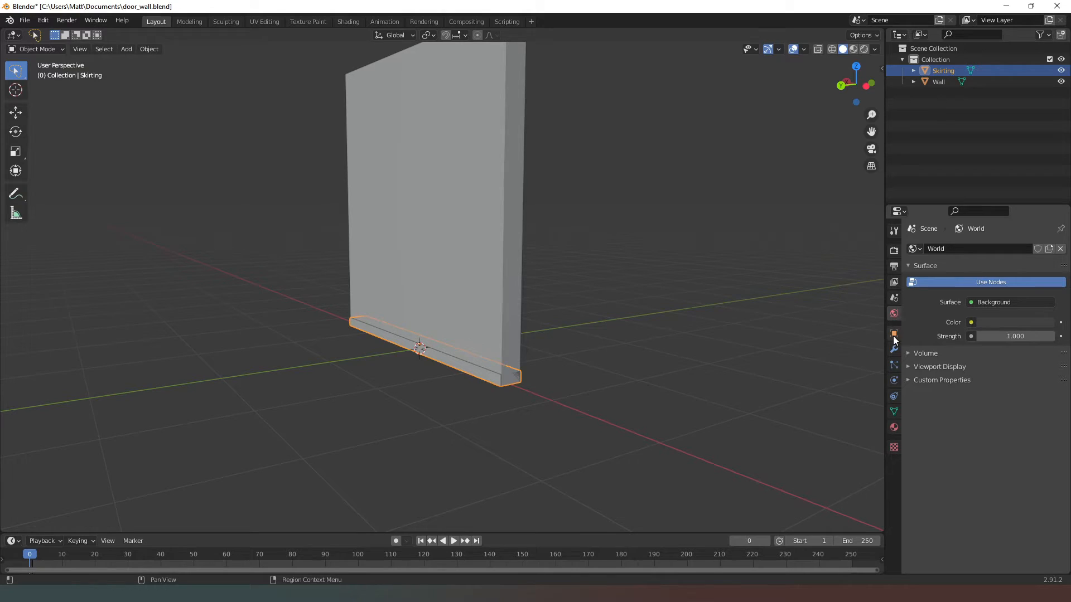
# - Set the Skirting object's Y scale to 0.210 in Object Properties
pyautogui.click(894, 349)
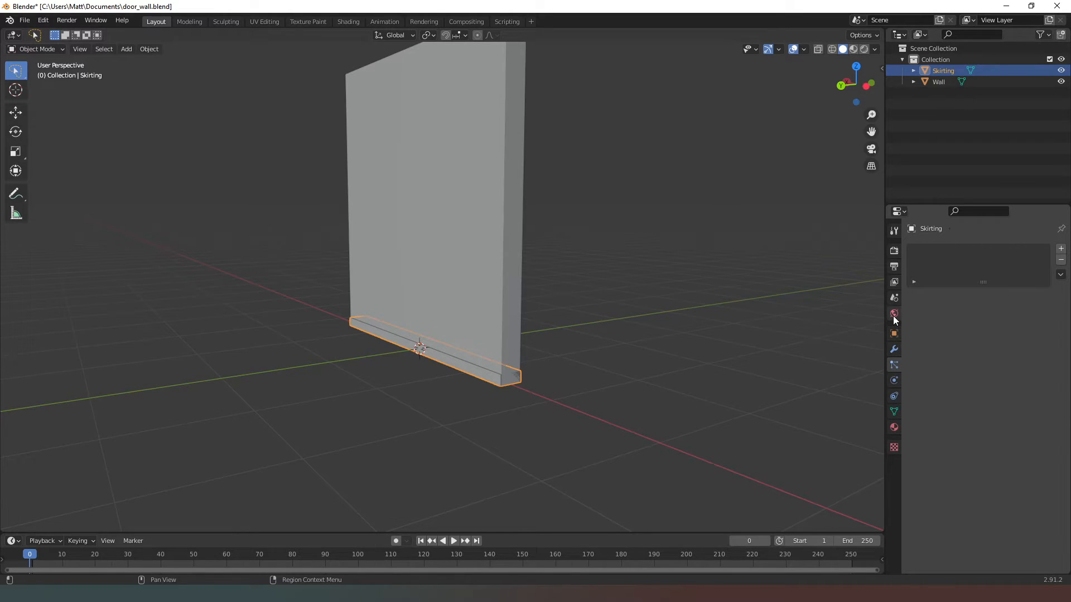
pyautogui.click(893, 313)
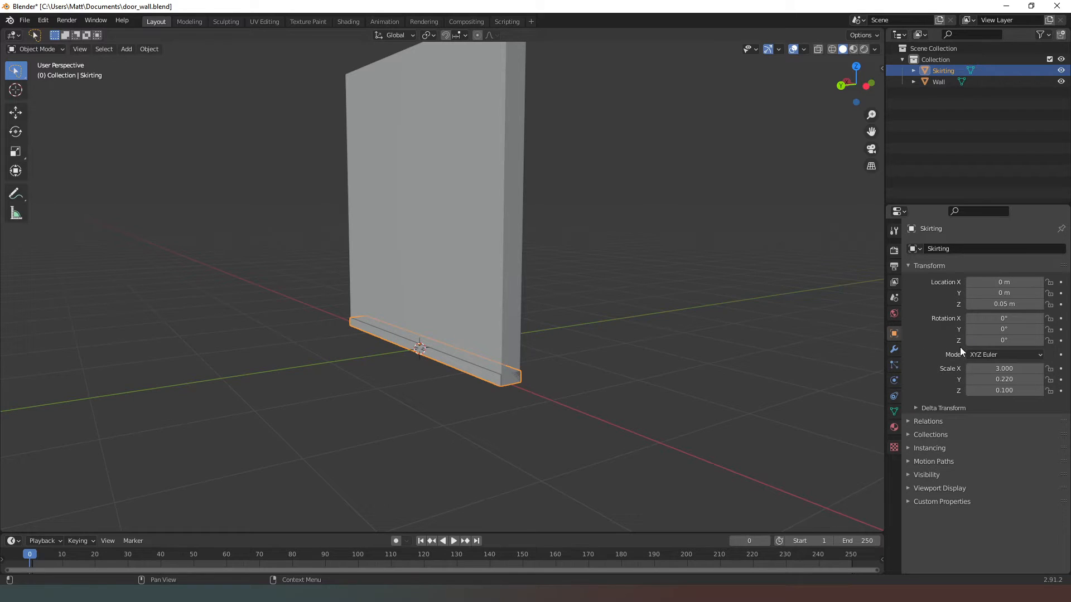
pyautogui.moveTo(1004, 319)
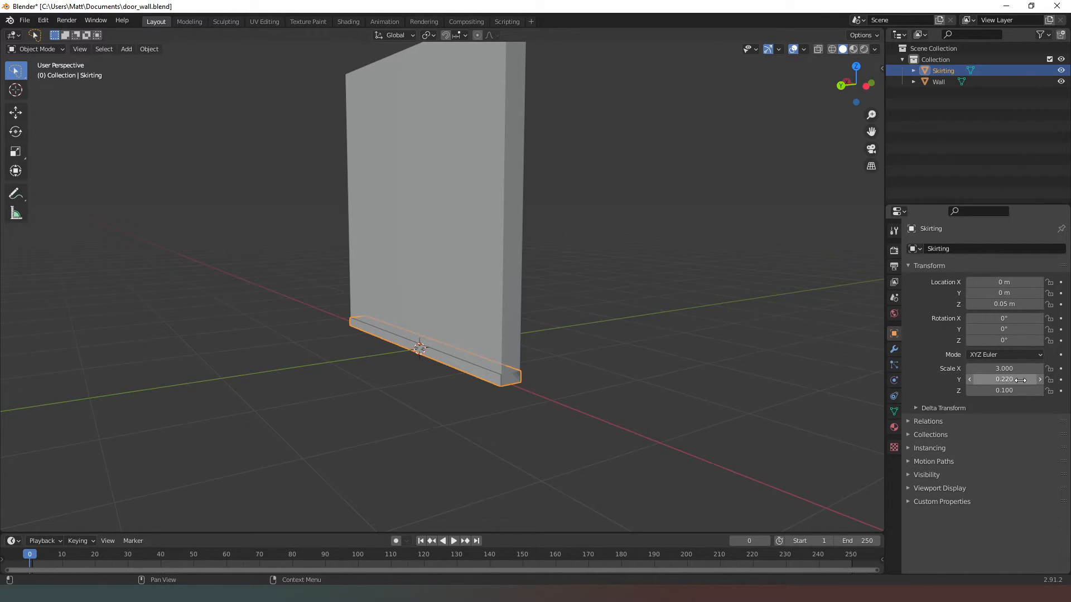
pyautogui.click(1004, 380)
pyautogui.write('0')
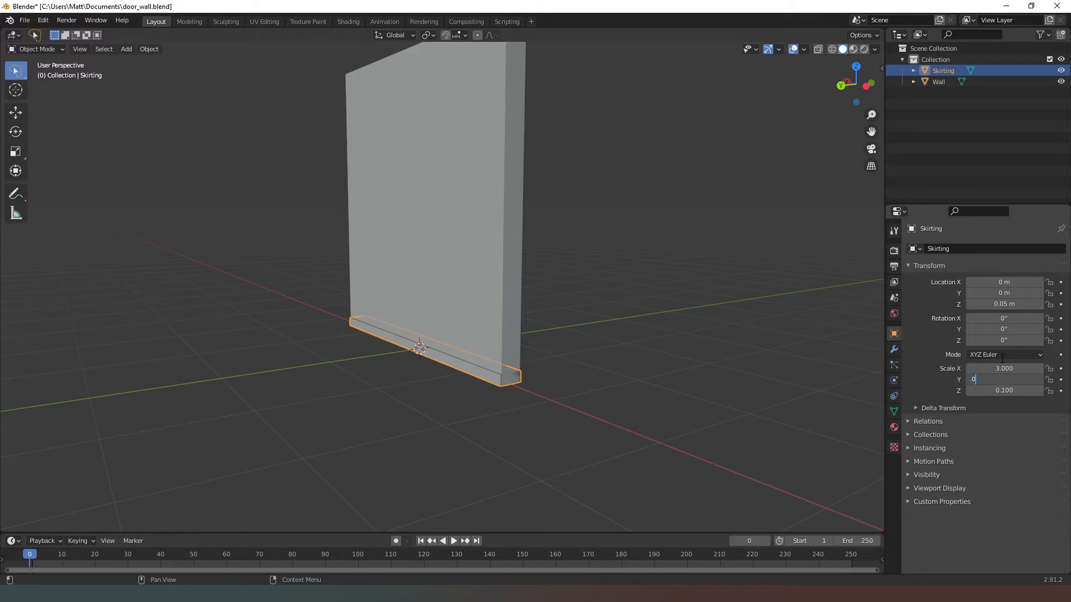
pyautogui.write('.210')
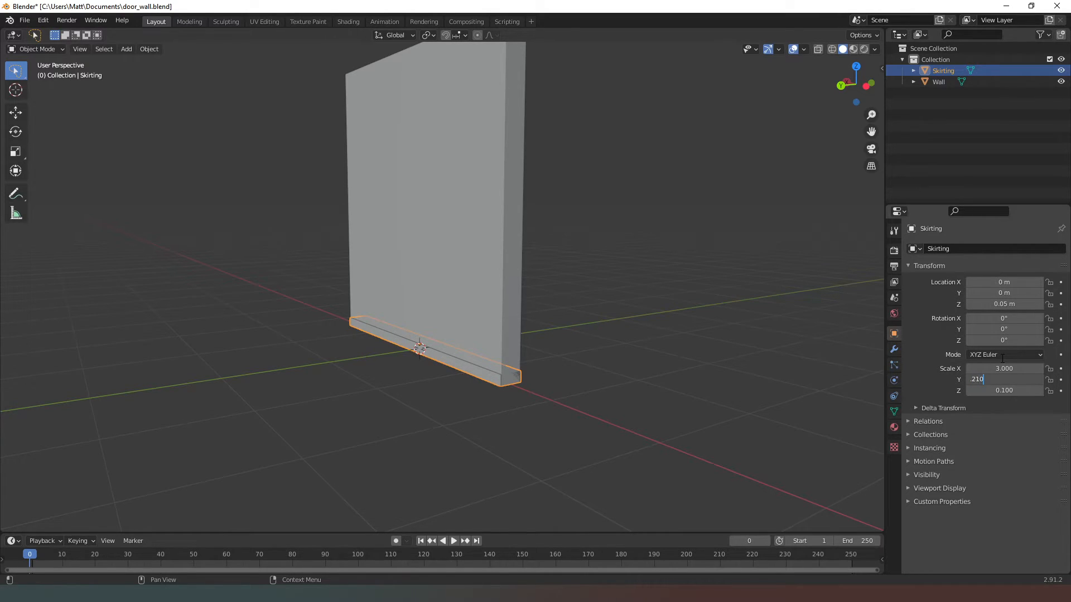
pyautogui.press('Return')
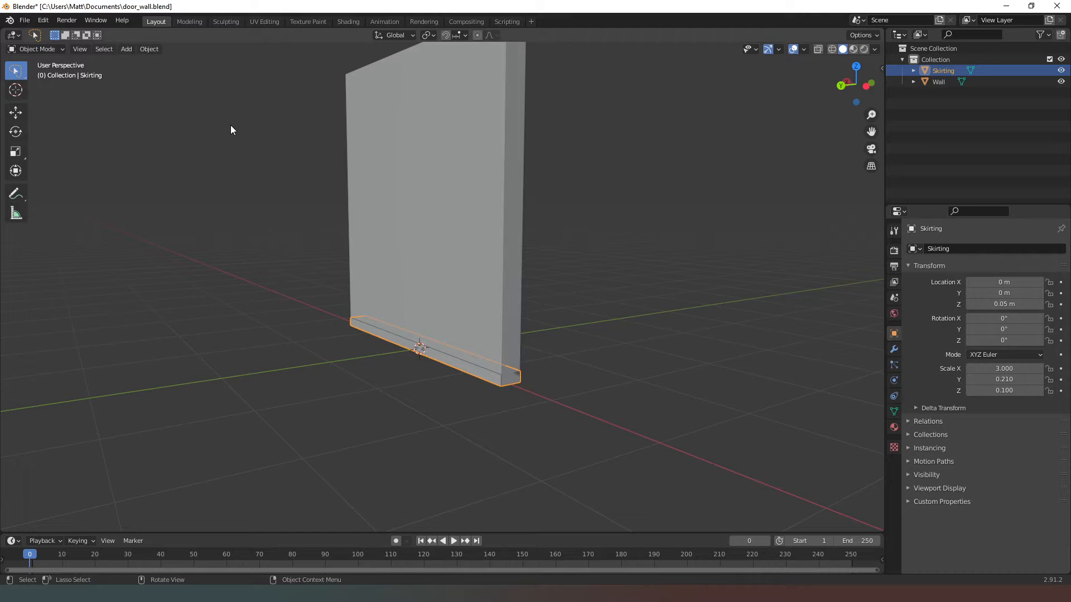
pyautogui.click(24, 20)
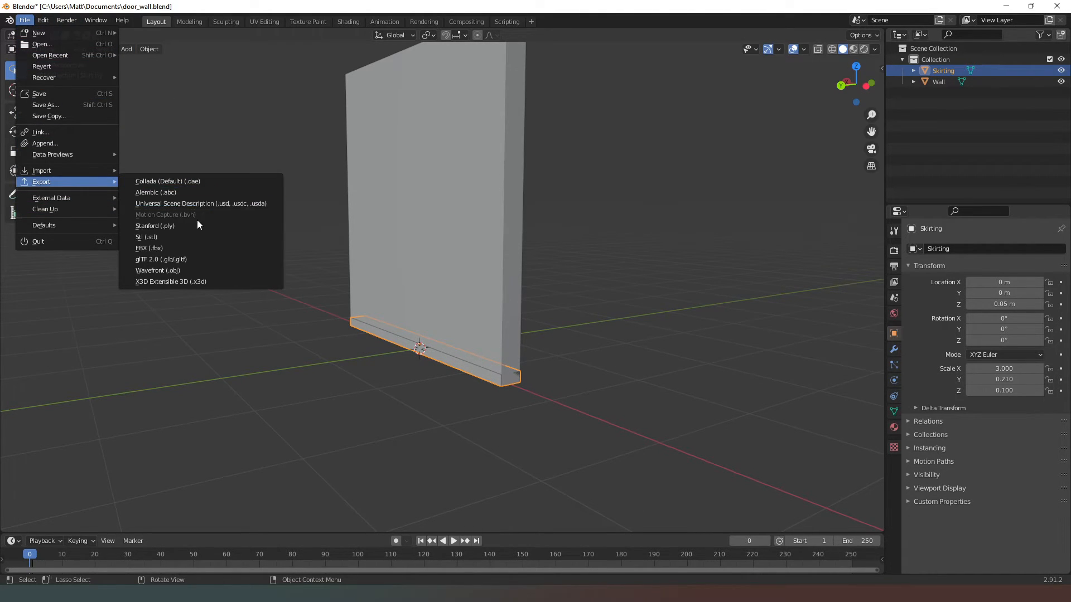
# - Export the model as Wavefront OBJ over the existing wall_3m file
pyautogui.click(158, 270)
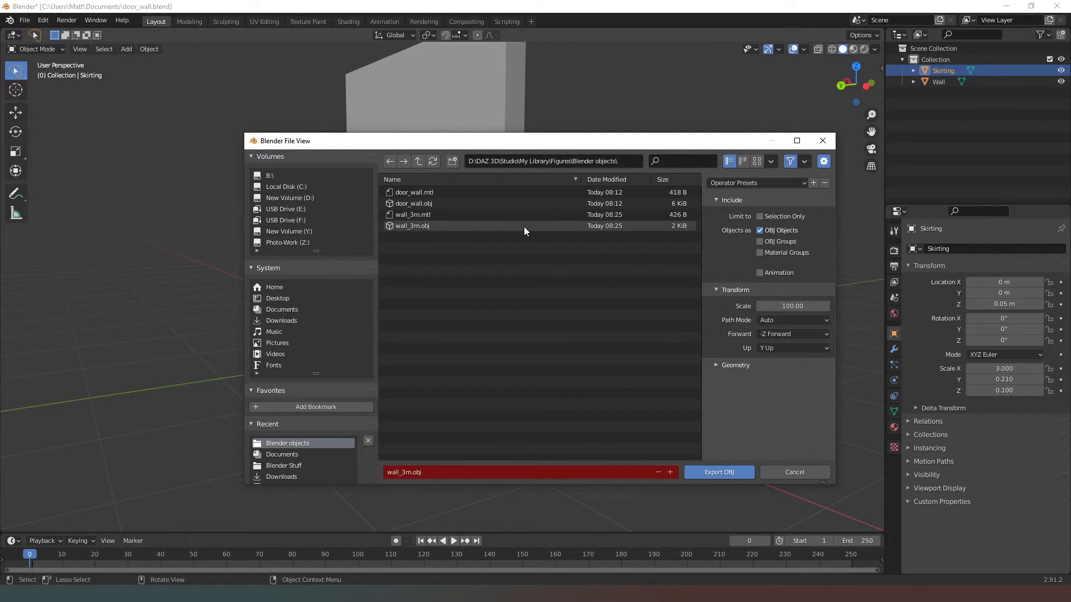
pyautogui.click(412, 215)
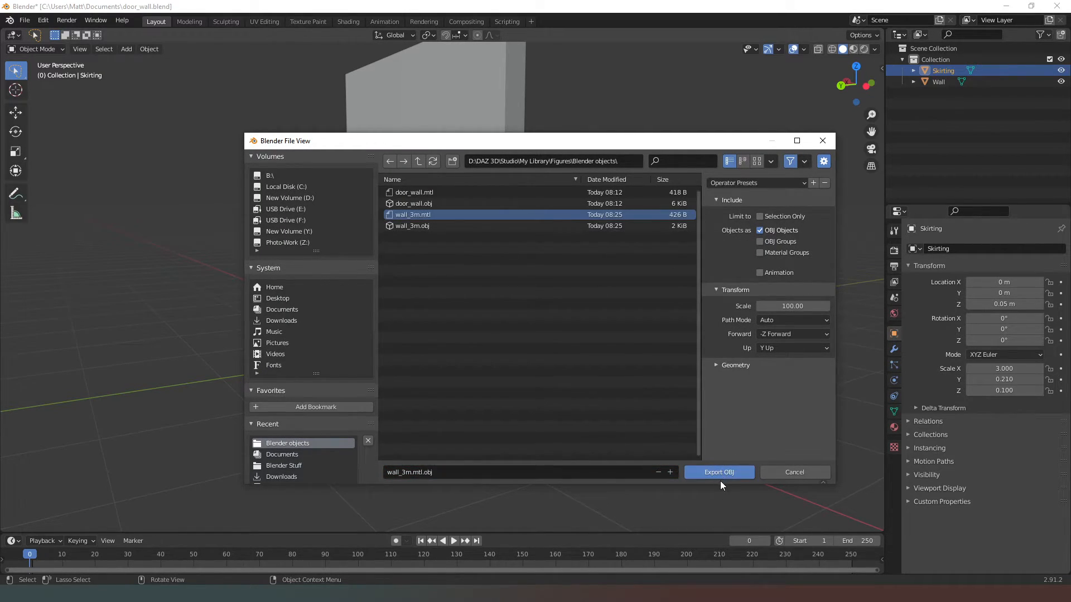
pyautogui.click(718, 472)
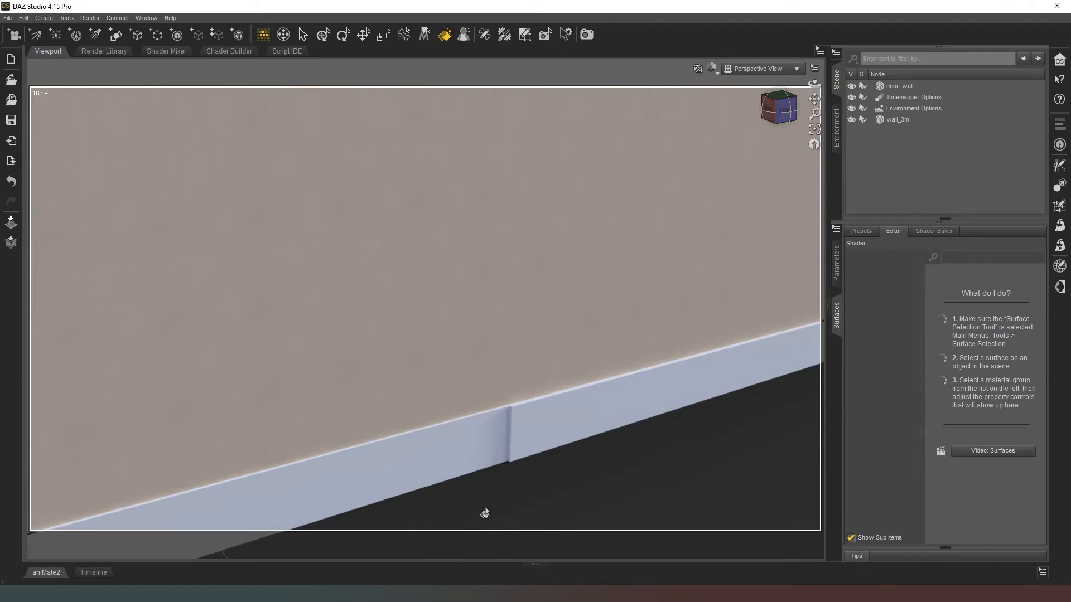
# - Remove the old wall_3m, re-import the wall OBJ, and select the new wall_3m.mtl
pyautogui.click(897, 119)
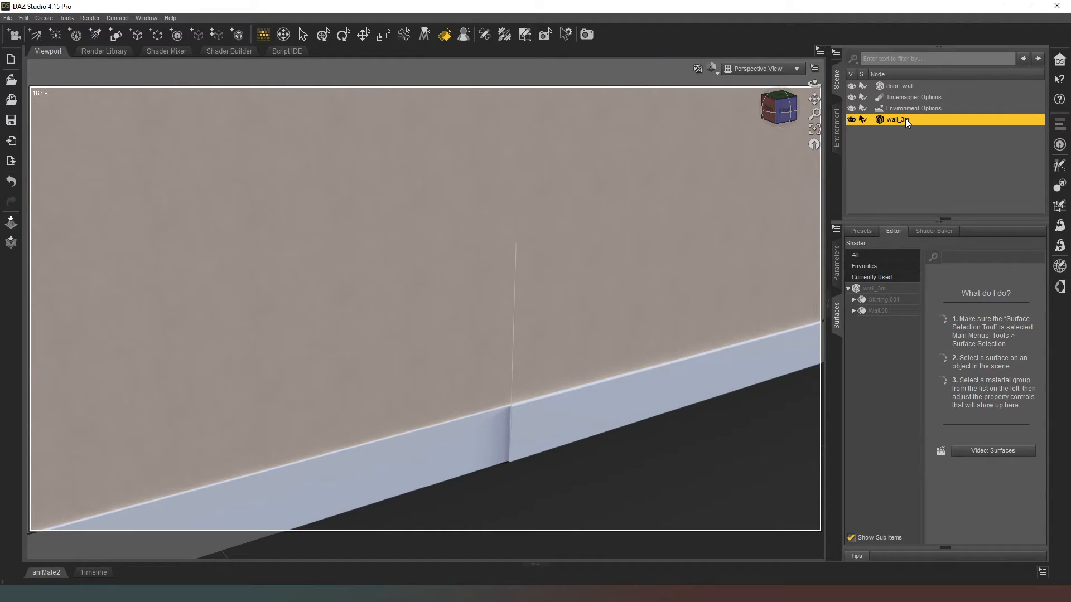
pyautogui.click(7, 18)
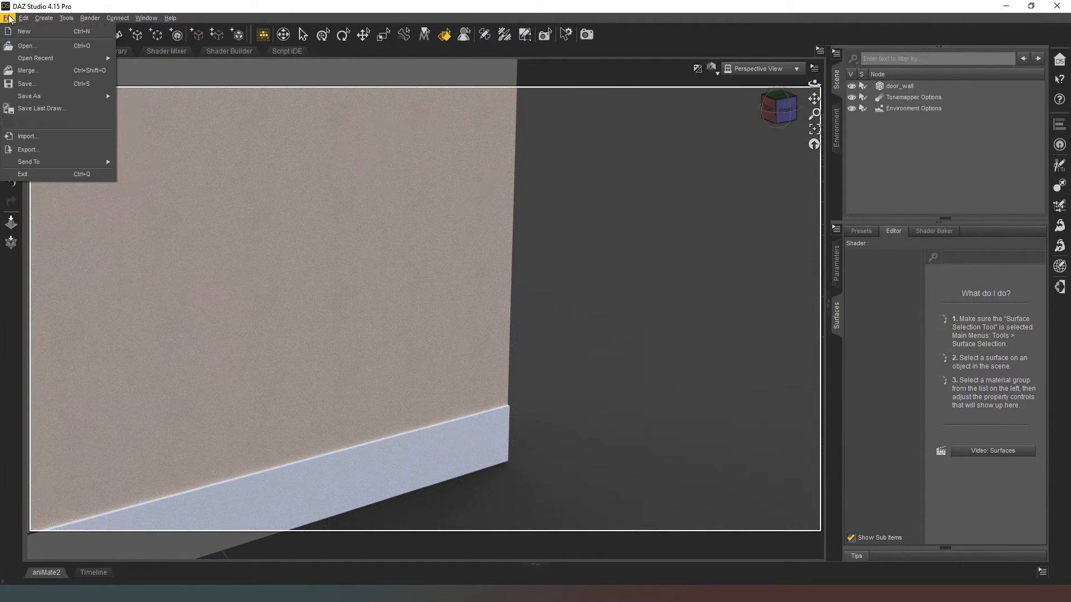
pyautogui.click(7, 18)
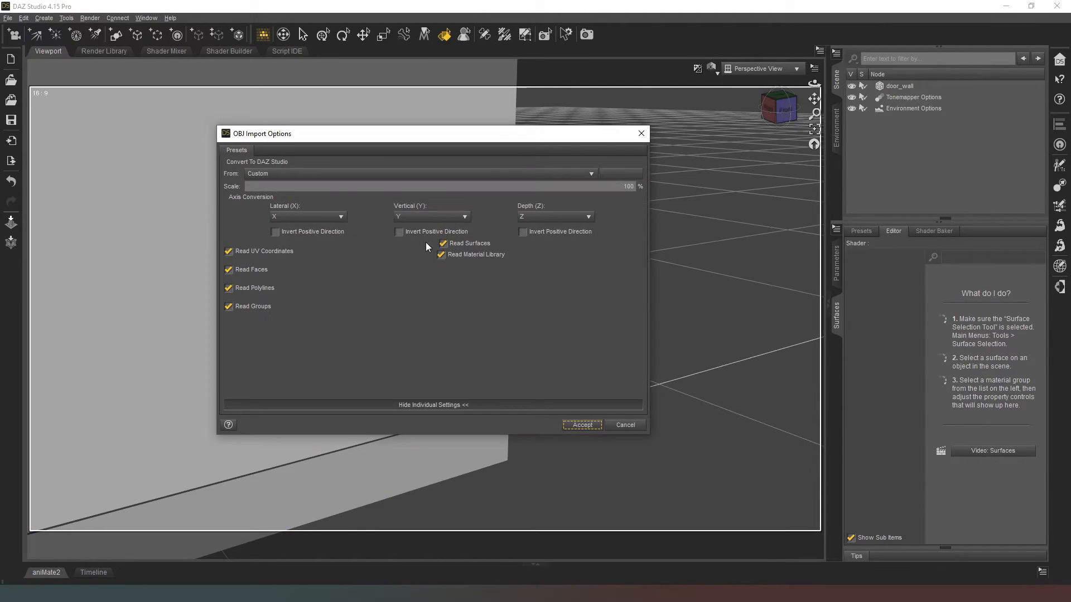
pyautogui.click(581, 424)
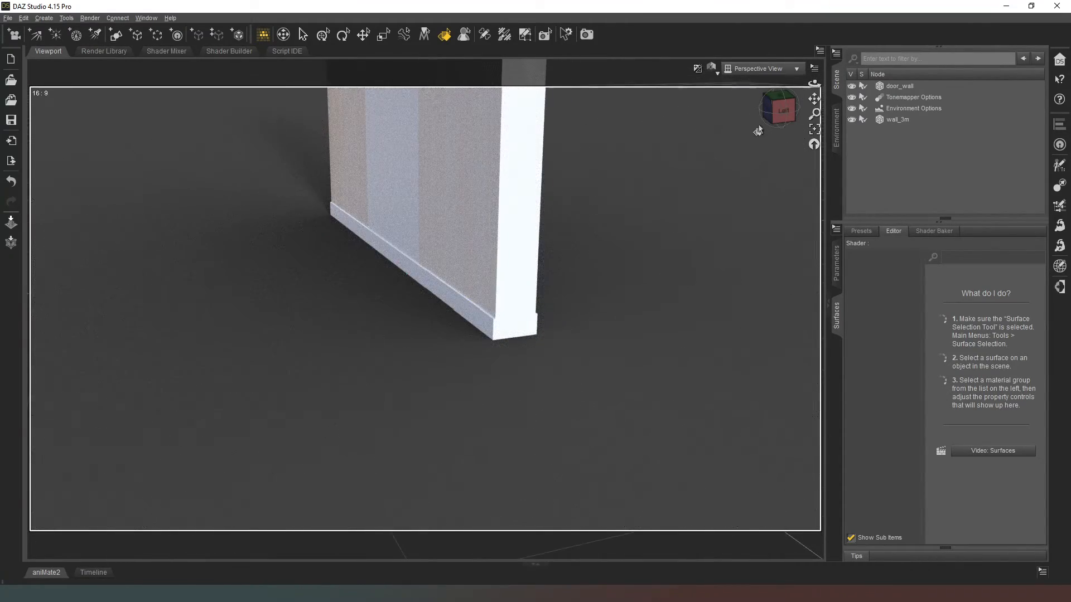
pyautogui.click(897, 119)
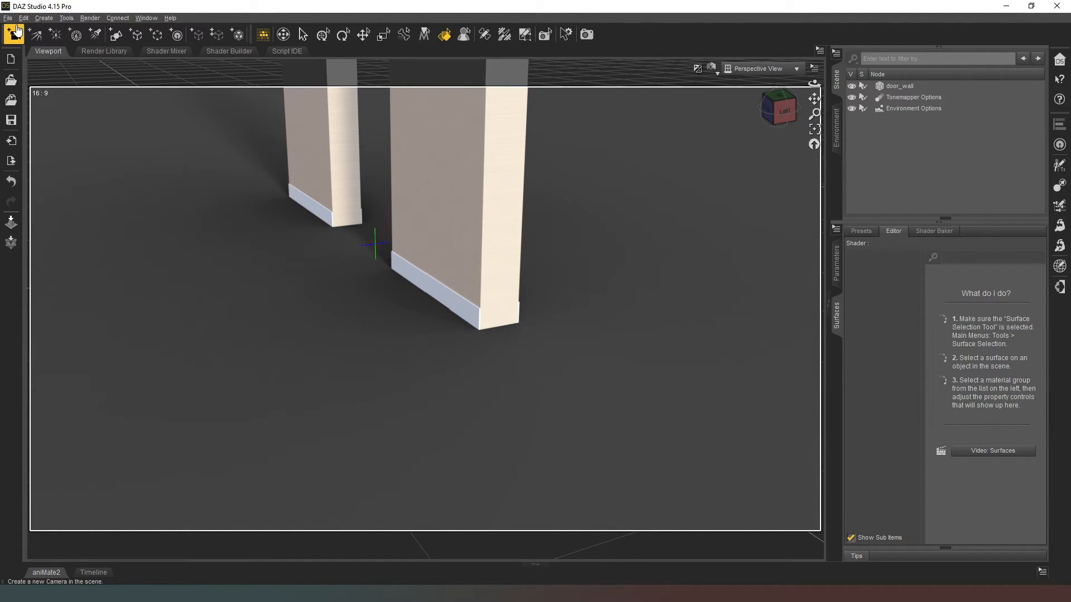
pyautogui.click(7, 18)
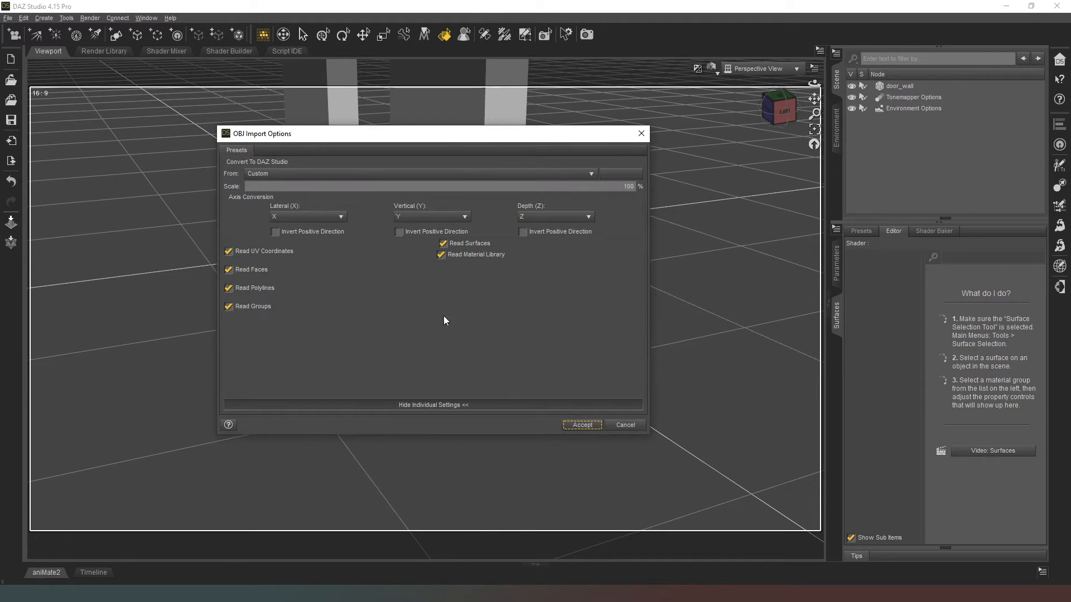
pyautogui.click(582, 424)
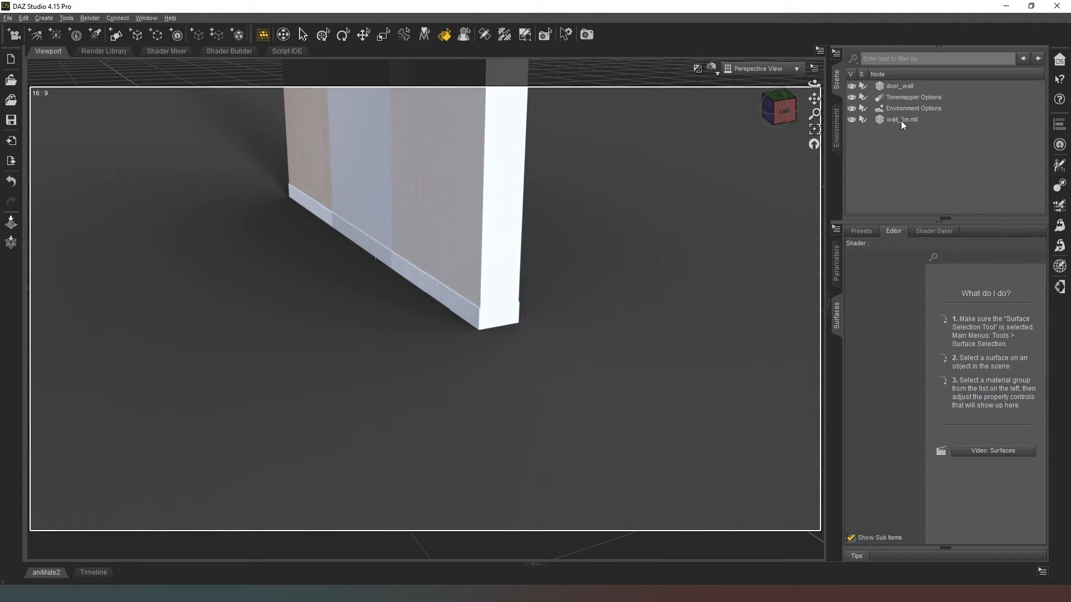
pyautogui.click(902, 118)
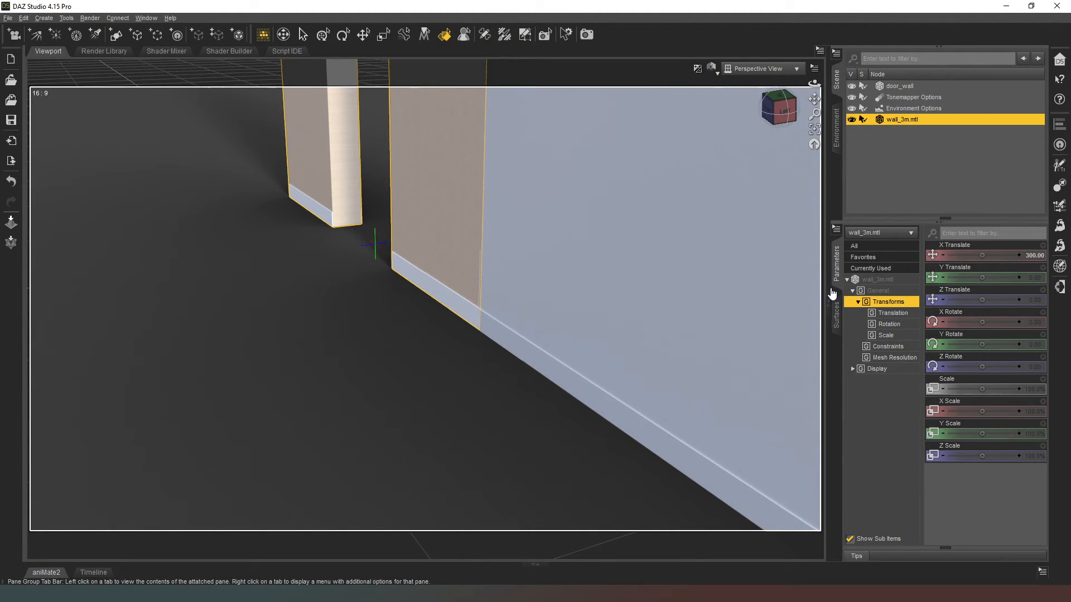
# - Copy the door wall's Wall surface settings onto the new wall's Wall.001
pyautogui.click(836, 304)
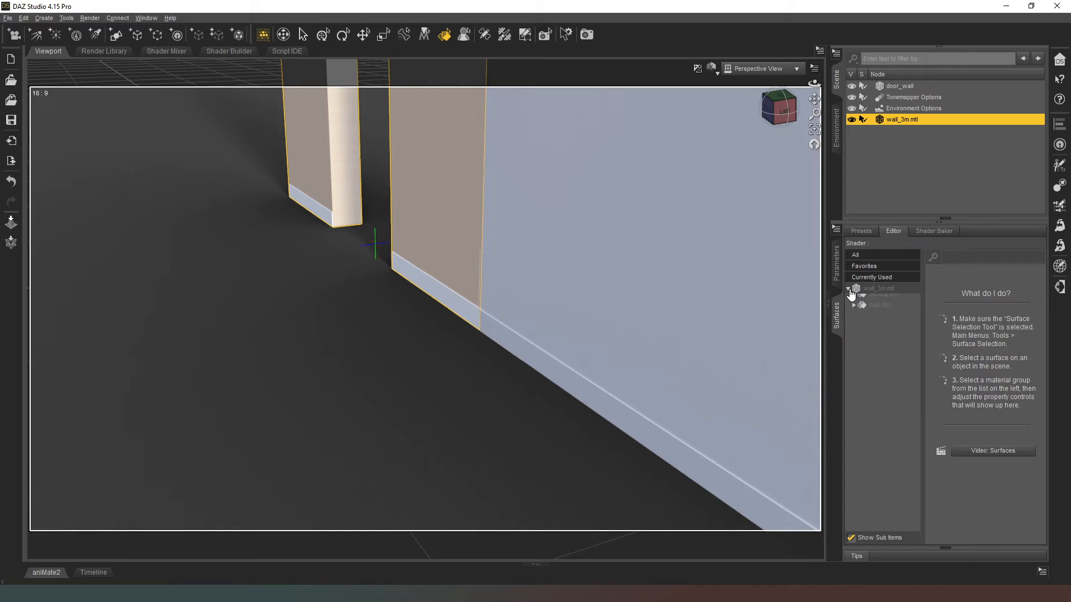
pyautogui.click(881, 311)
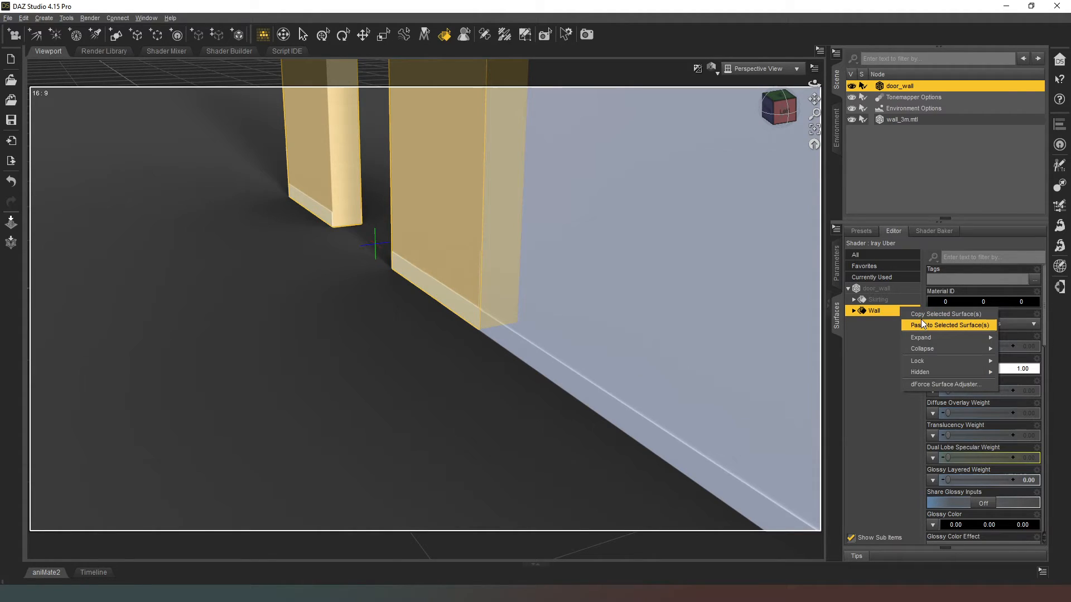
pyautogui.click(946, 325)
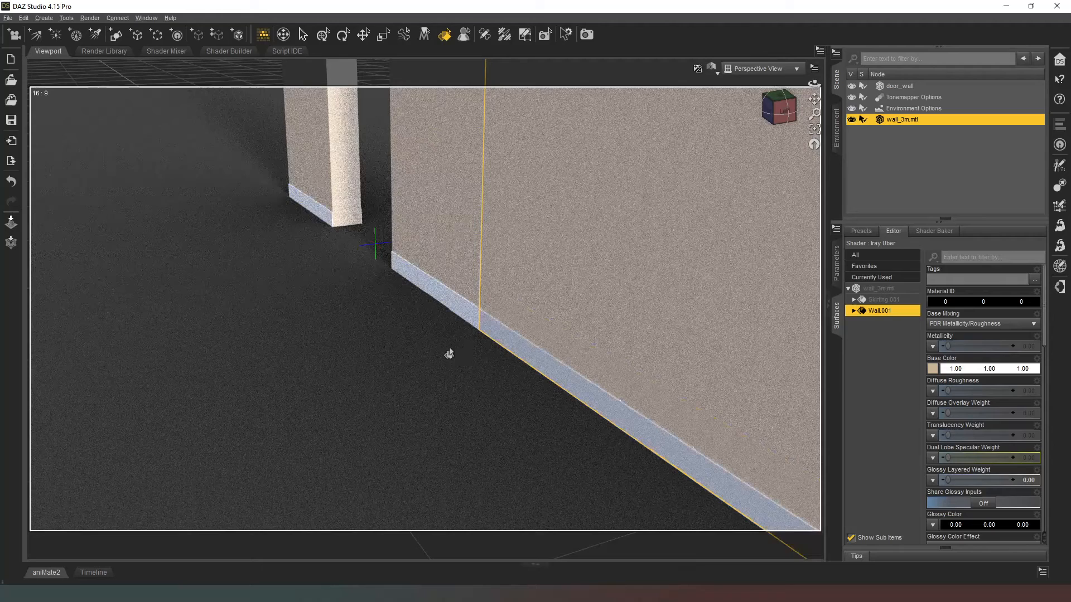
# - Copy the door wall's Skirting surface and paste it onto Skirting.001
pyautogui.click(899, 85)
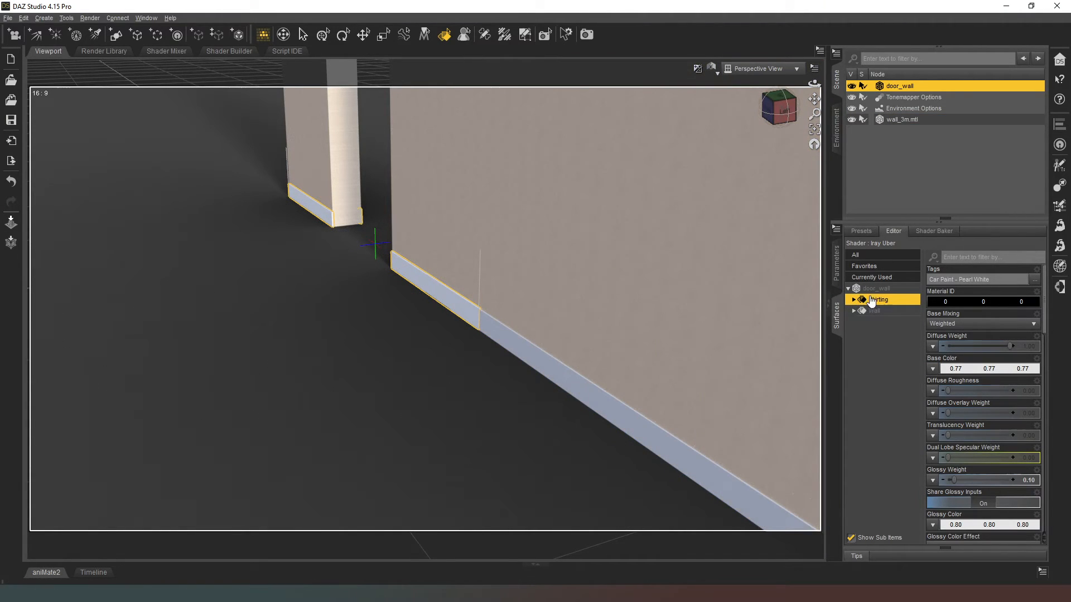
pyautogui.rightClick(877, 300)
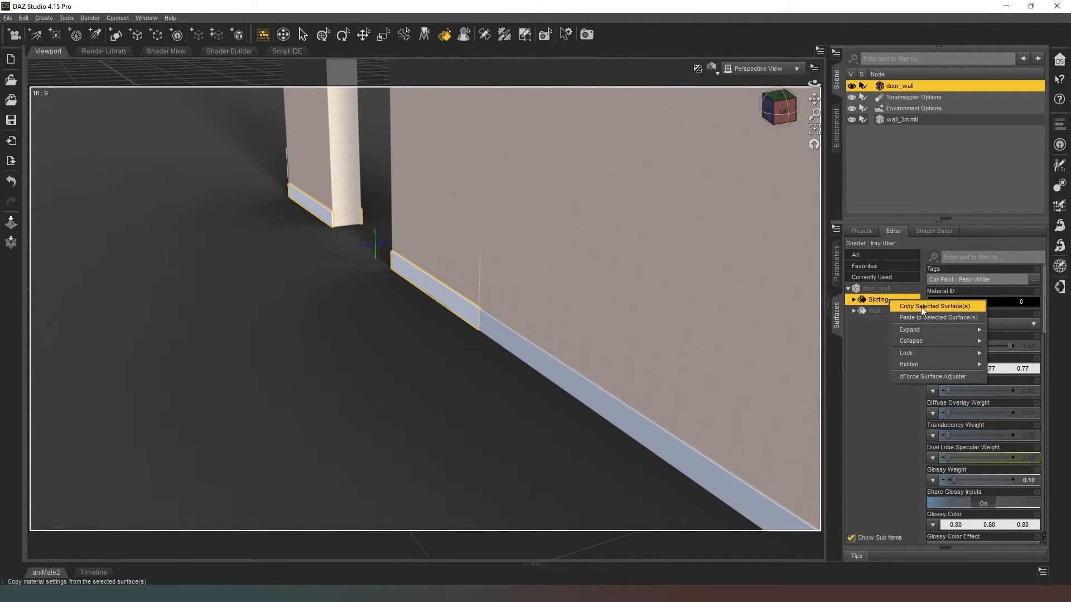
pyautogui.click(938, 318)
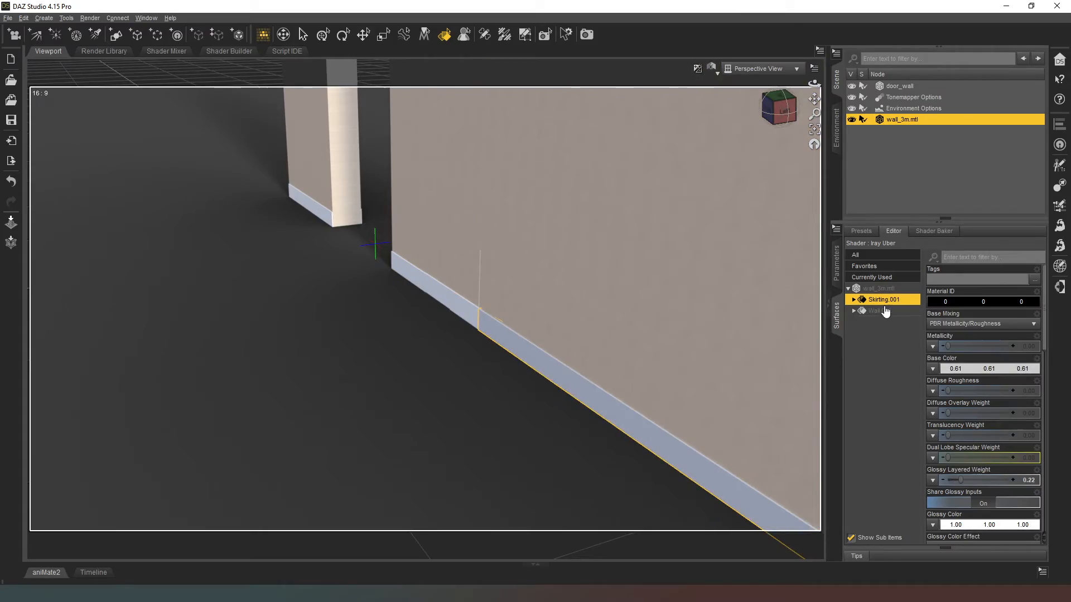
pyautogui.rightClick(883, 299)
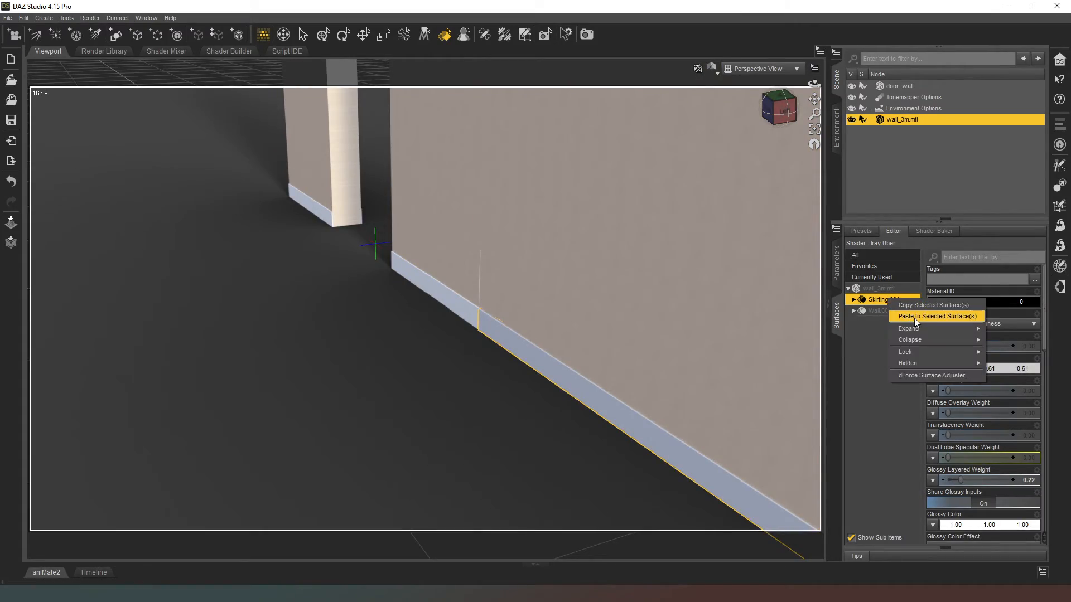
pyautogui.click(937, 316)
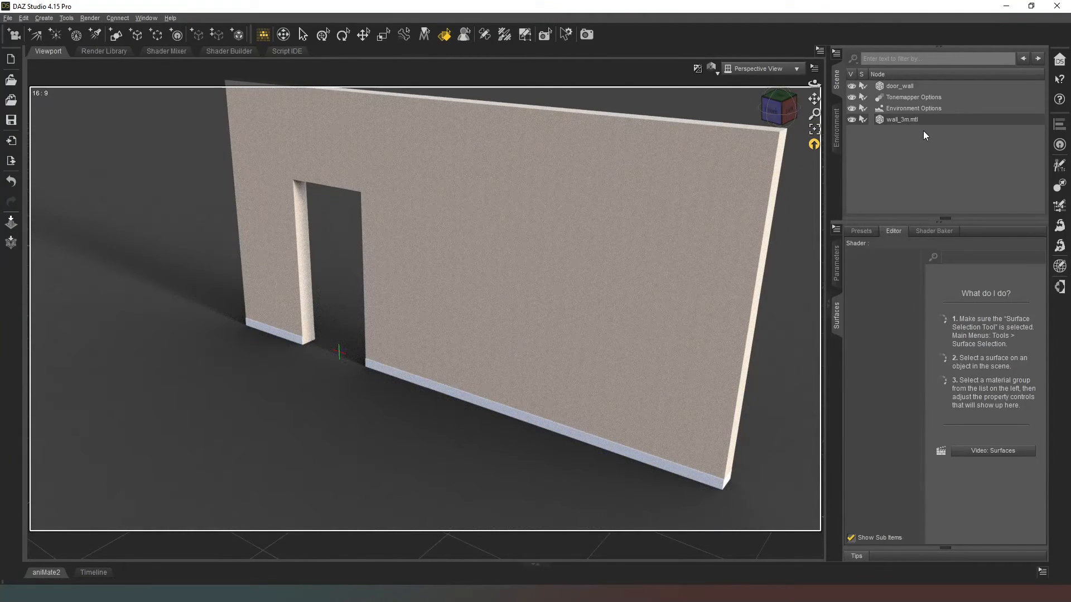
# - Select wall_3m.mtl and begin saving it as a Figure/Prop asset
pyautogui.click(901, 119)
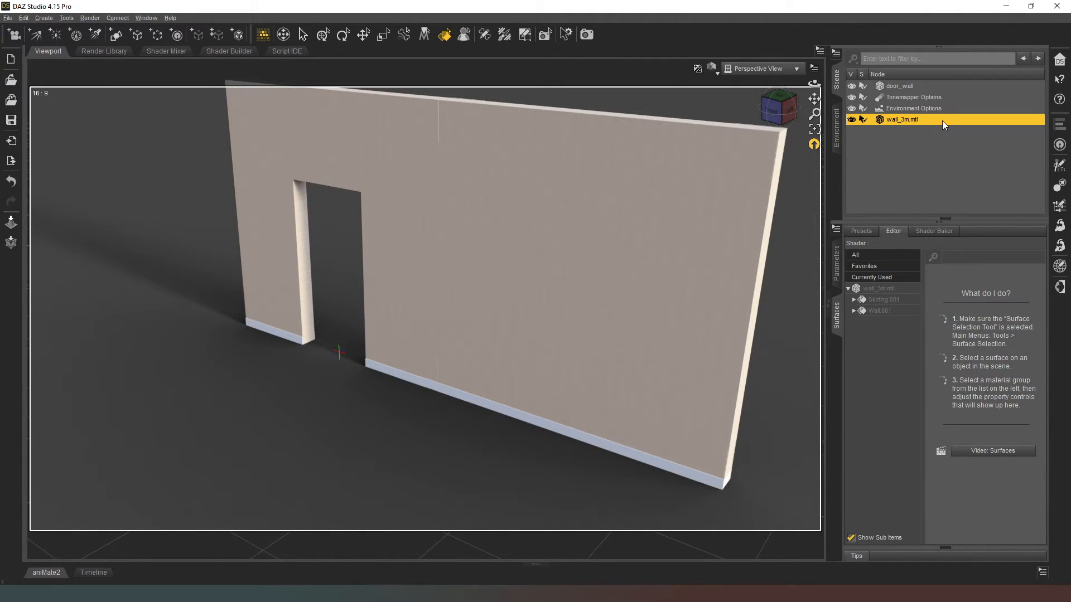
pyautogui.moveTo(13, 34)
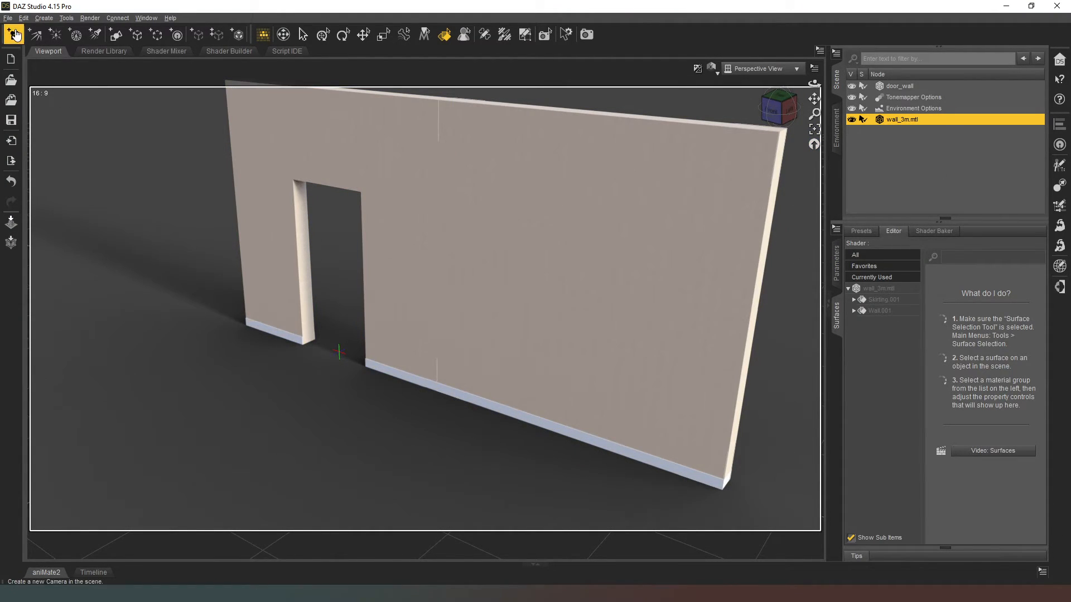
pyautogui.click(7, 17)
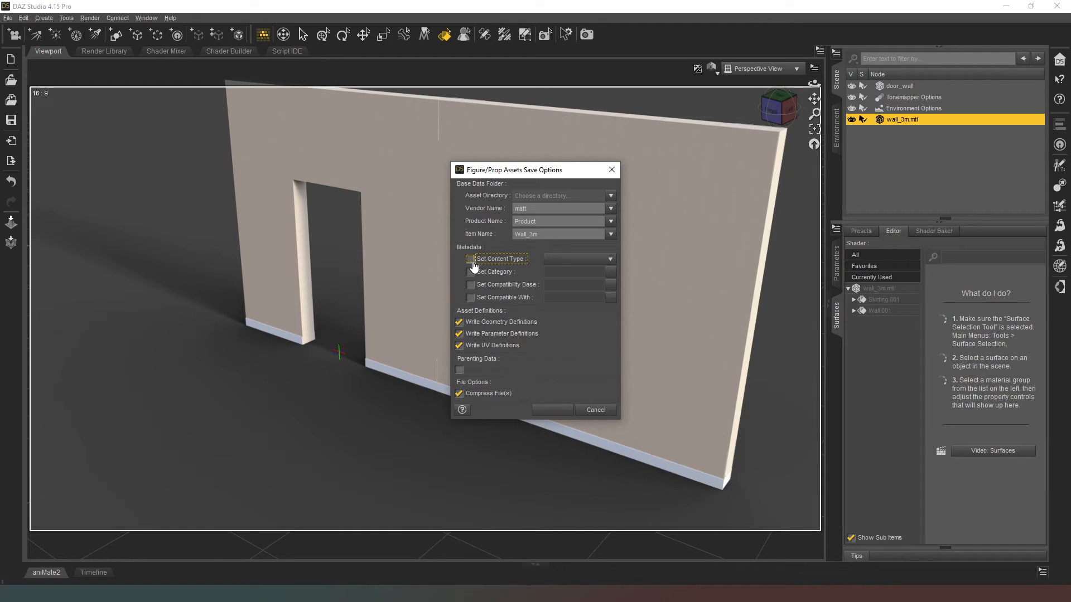
# - Save with content type, architecture category, My Library directory and product Create-my-room
pyautogui.click(470, 259)
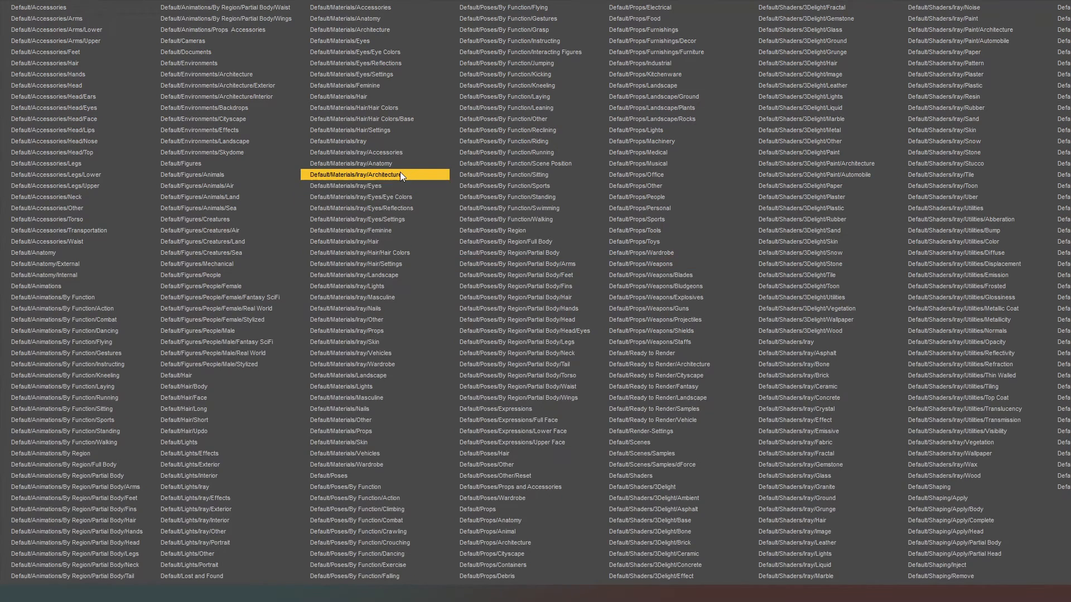
pyautogui.click(226, 153)
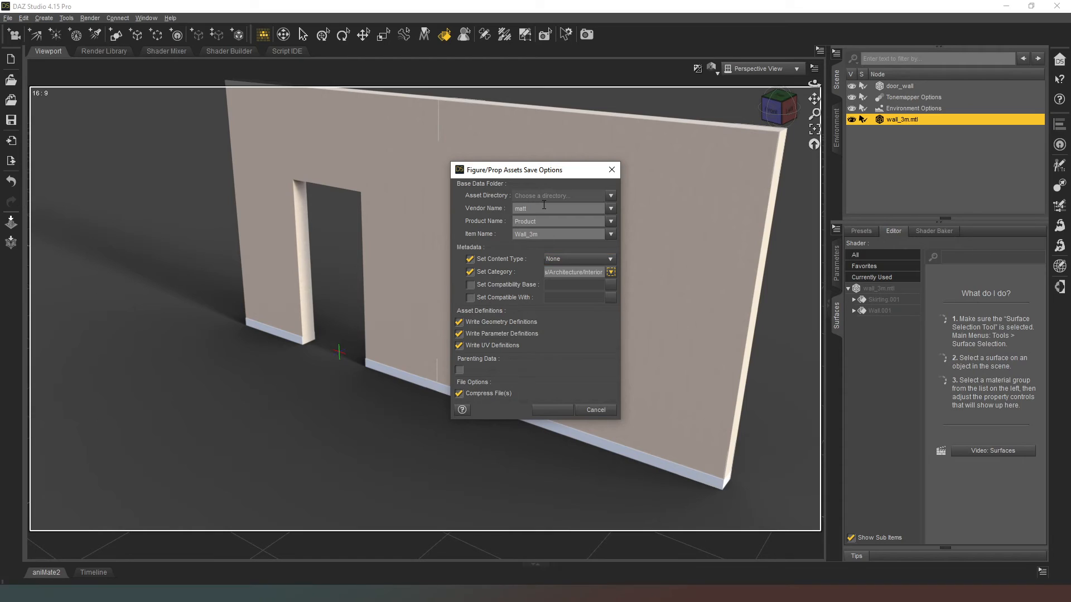
pyautogui.moveTo(602, 204)
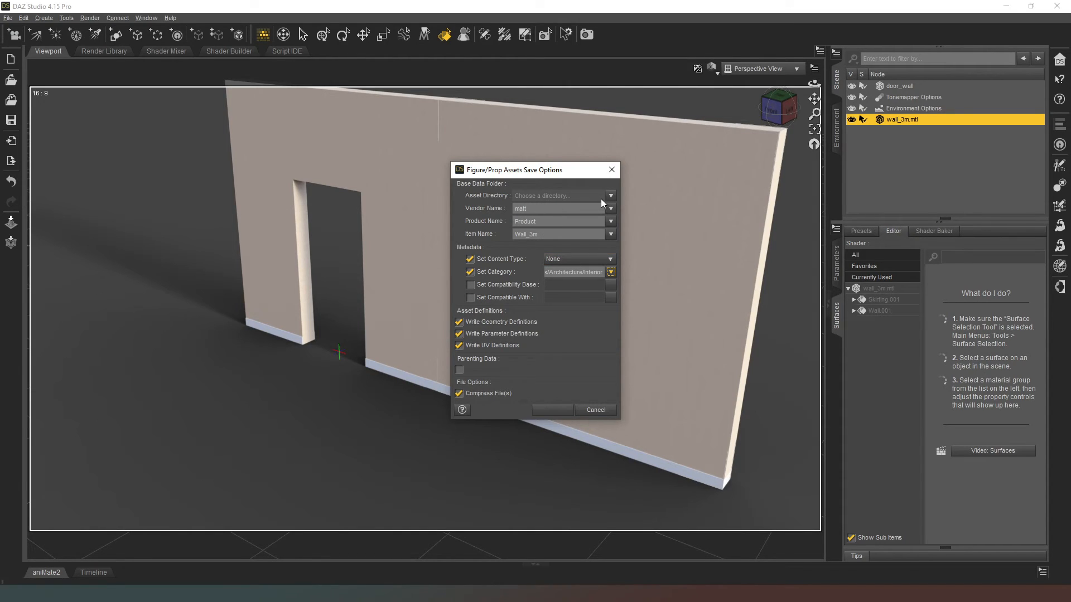
pyautogui.click(610, 195)
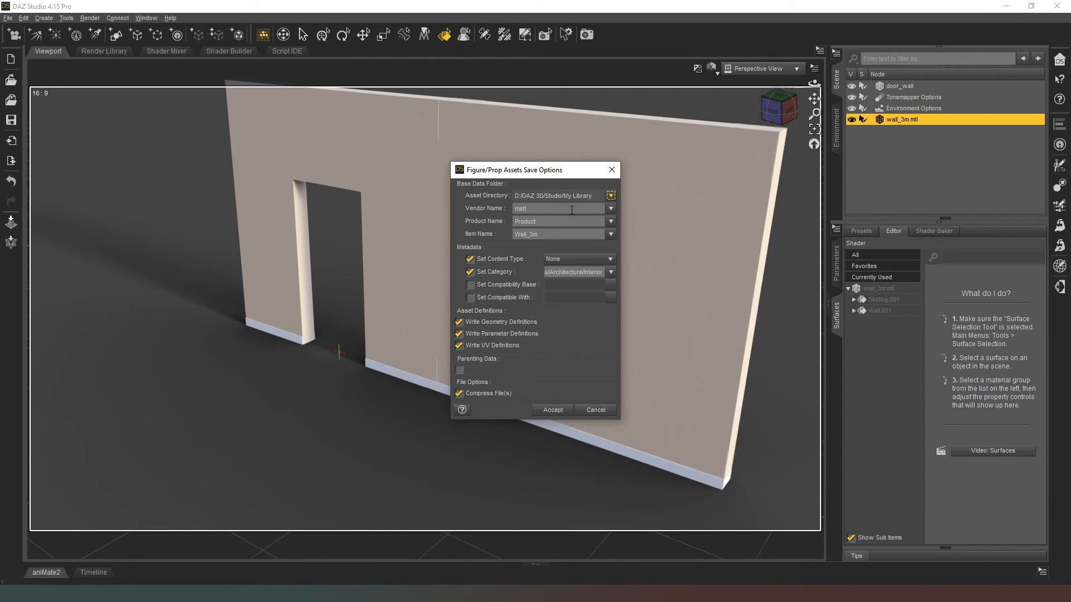
pyautogui.write('C')
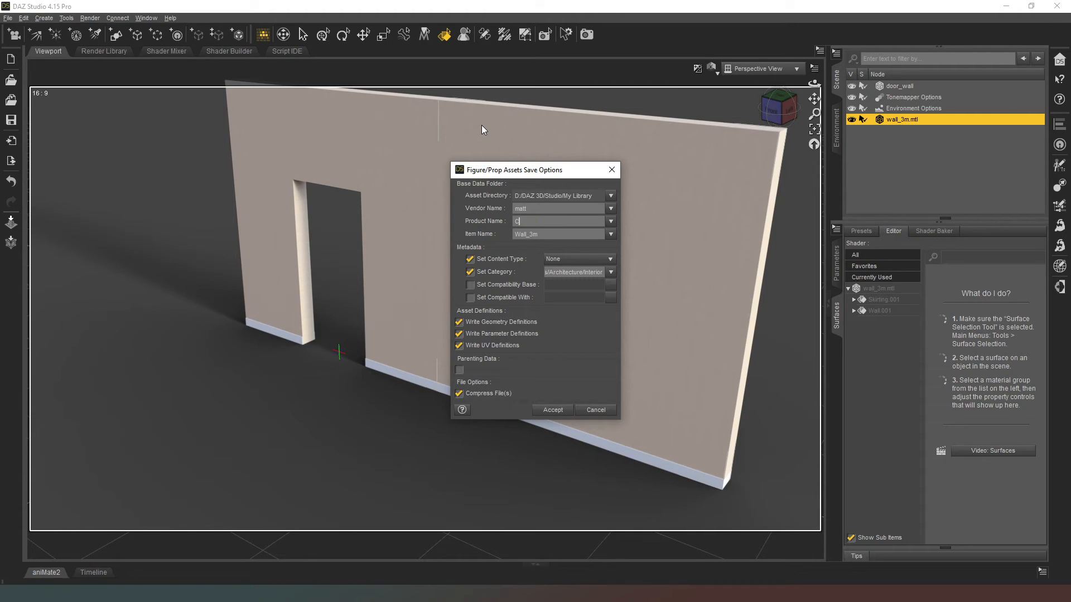
pyautogui.write('reate-my-room')
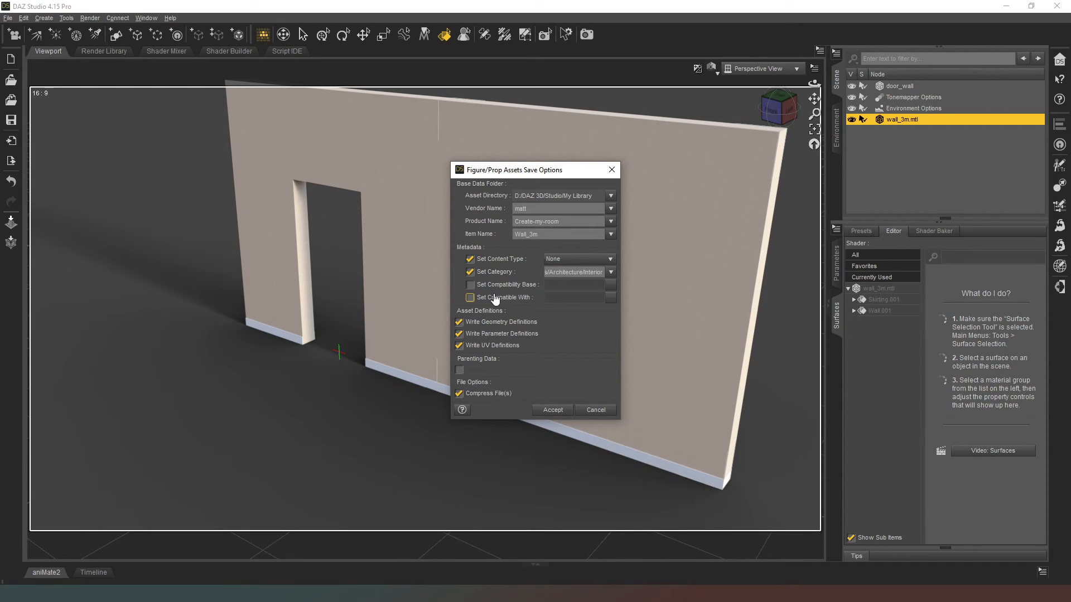
pyautogui.click(470, 298)
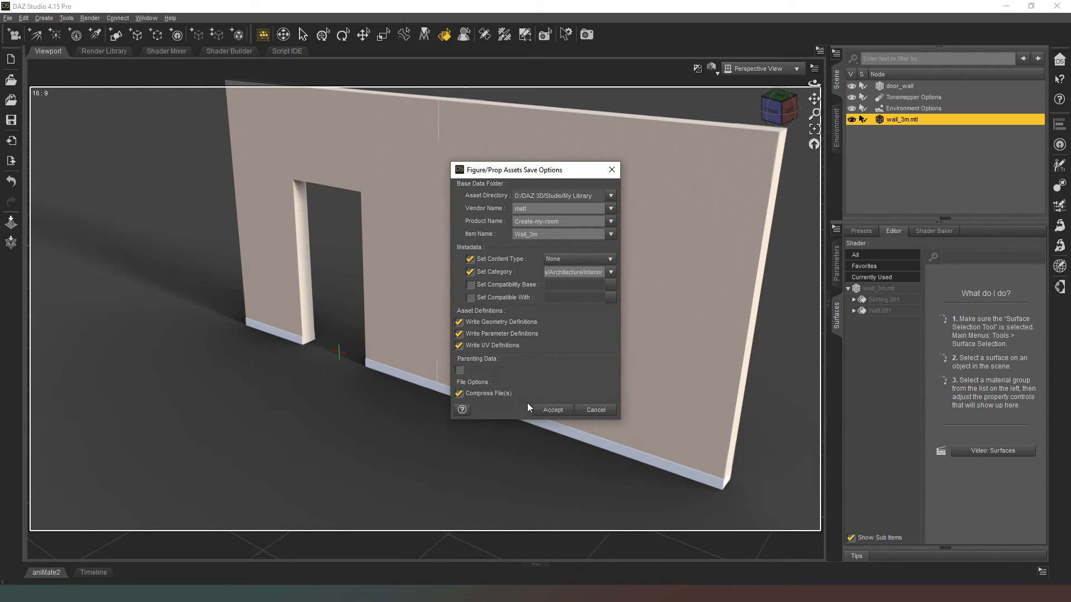
pyautogui.click(553, 410)
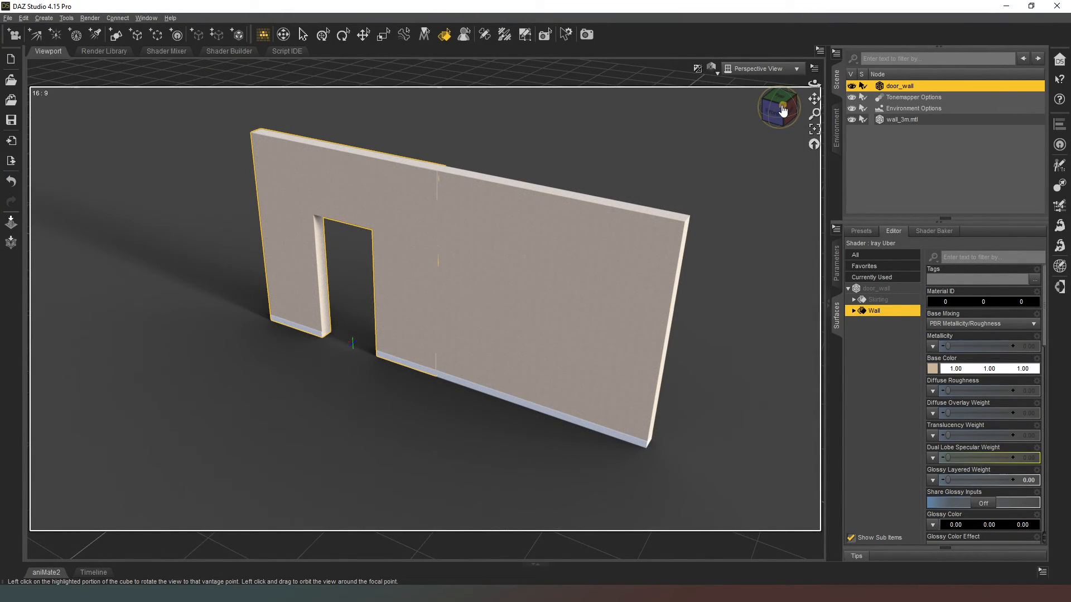
pyautogui.moveTo(781, 110)
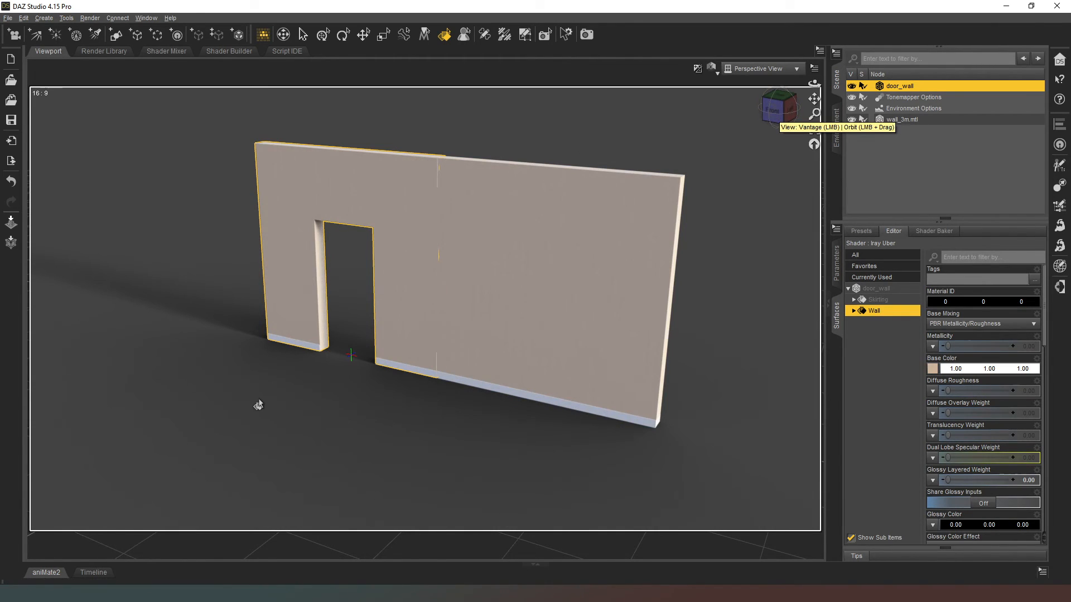
pyautogui.moveTo(352, 413)
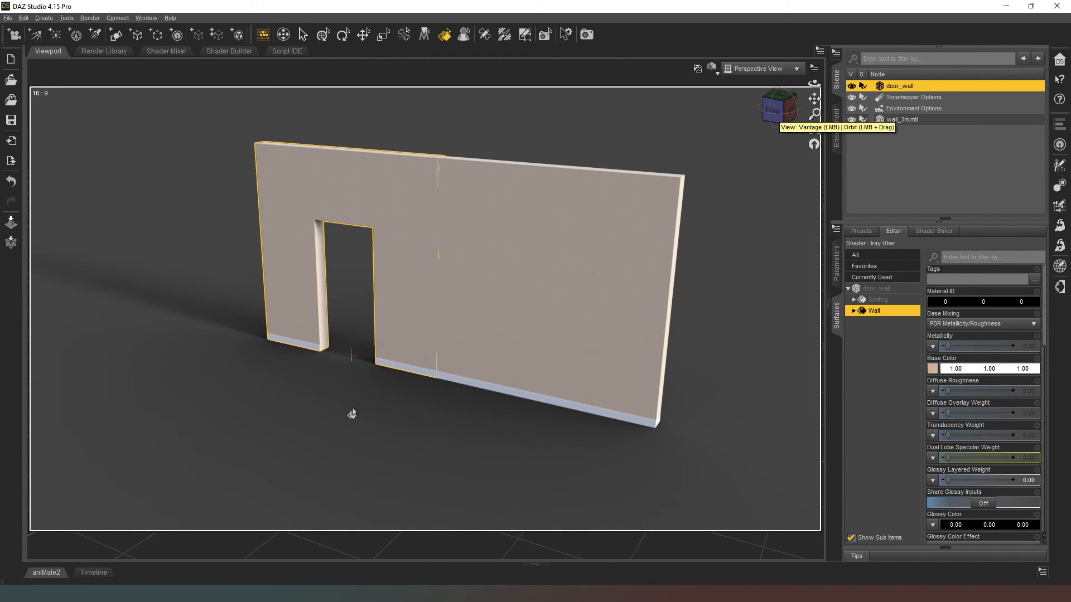